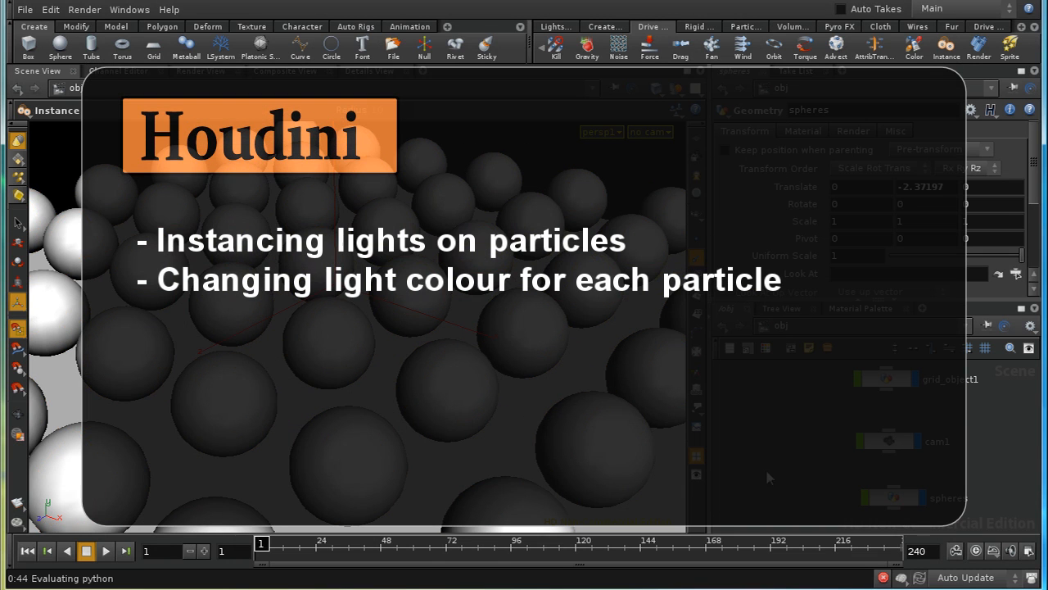
pyautogui.moveTo(786, 483)
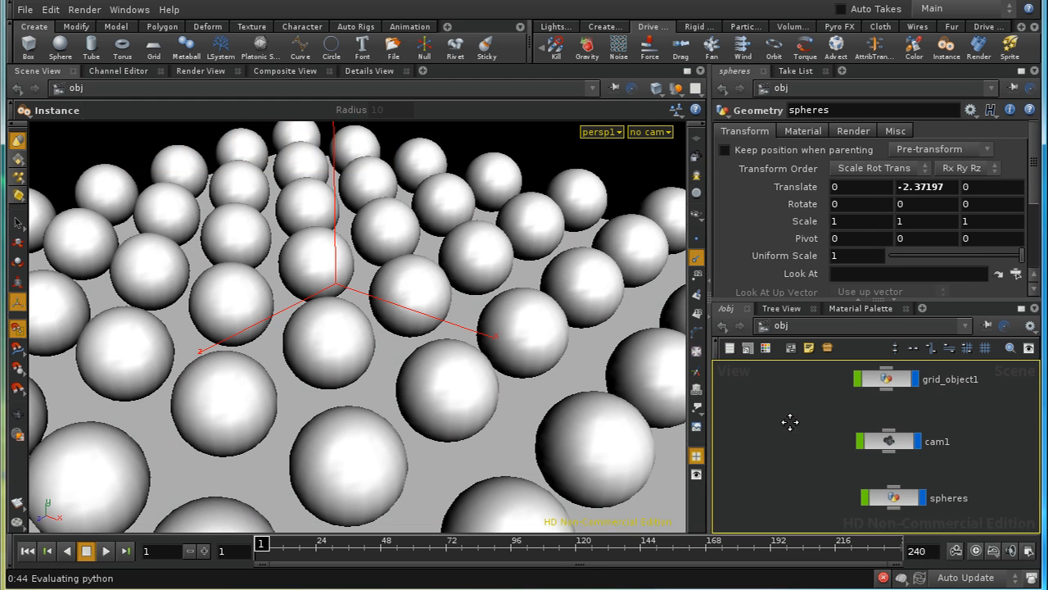
# Look through cam1 at the sphere grid and start a new circle object from the shelf.
pyautogui.click(648, 131)
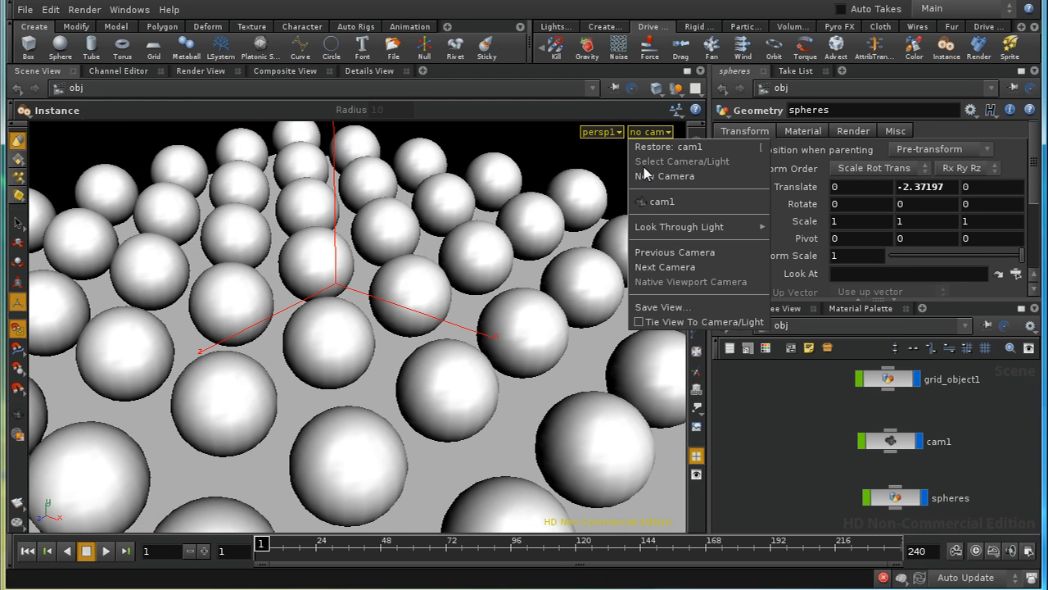
pyautogui.click(662, 201)
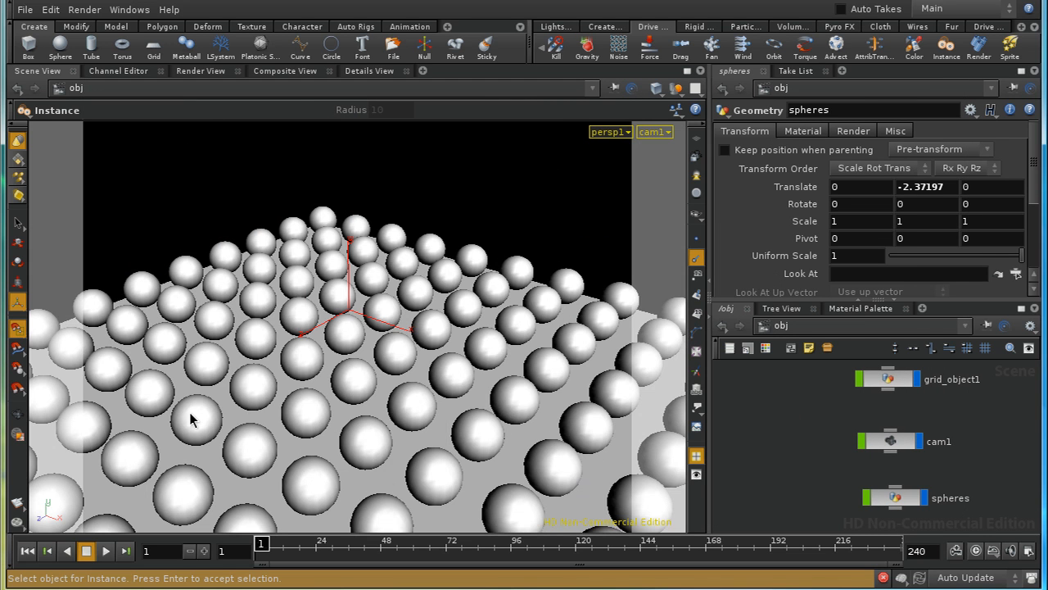
pyautogui.moveTo(478, 368)
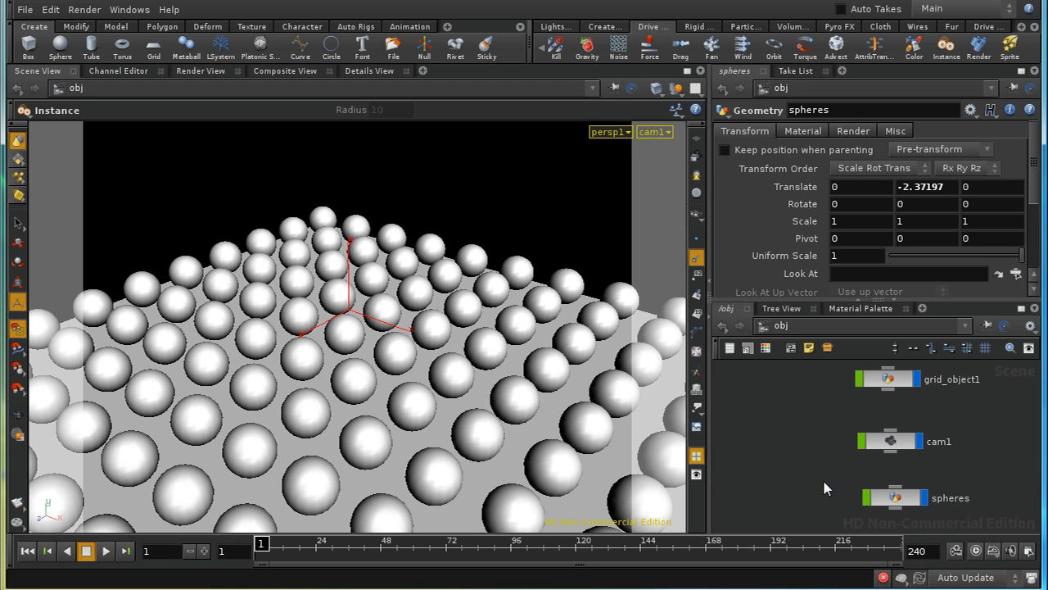
pyautogui.moveTo(776, 489)
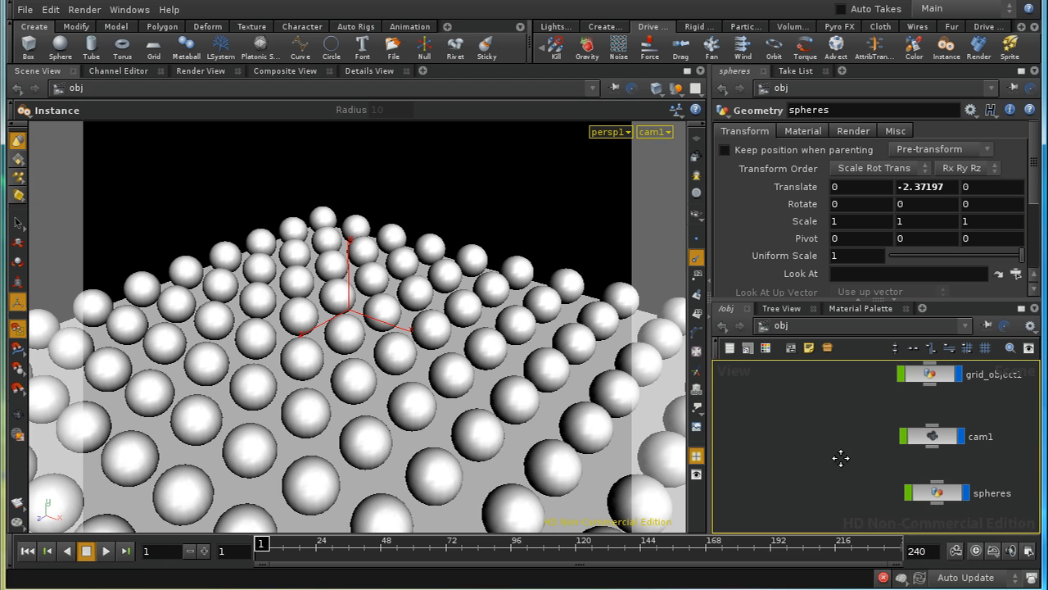
pyautogui.moveTo(786, 413)
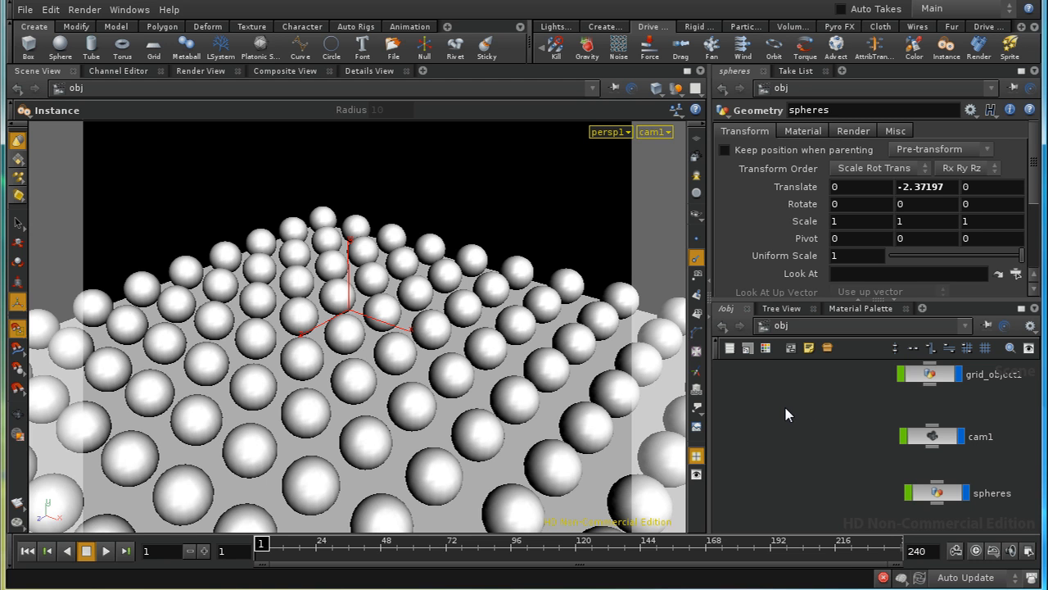
pyautogui.moveTo(784, 412)
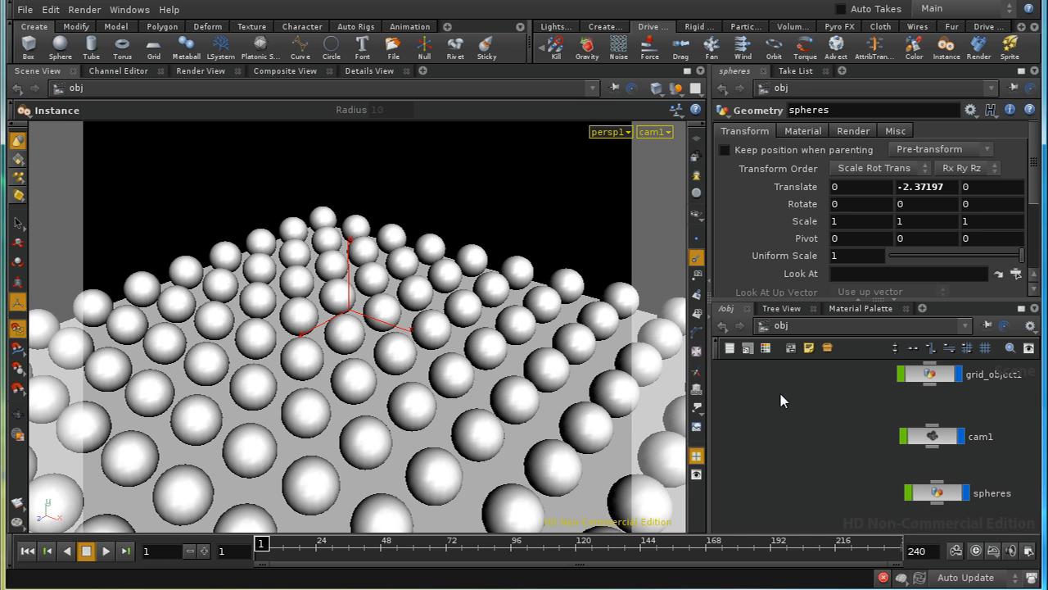
pyautogui.moveTo(806, 239)
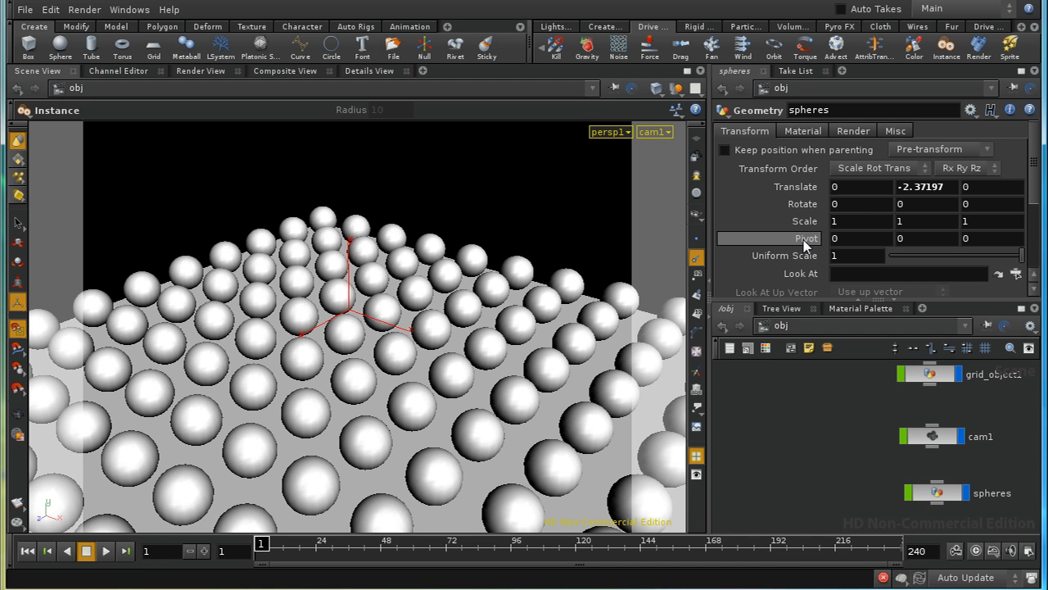
pyautogui.click(331, 46)
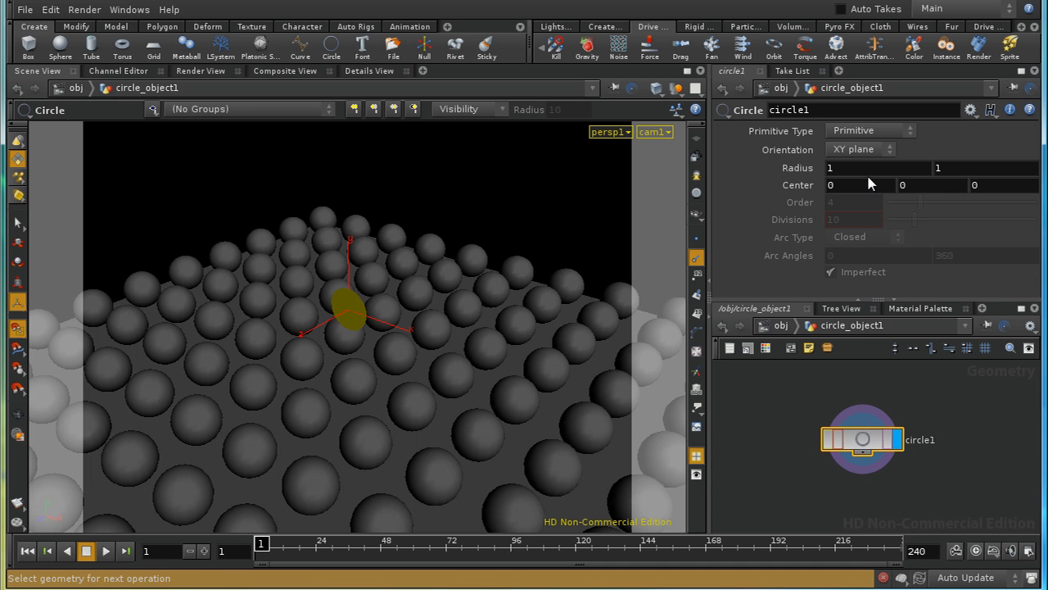
# Make the circle a radius-3 polygon lying flat in the ZX plane.
pyautogui.click(861, 149)
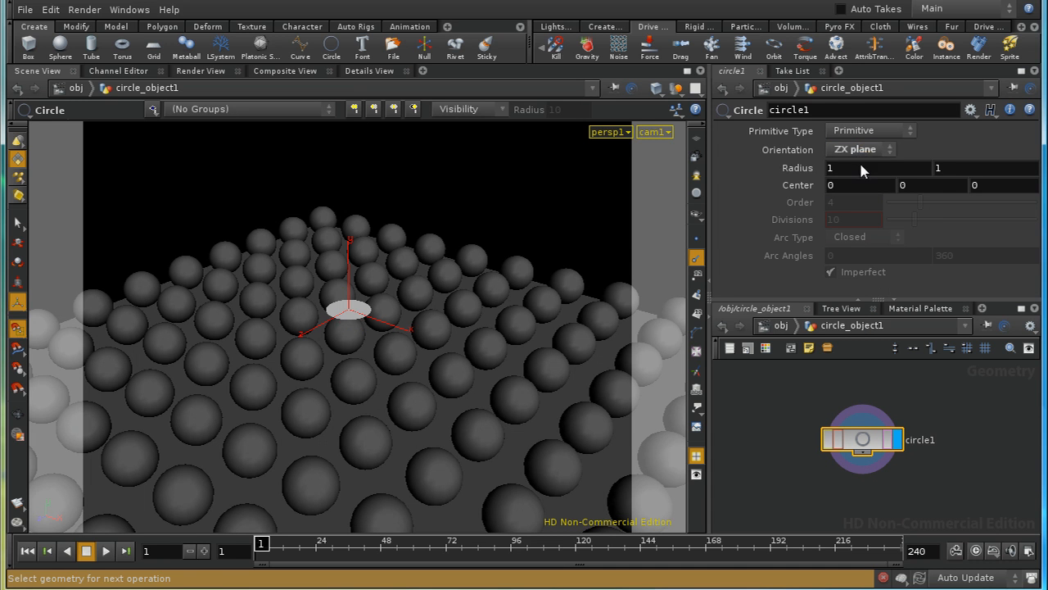
pyautogui.click(829, 167)
pyautogui.write('3')
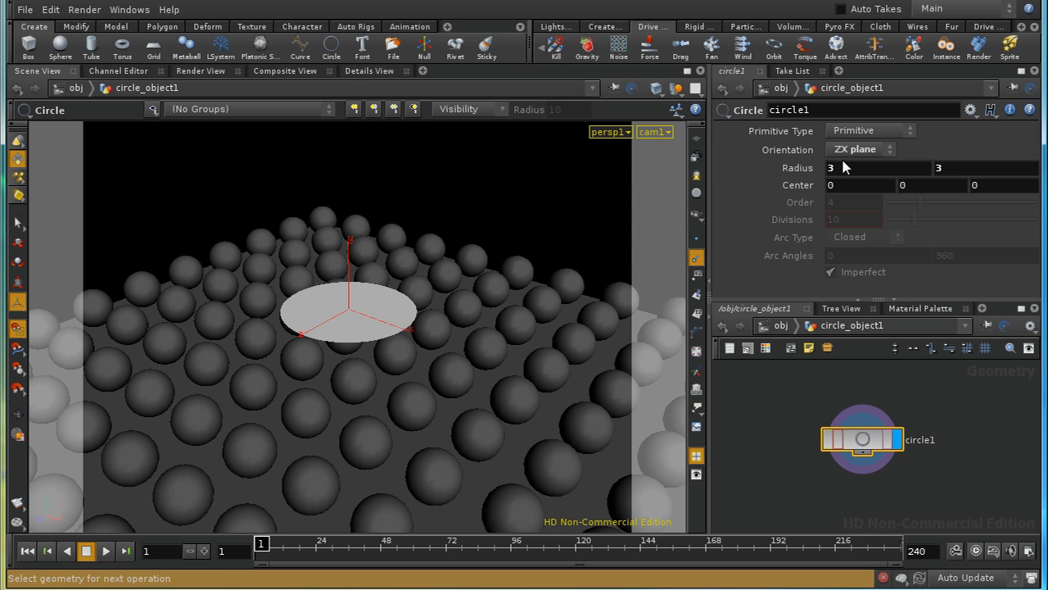
pyautogui.click(872, 131)
pyautogui.write('6')
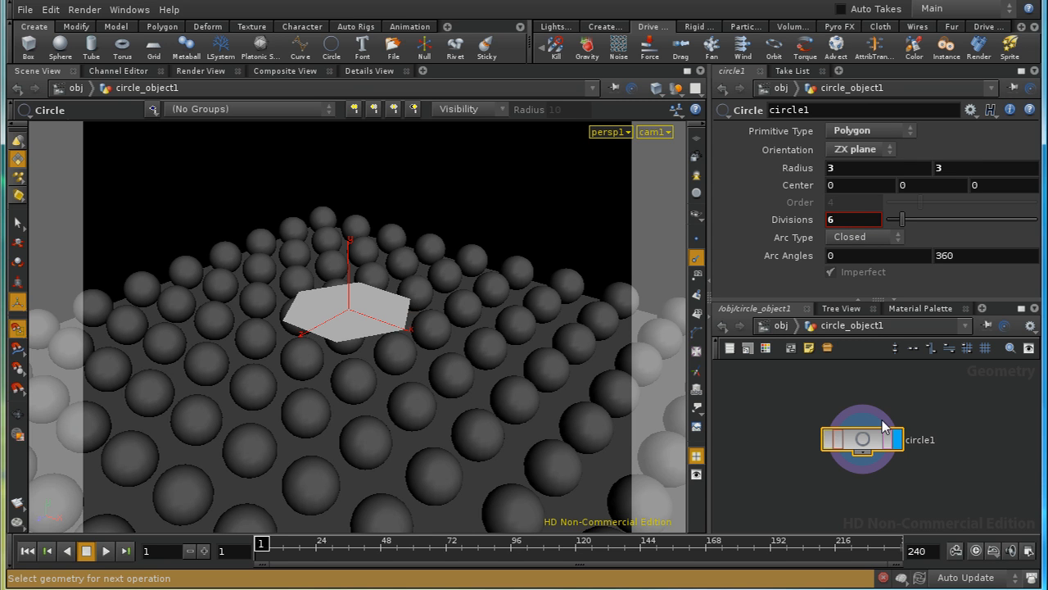
pyautogui.moveTo(368, 319)
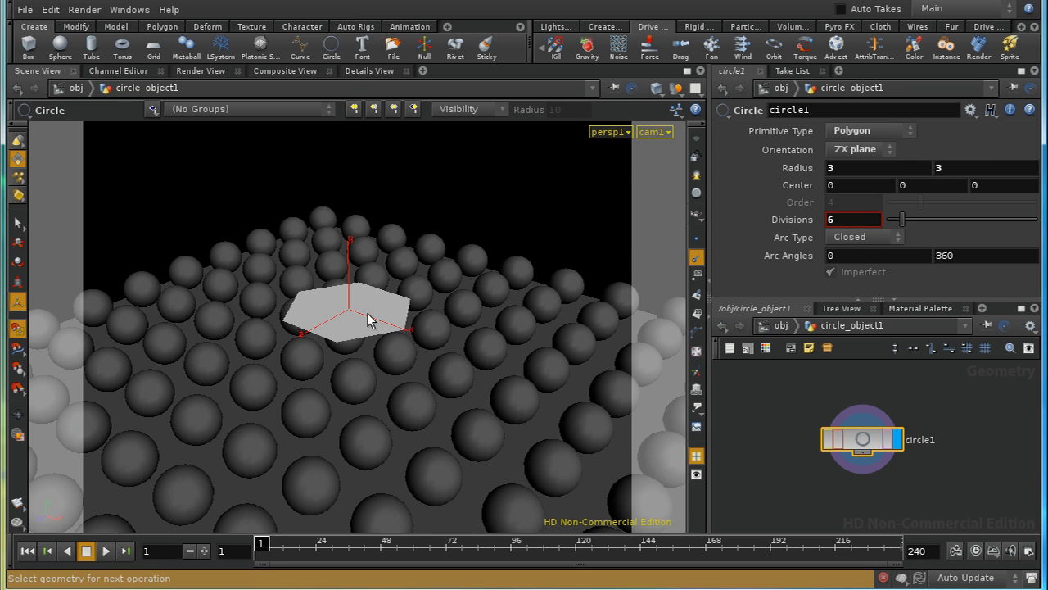
pyautogui.moveTo(367, 324)
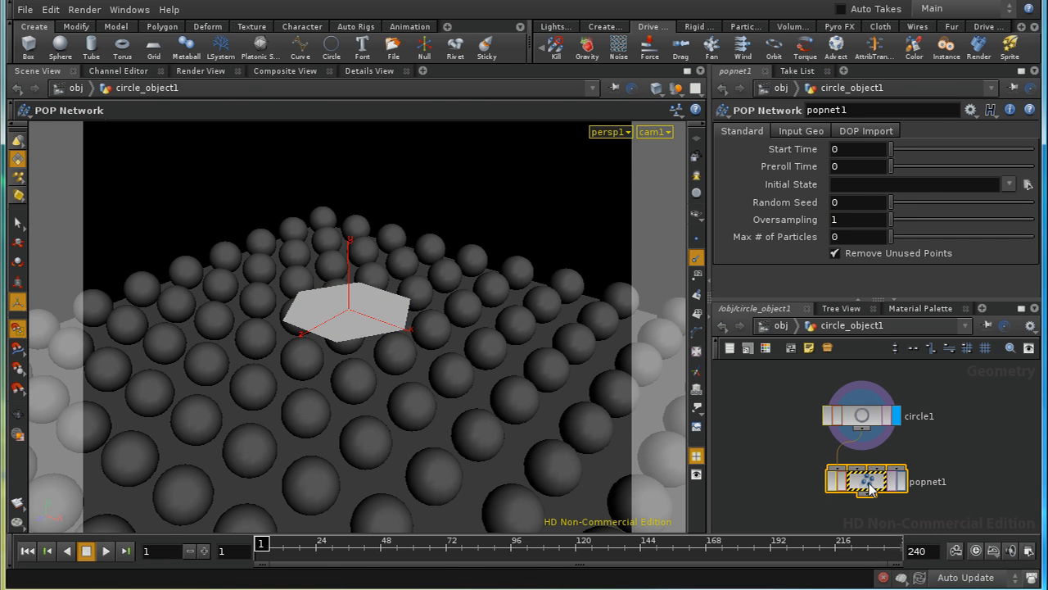
# Inside the POP network, add a Source emitting from the first-context circle geometry.
pyautogui.doubleClick(865, 482)
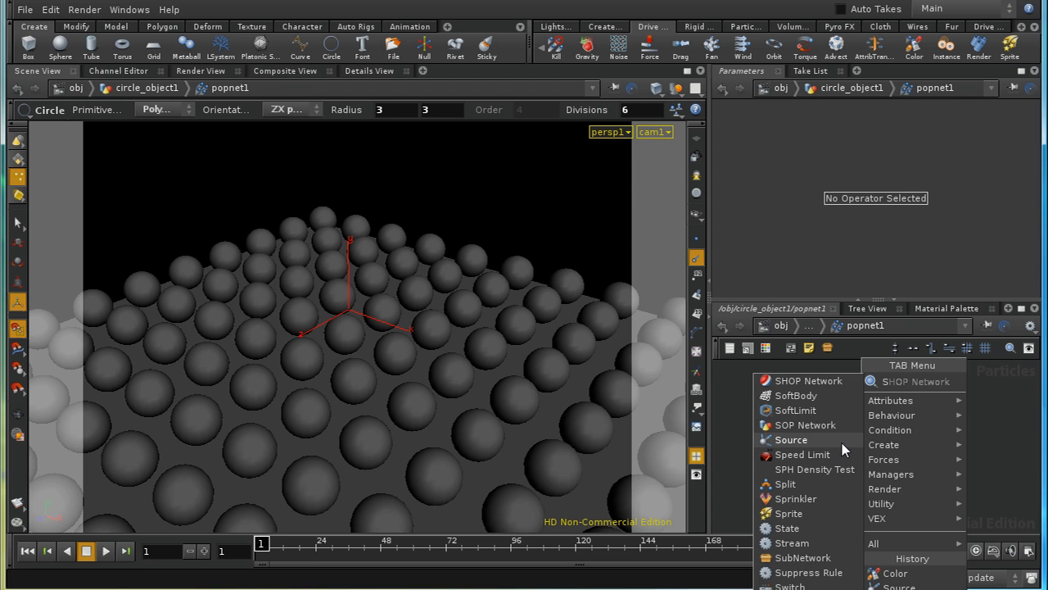
pyautogui.click(791, 439)
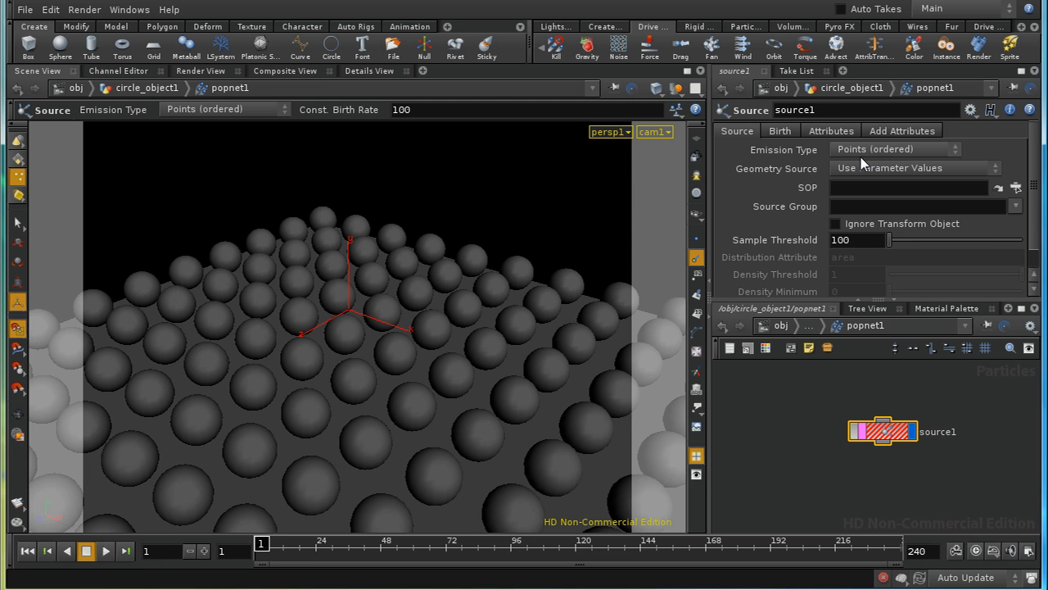
pyautogui.click(894, 167)
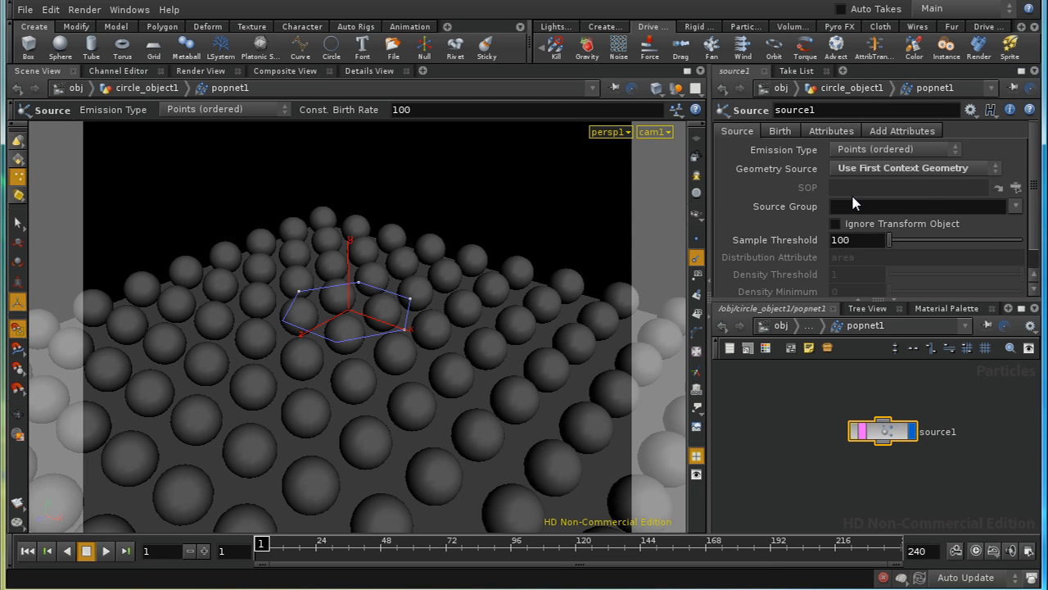
pyautogui.moveTo(777, 184)
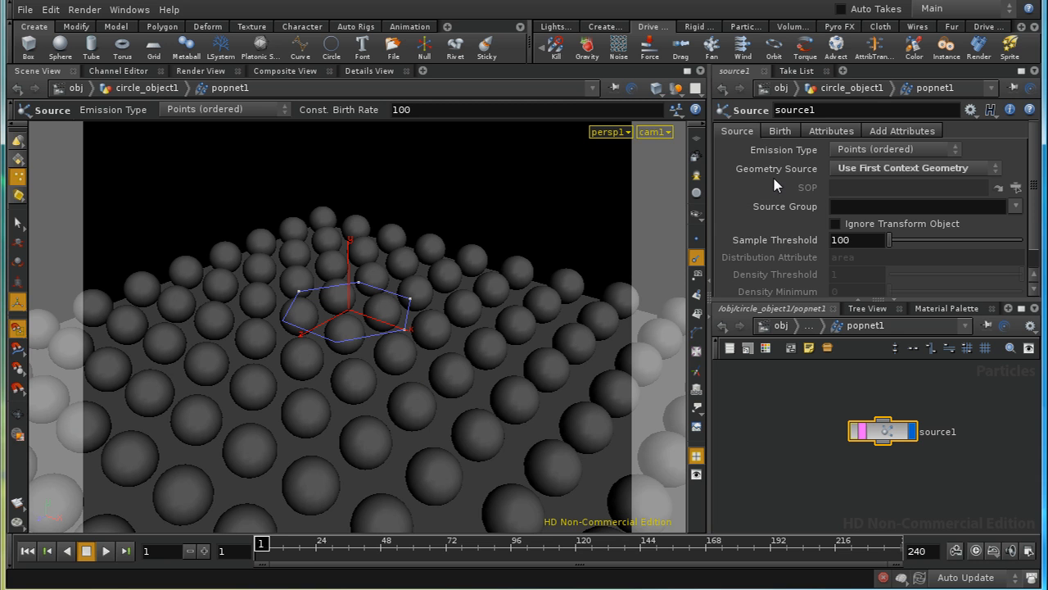
pyautogui.moveTo(904, 161)
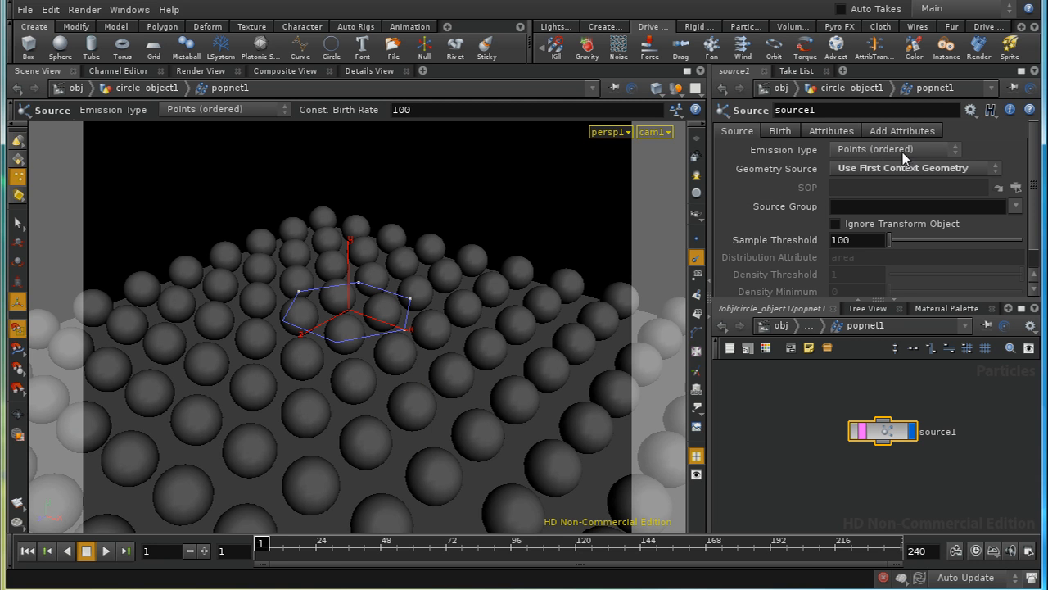
# Set the source's impulse activation to $FF == 1 and its impulse birth rate to $NPT.
pyautogui.click(779, 131)
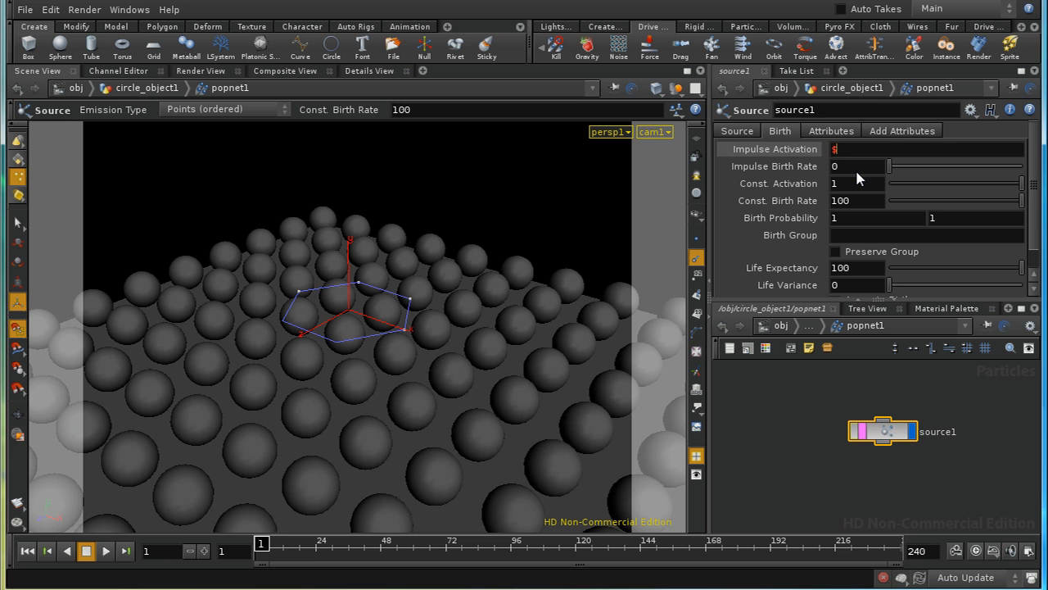
pyautogui.write('$FF == 1')
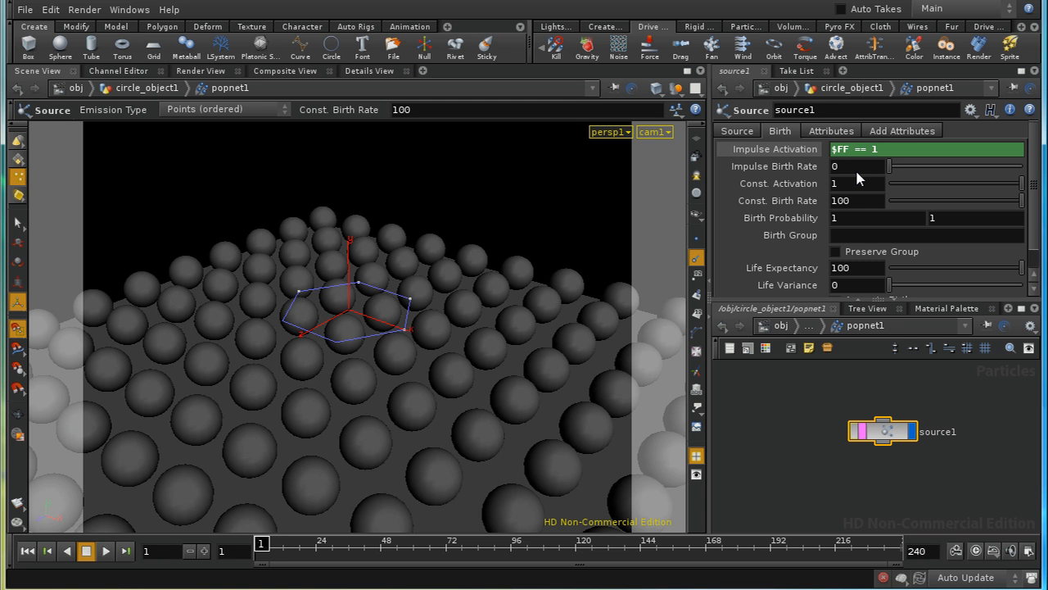
pyautogui.click(854, 167)
pyautogui.write('$NPT')
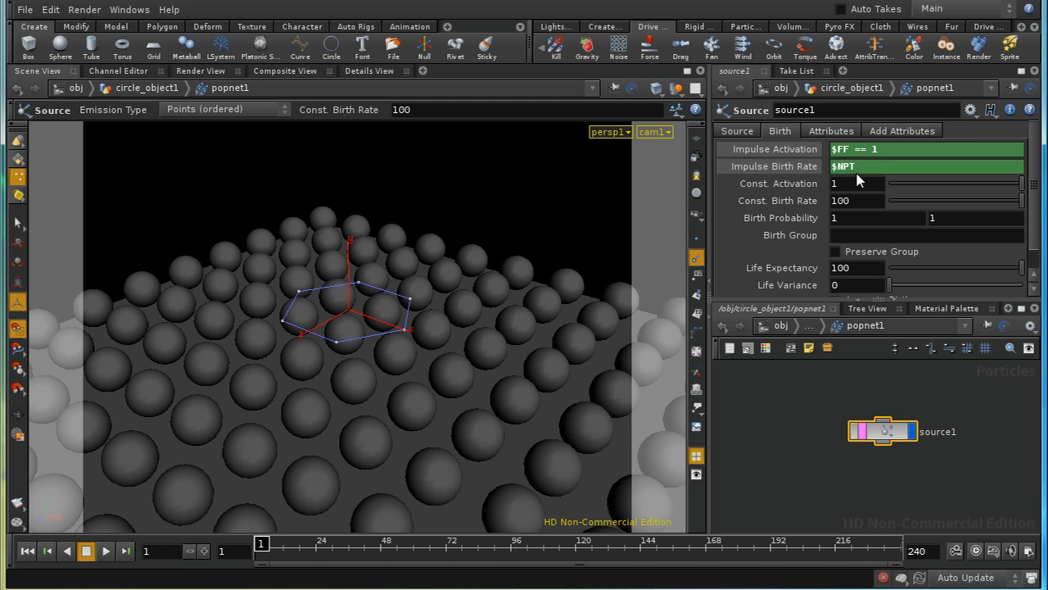
pyautogui.moveTo(770, 168)
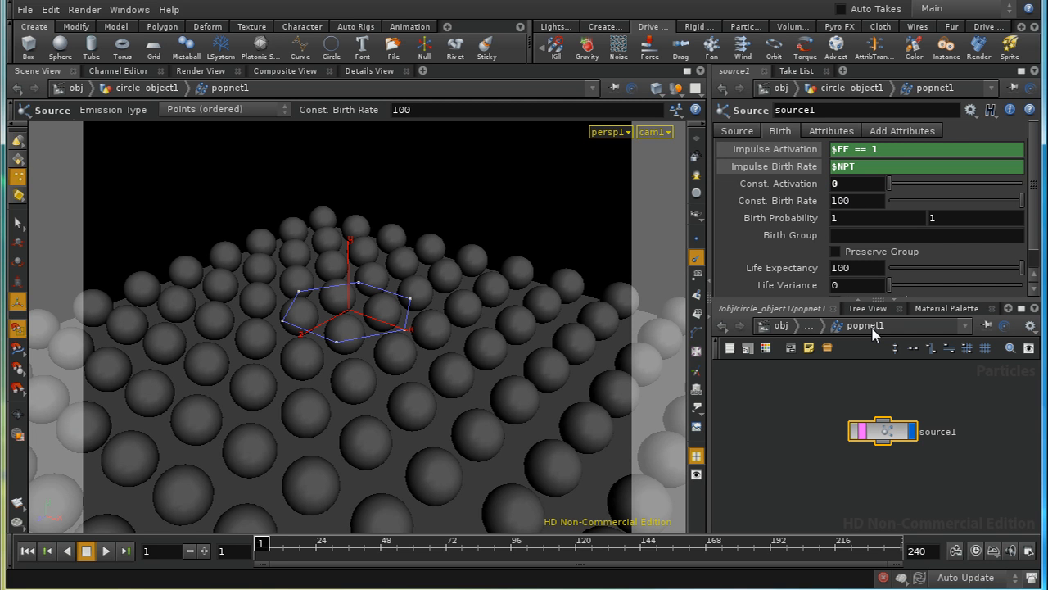
# Play the particle burst, rewind to frame 1 and show the source's attribute settings.
pyautogui.click(105, 550)
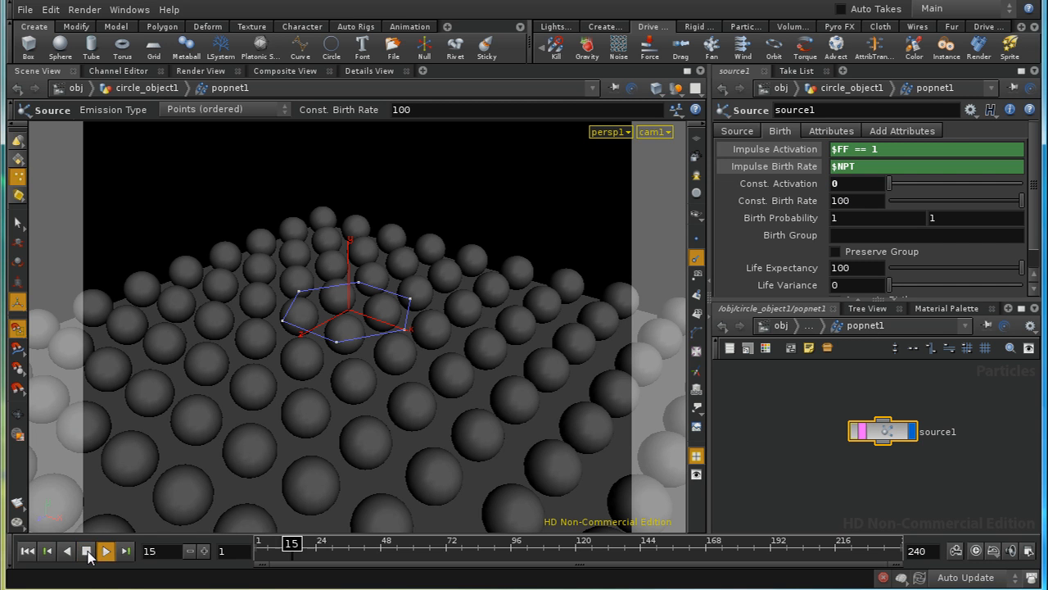
pyautogui.click(85, 550)
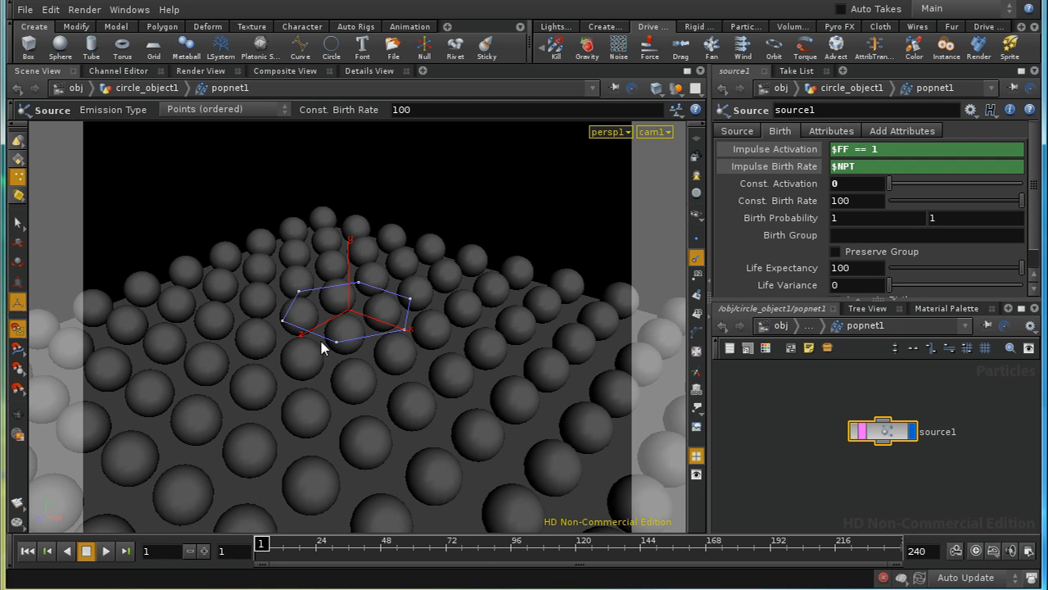
pyautogui.moveTo(958, 101)
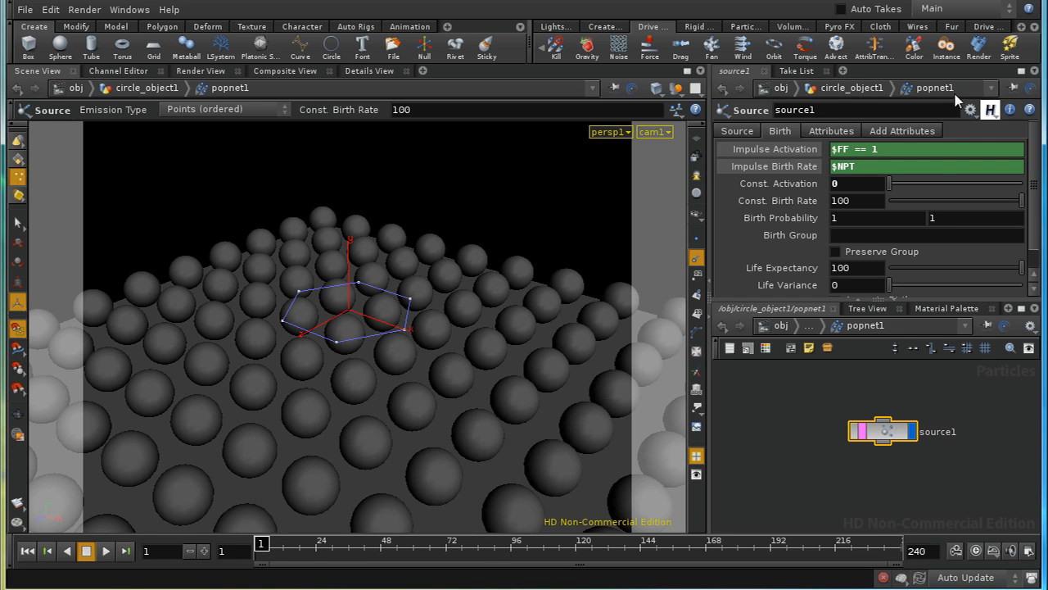
pyautogui.click(830, 131)
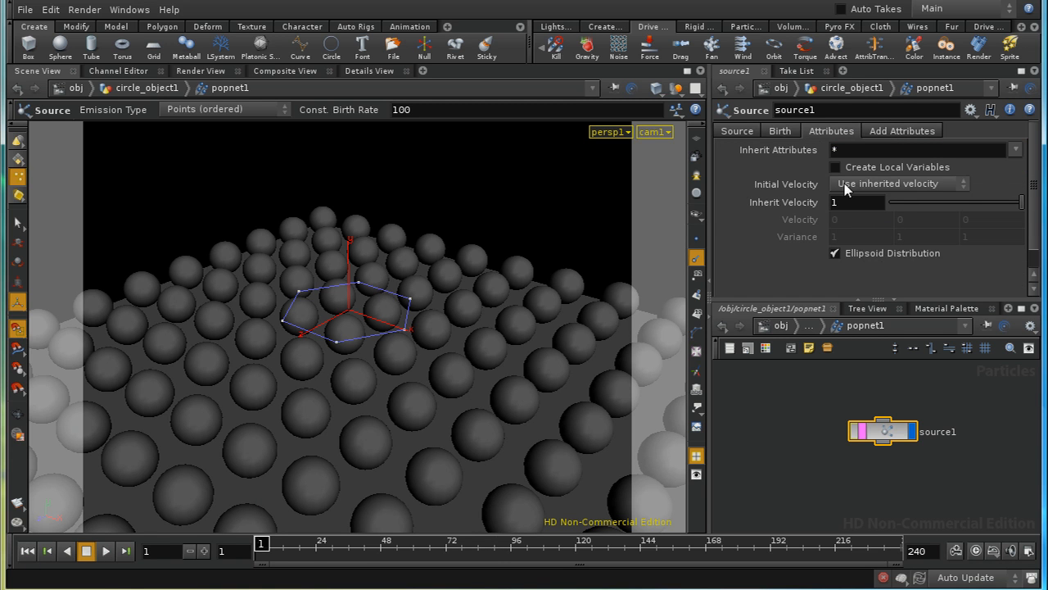
pyautogui.moveTo(416, 324)
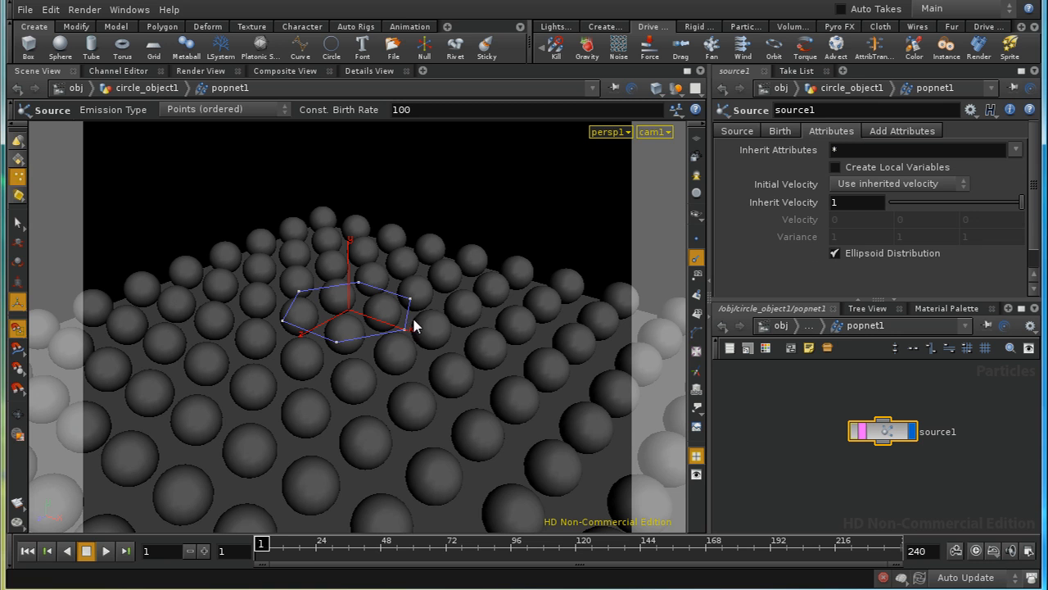
pyautogui.moveTo(303, 306)
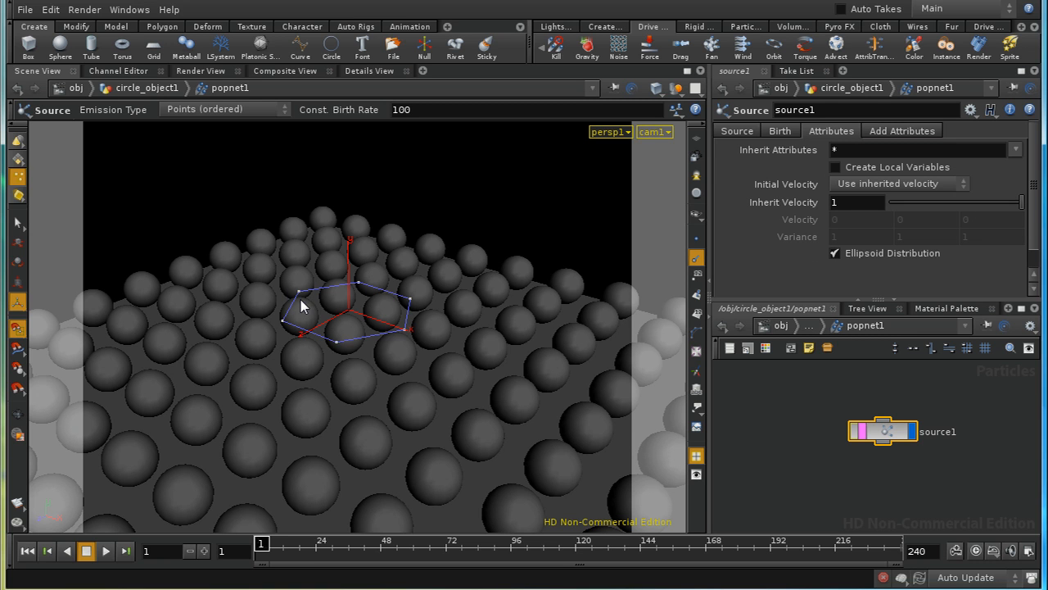
pyautogui.moveTo(877, 477)
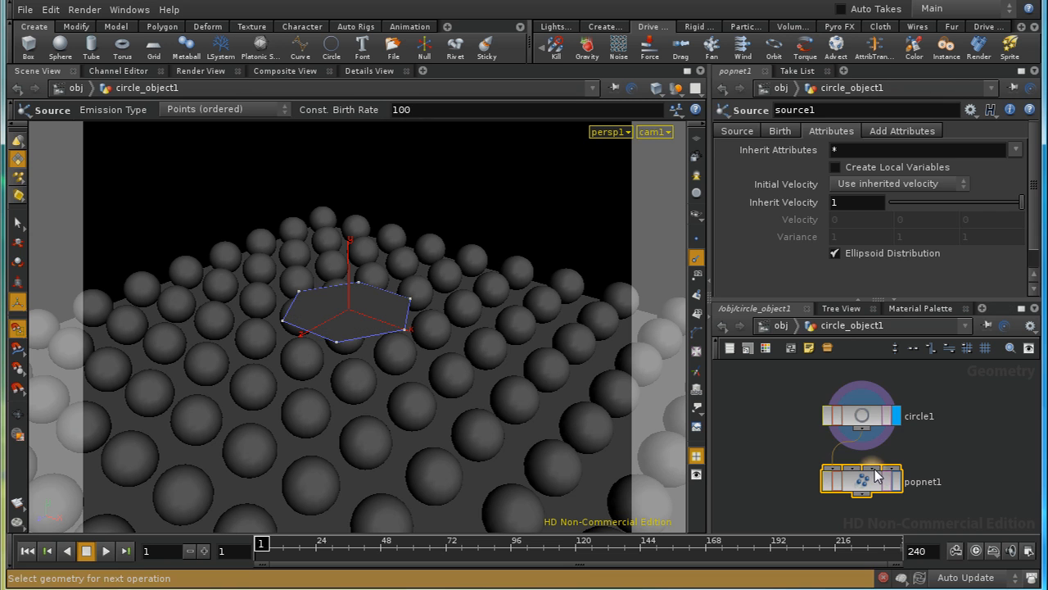
# Insert a Point SOP before popnet1 and set its Keep Normal option to Add Normal.
pyautogui.click(861, 481)
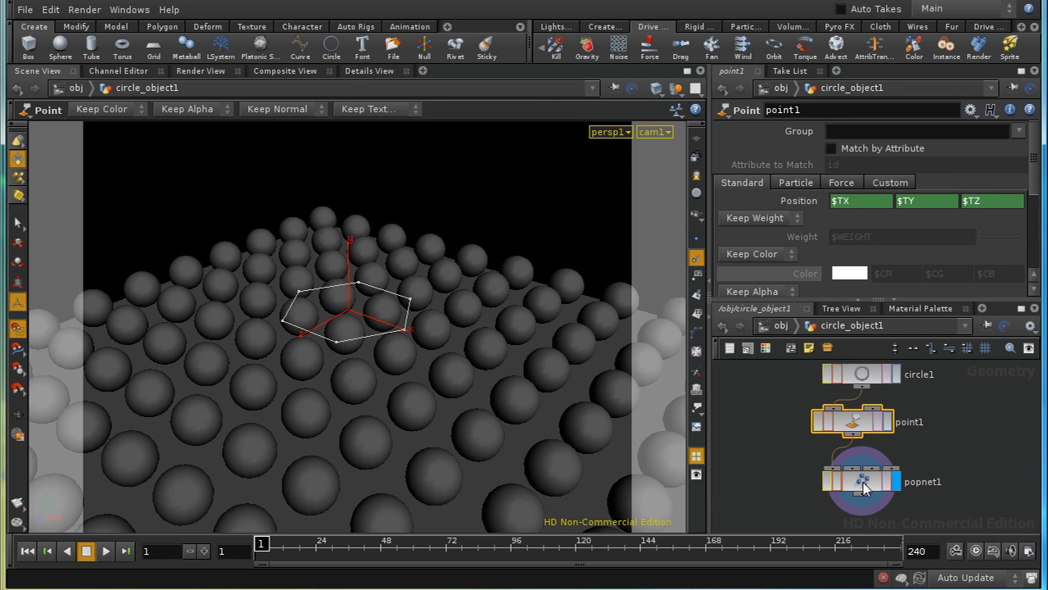
pyautogui.moveTo(860, 482); pyautogui.dragTo(855, 498)
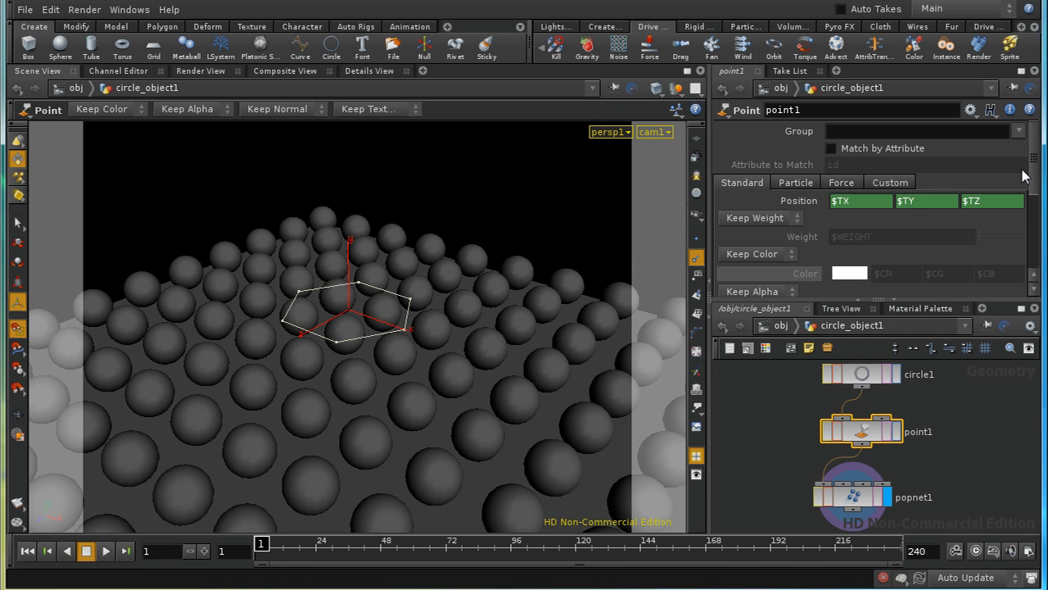
pyautogui.click(796, 182)
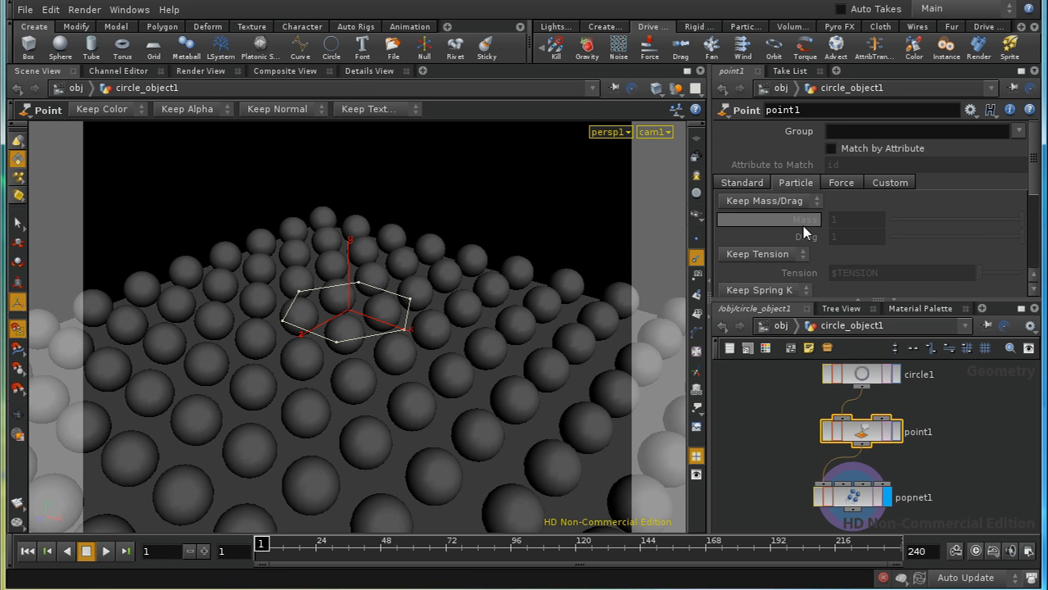
pyautogui.scroll(-3)
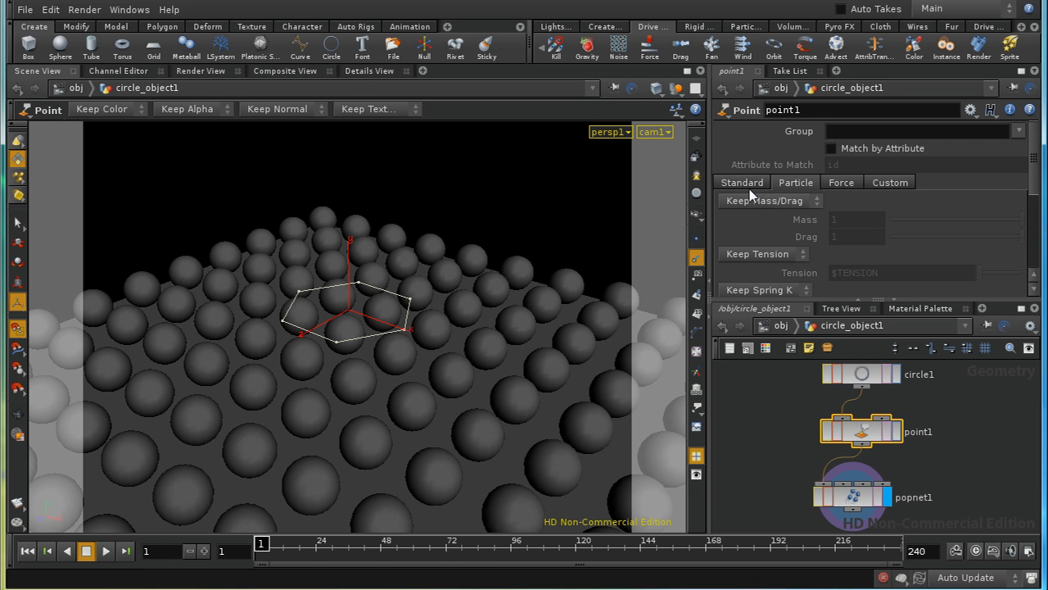
pyautogui.scroll(-3)
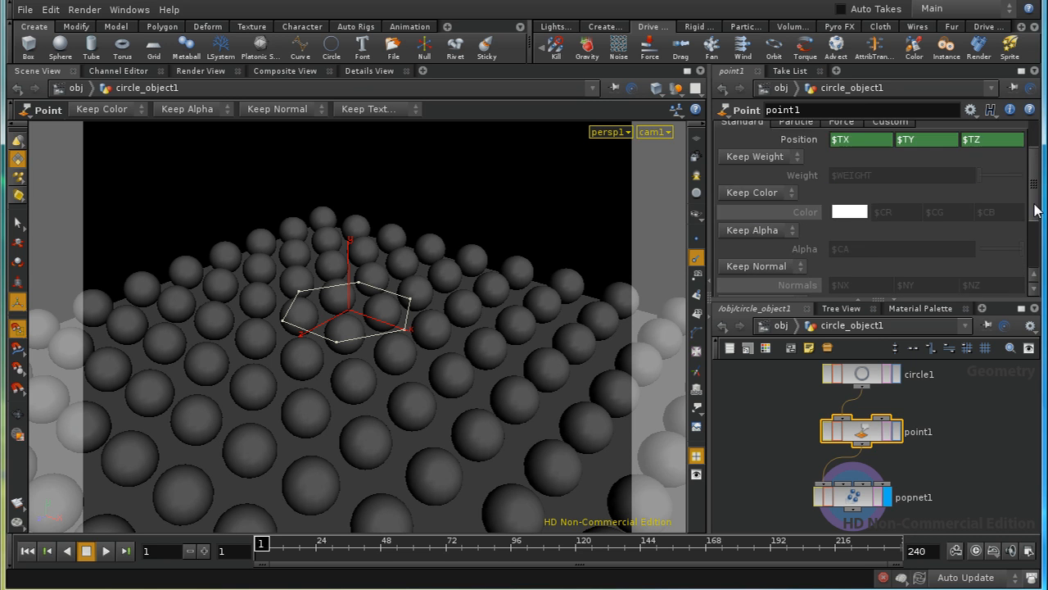
pyautogui.click(756, 265)
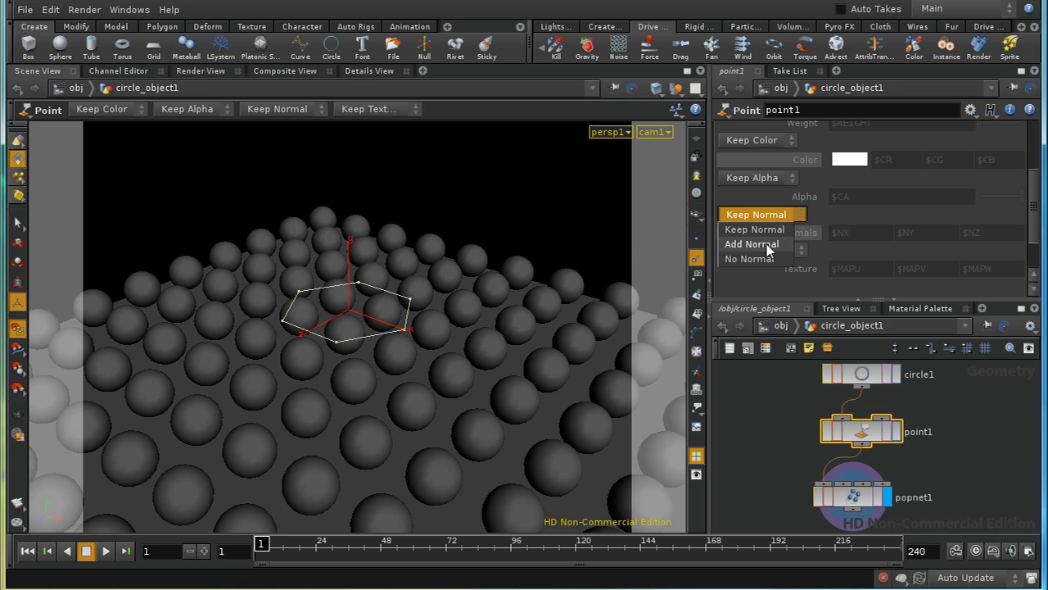
pyautogui.click(750, 244)
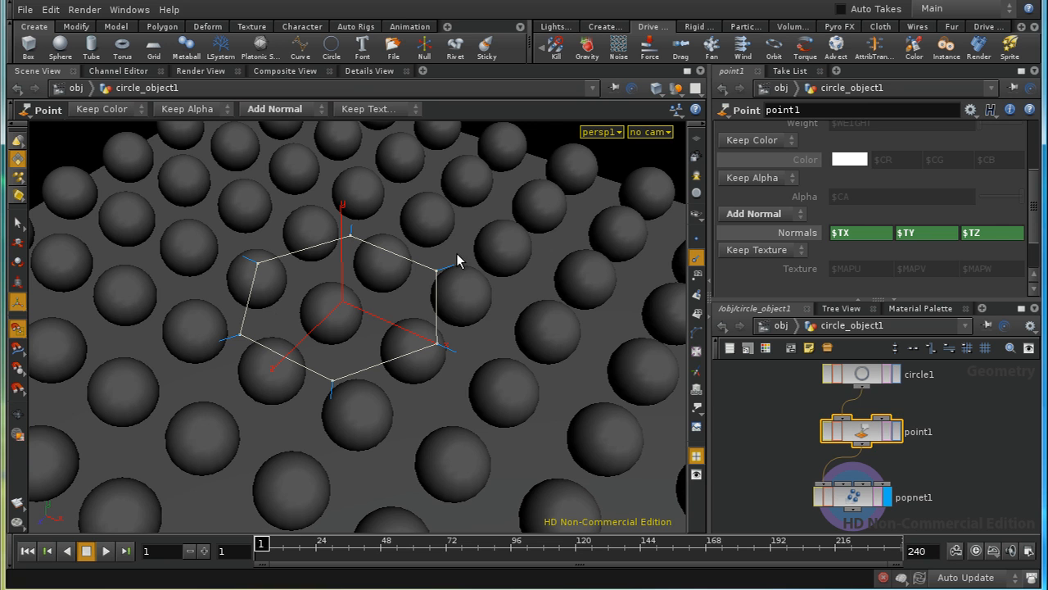
pyautogui.moveTo(852, 226)
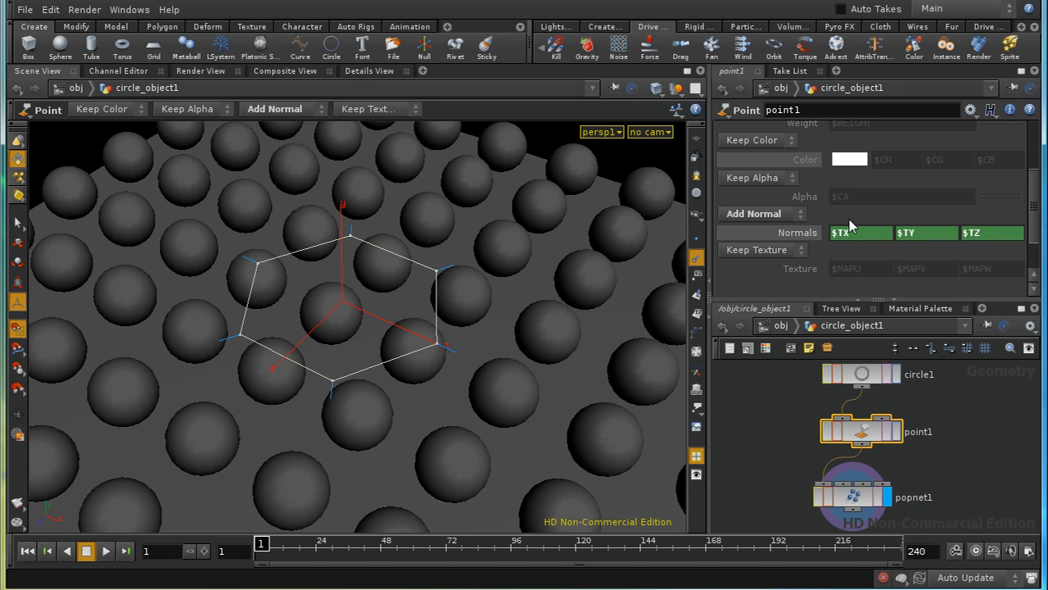
pyautogui.moveTo(919, 222)
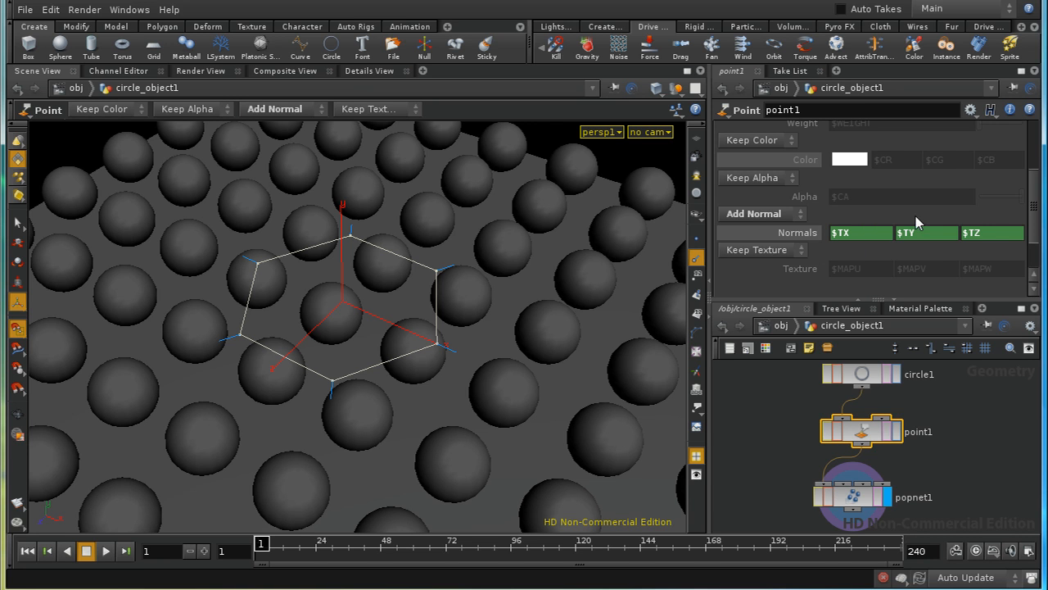
pyautogui.moveTo(980, 242)
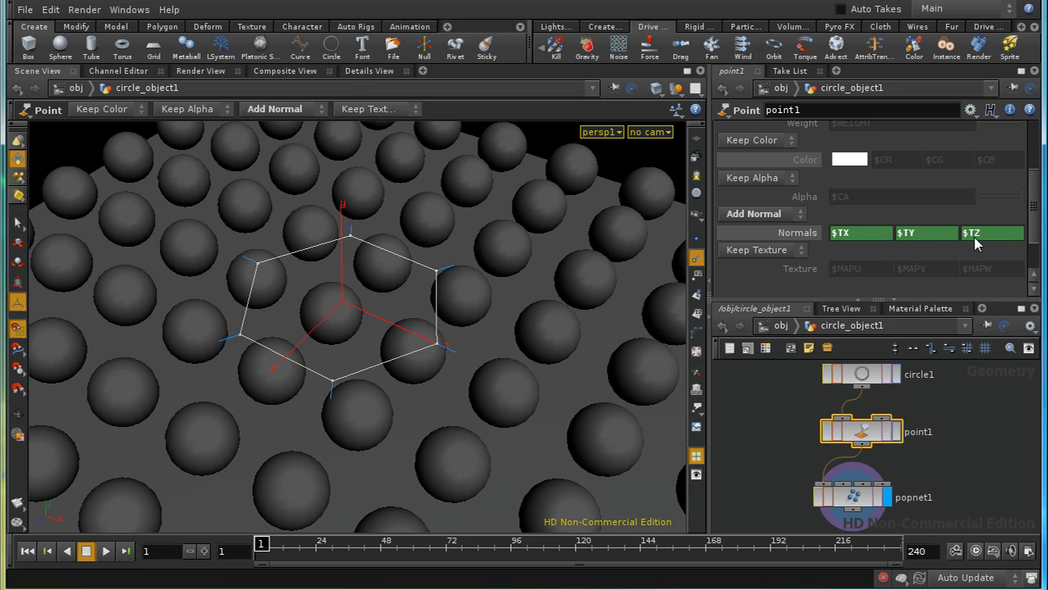
pyautogui.moveTo(448, 275)
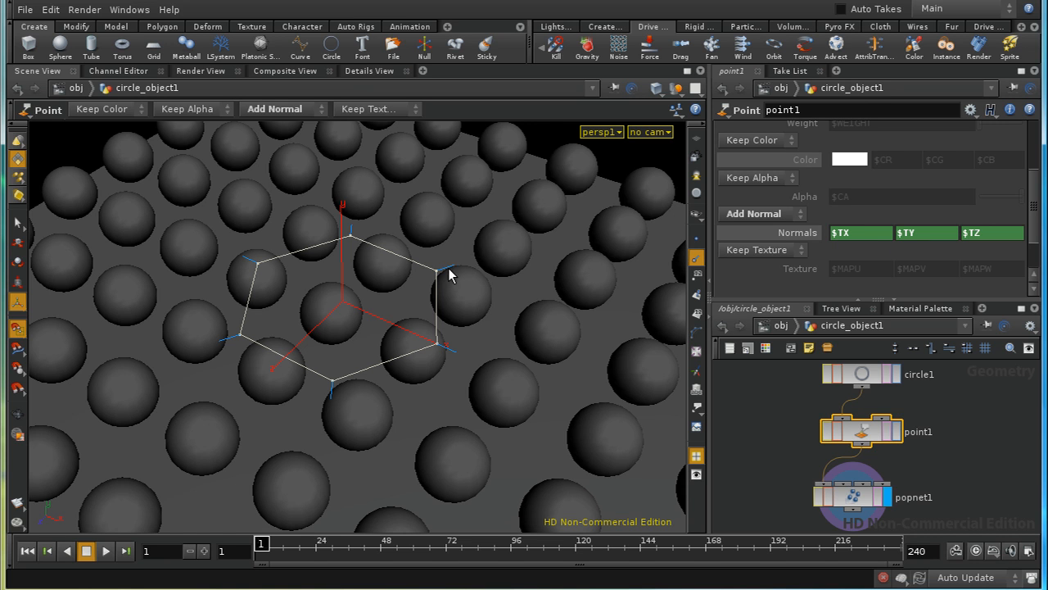
pyautogui.moveTo(341, 310)
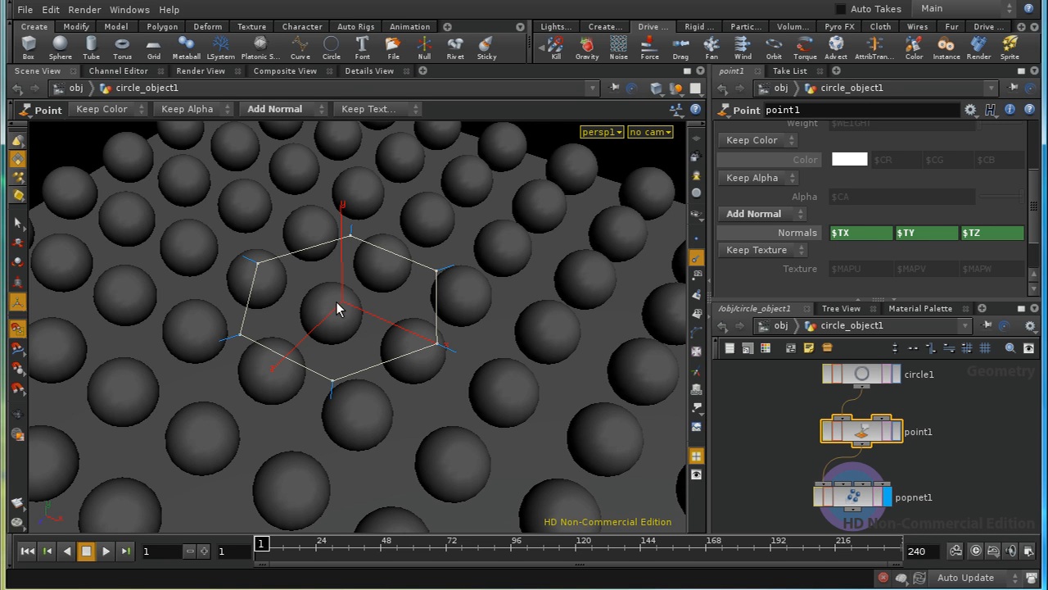
pyautogui.moveTo(413, 288)
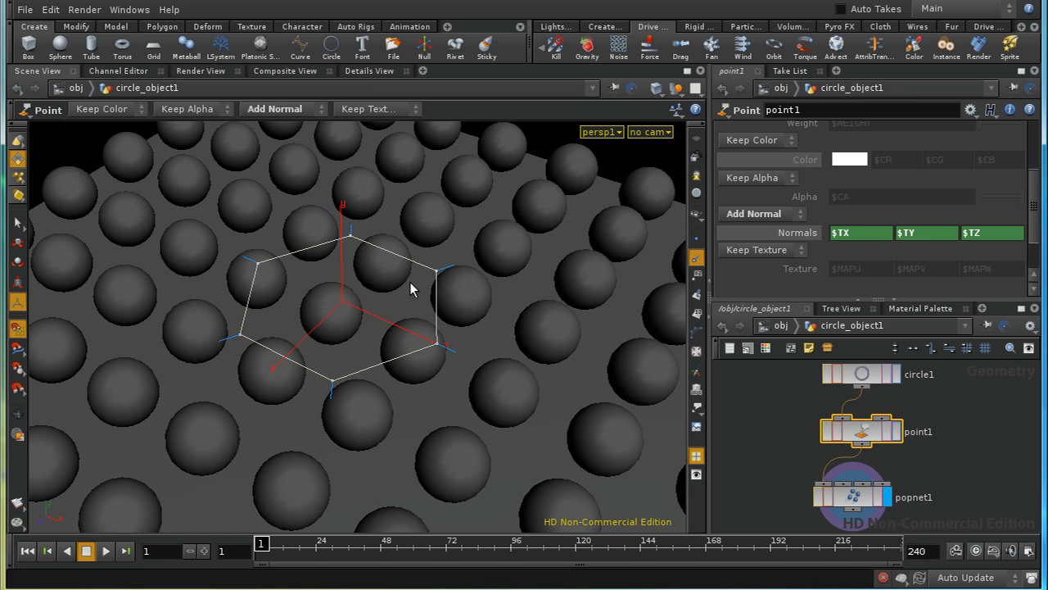
pyautogui.moveTo(455, 272)
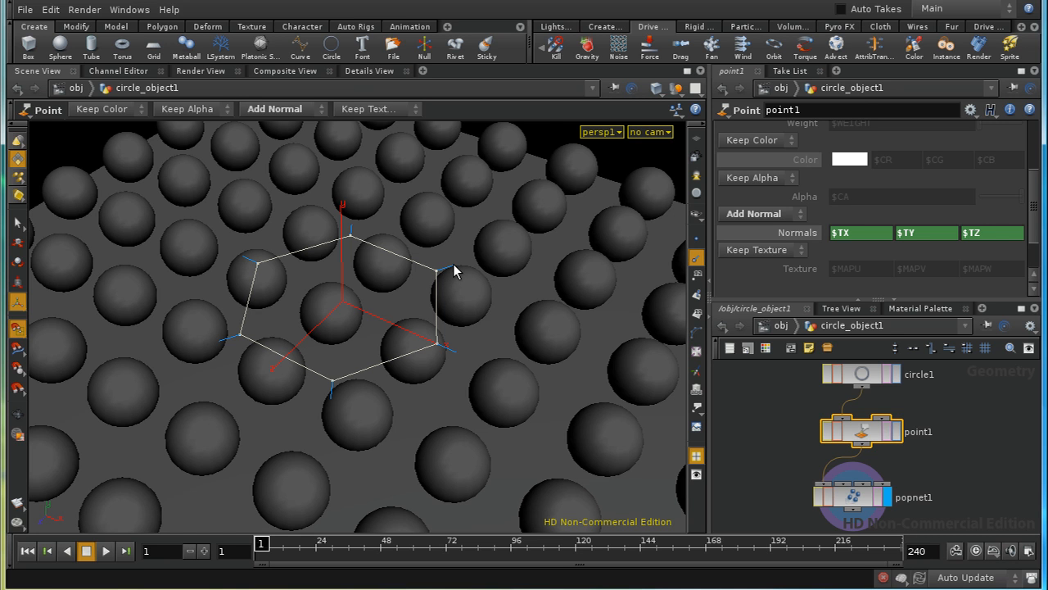
pyautogui.moveTo(900, 239)
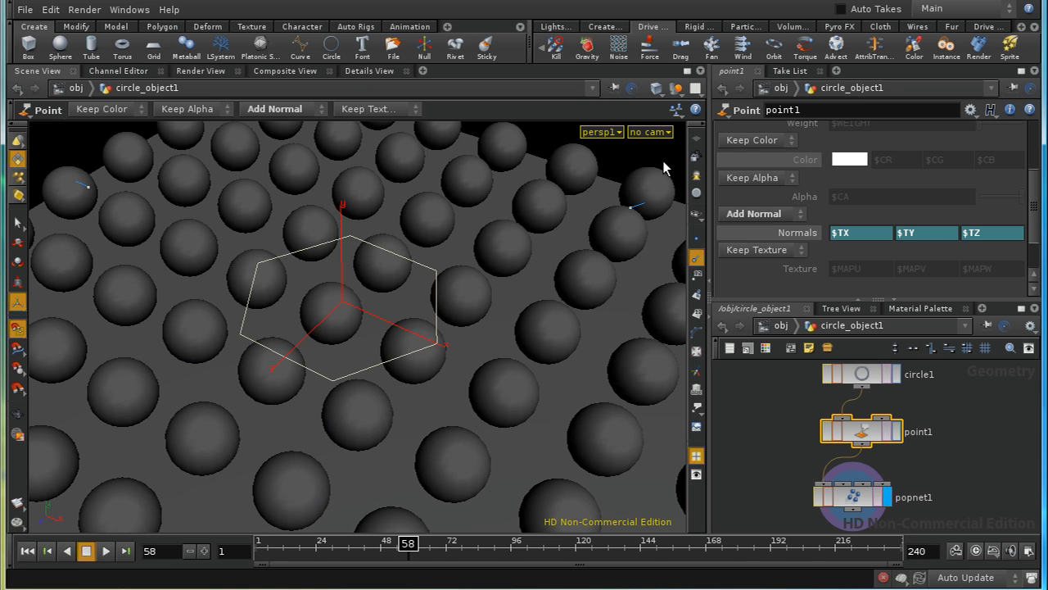
pyautogui.moveTo(160, 429)
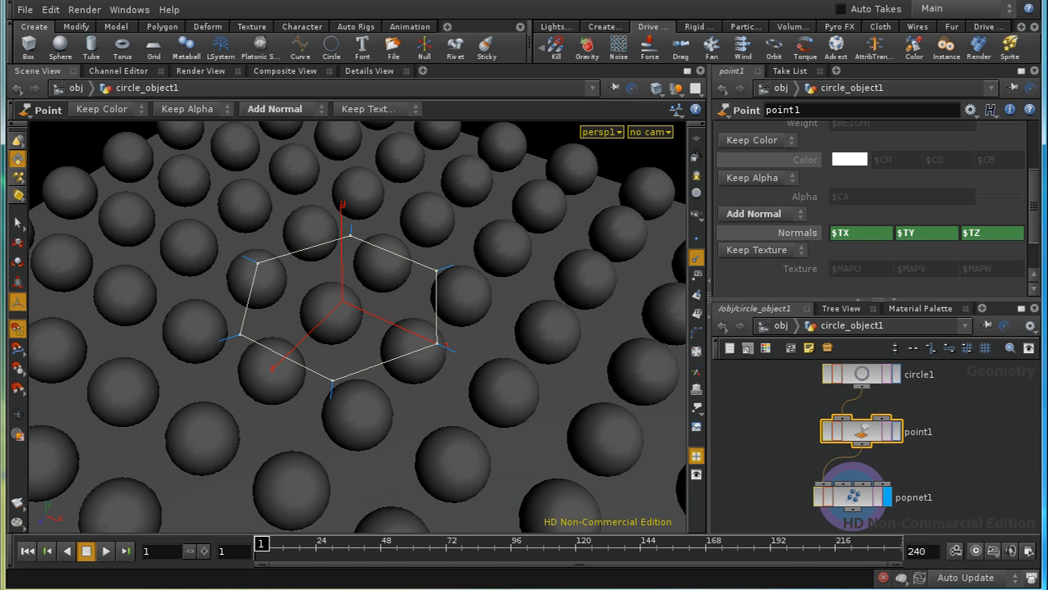
# Return to the object-level network after previewing the particle burst.
pyautogui.click(851, 496)
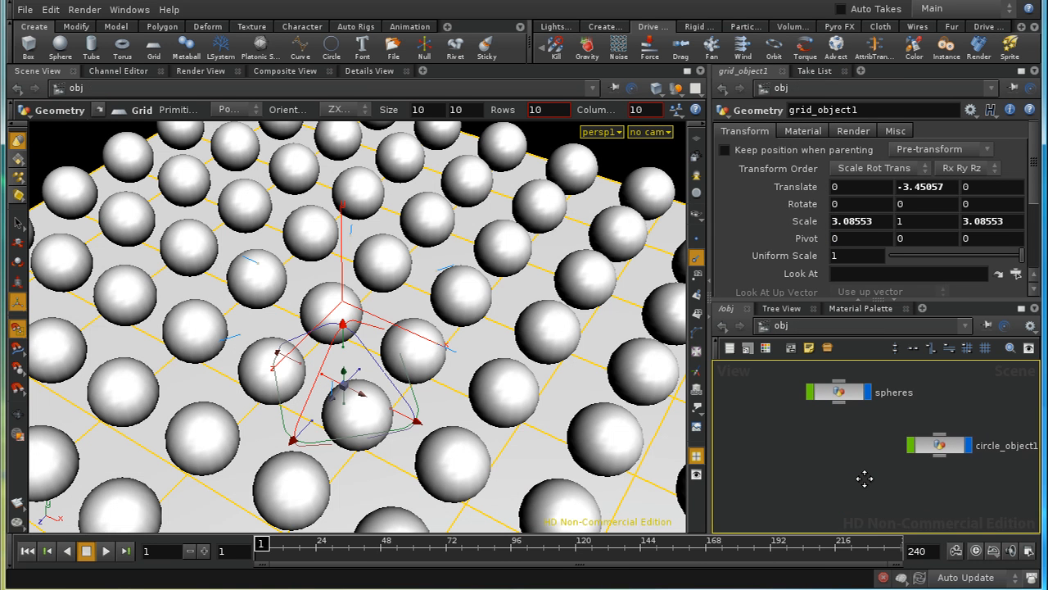
pyautogui.moveTo(707, 56)
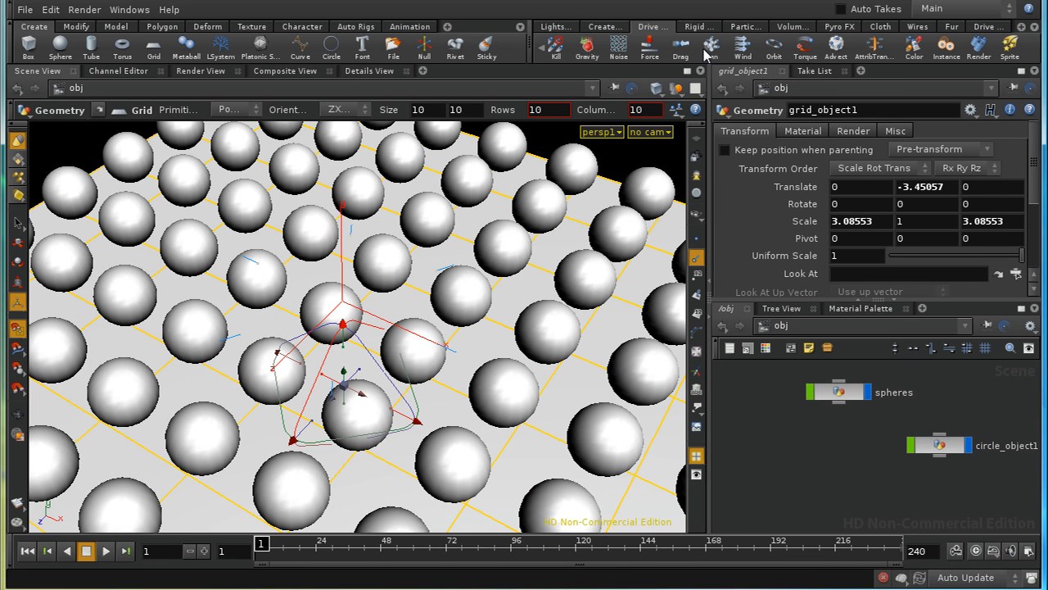
# Create light1 from the Light Template tool and show its shader settings.
pyautogui.click(555, 26)
pyautogui.write('Light')
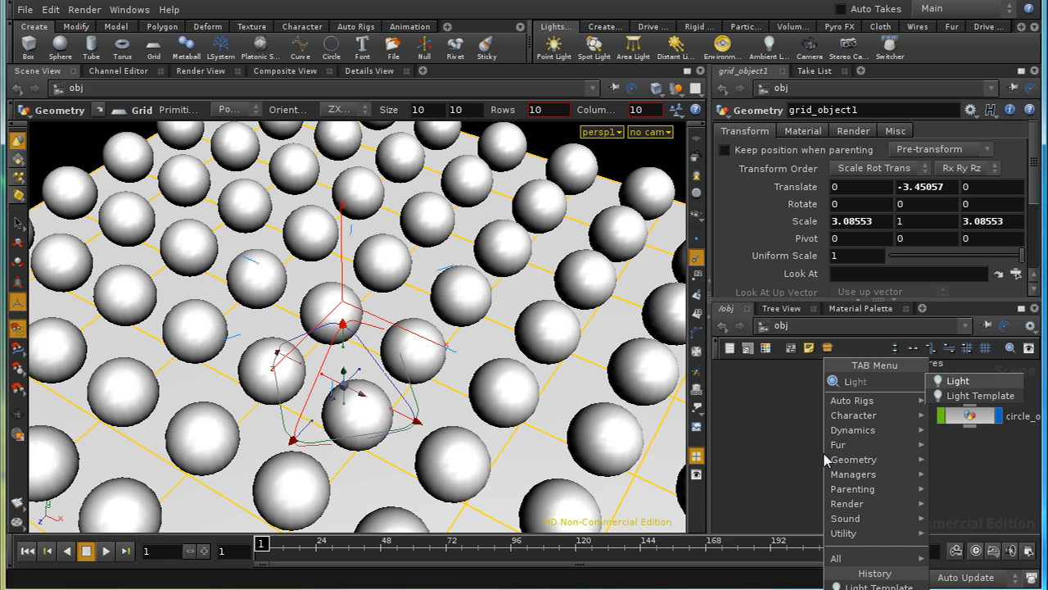
pyautogui.moveTo(986, 395)
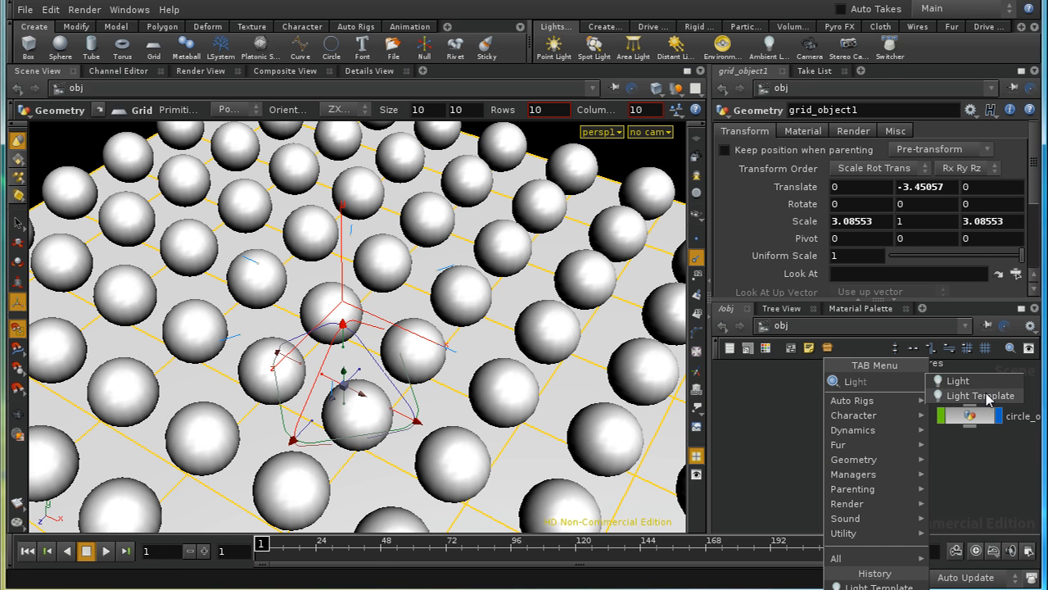
pyautogui.click(986, 394)
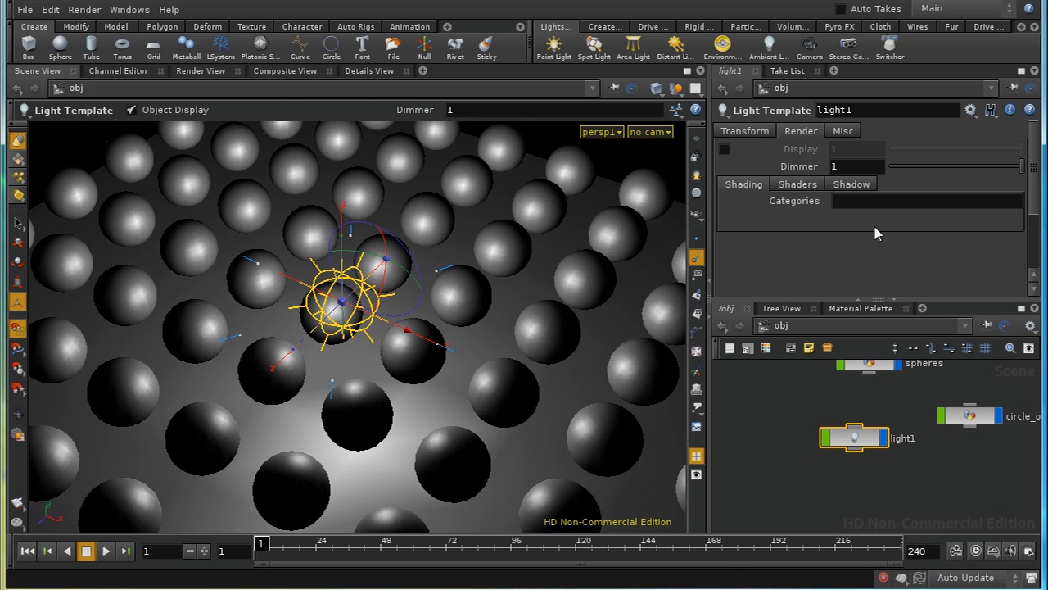
pyautogui.click(796, 184)
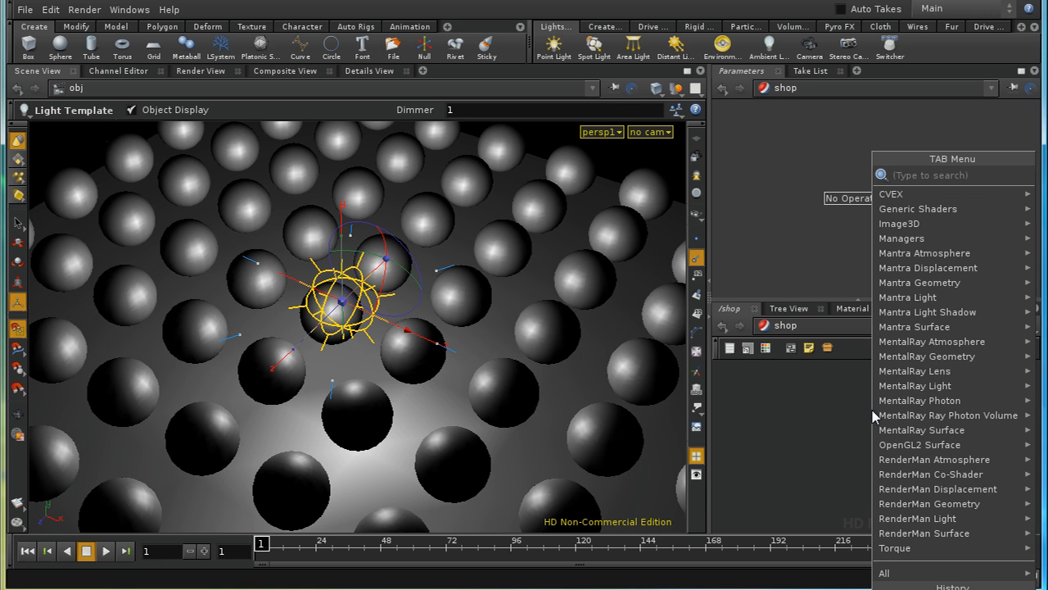
pyautogui.moveTo(908, 298)
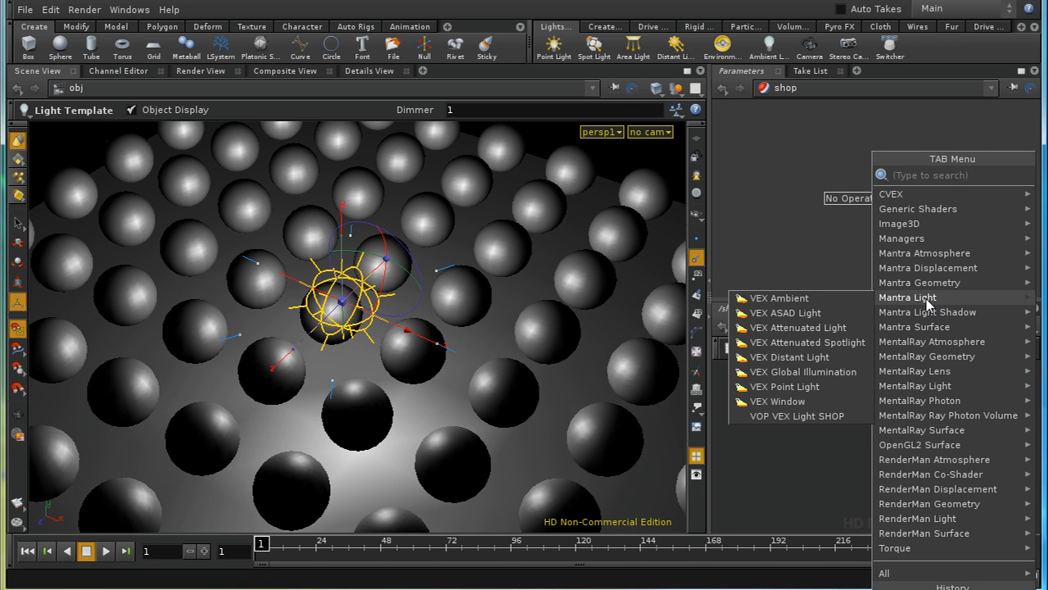
pyautogui.moveTo(779, 298)
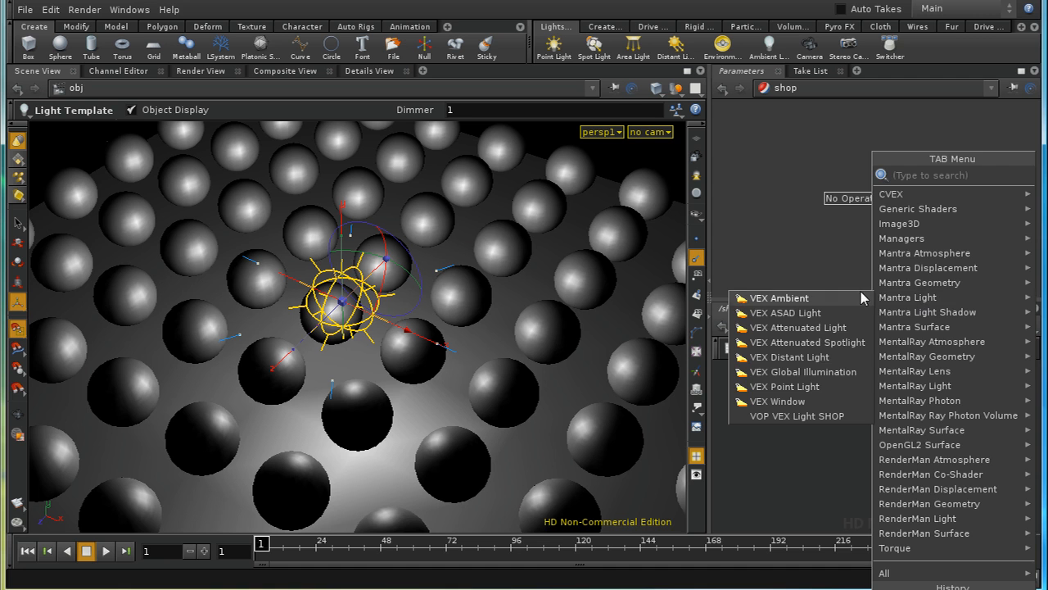
# Create a VEX point light shader and assign v_pointlight1 and v_rayshadow1 as light1's light and shadow shaders.
pyautogui.click(843, 409)
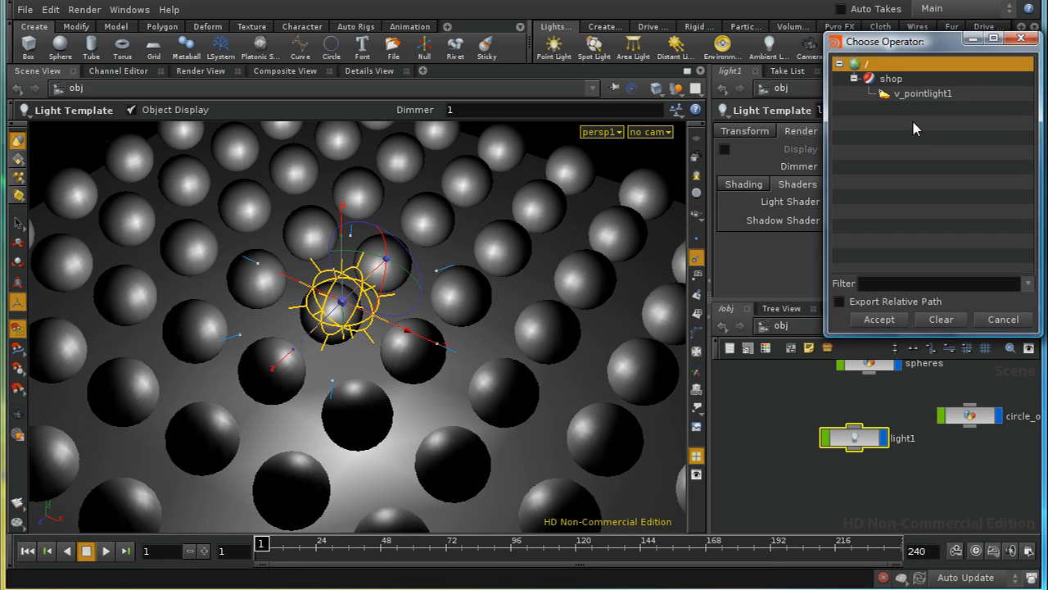
pyautogui.click(878, 318)
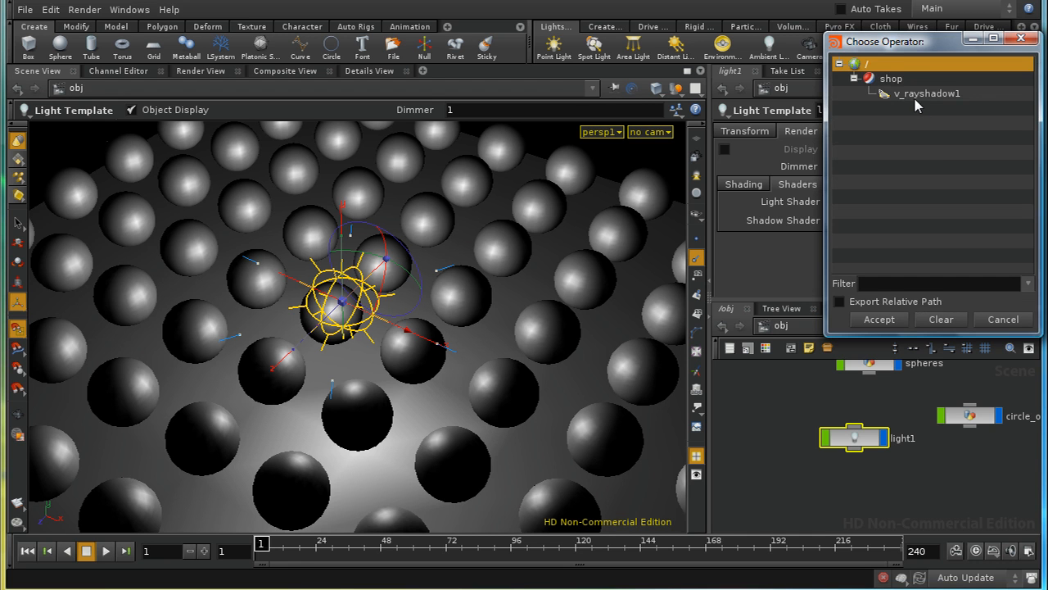
pyautogui.click(878, 319)
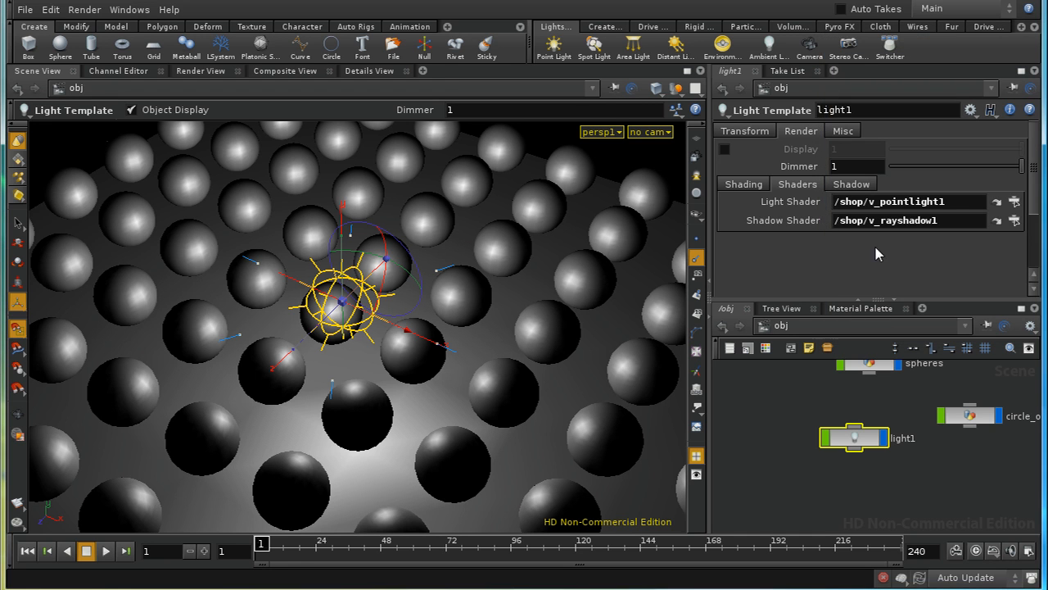
pyautogui.moveTo(991, 211)
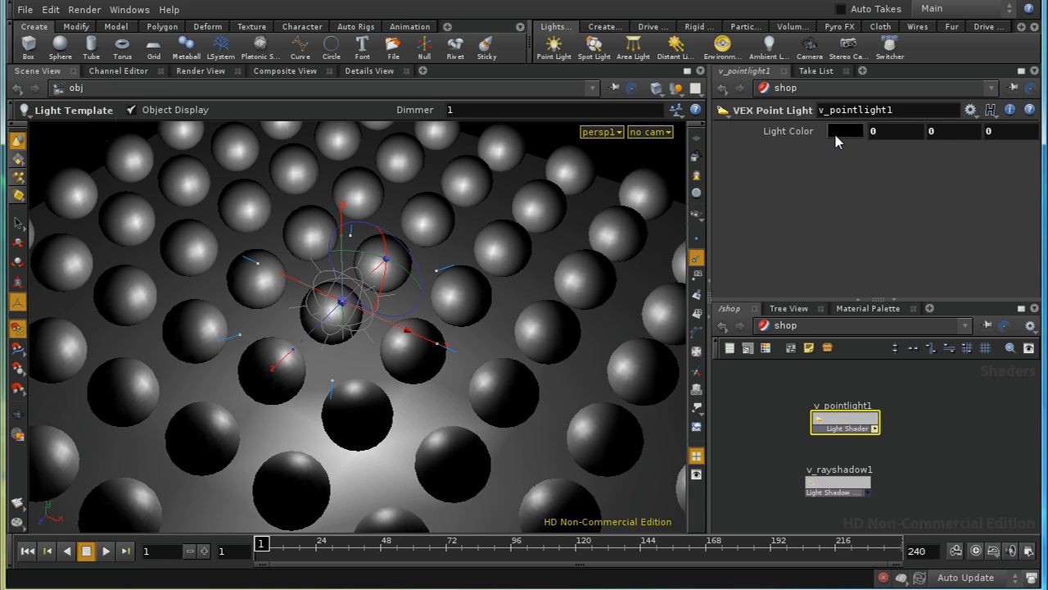
pyautogui.moveTo(631, 308)
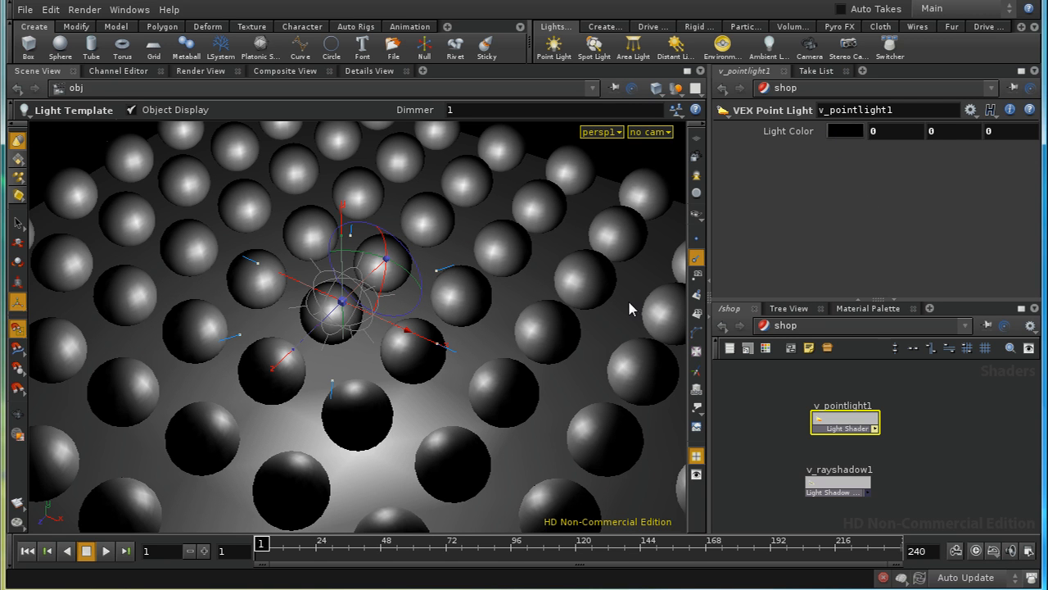
pyautogui.moveTo(429, 270)
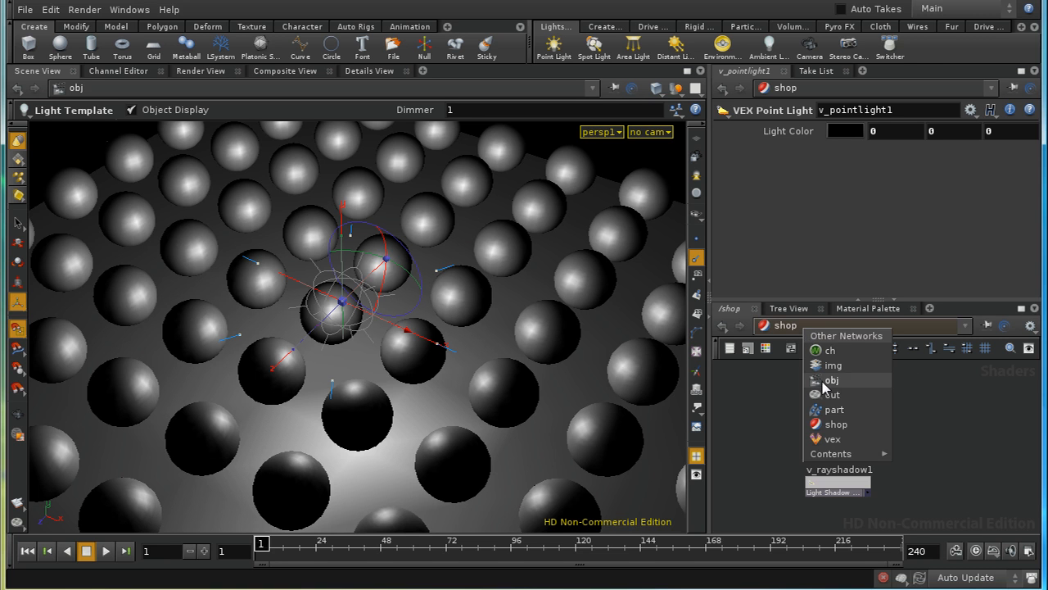
# Switch the network view from the shader network back to objects.
pyautogui.click(832, 380)
pyautogui.write('Collect')
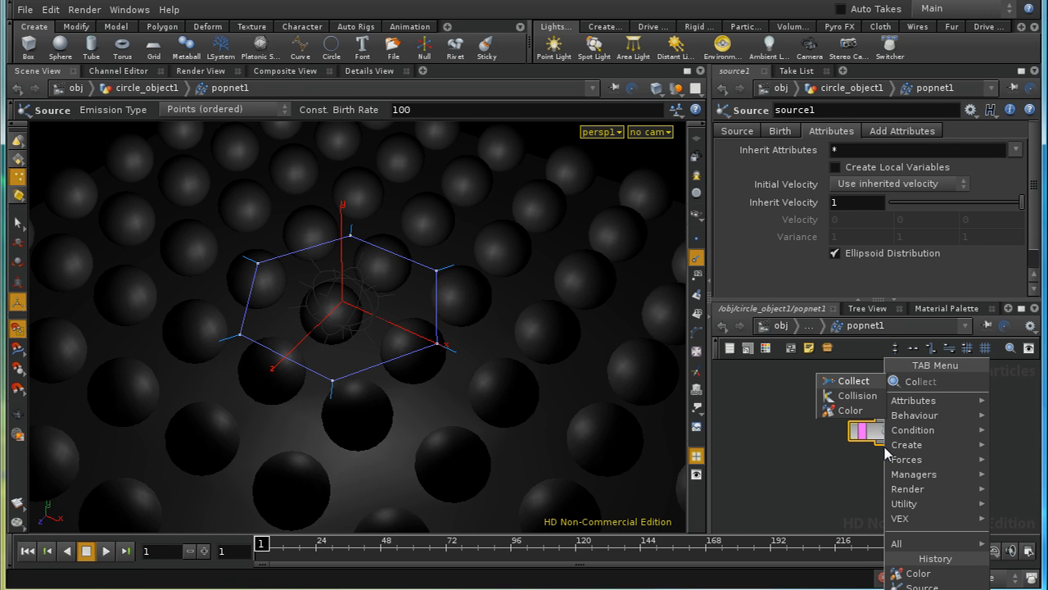
# Add a Color POP under source1 with channels rand($ID)*0.1 and rand($ID+9843)*0.1.
pyautogui.click(852, 409)
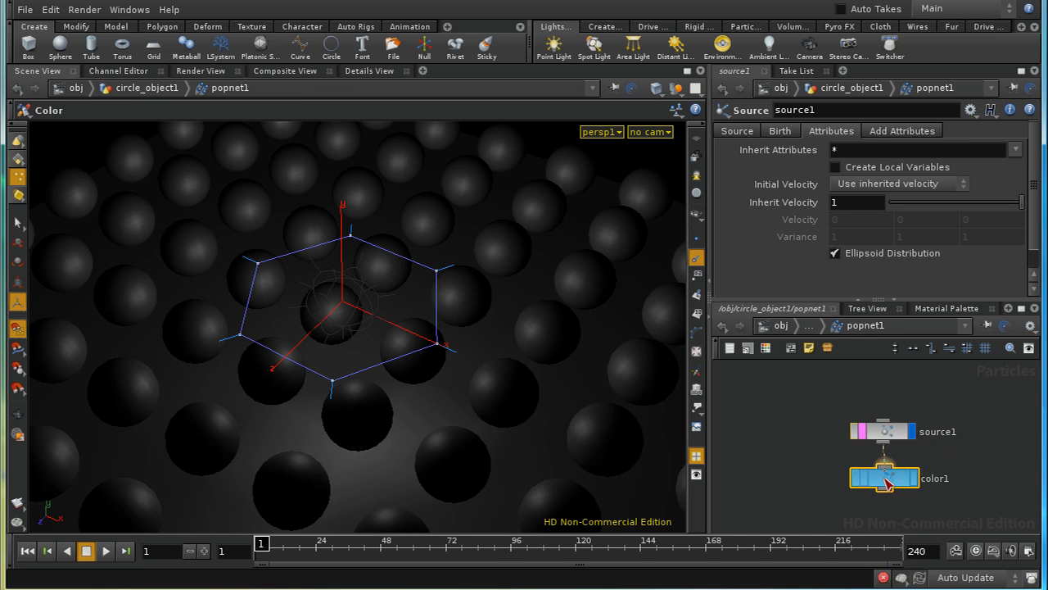
pyautogui.click(885, 479)
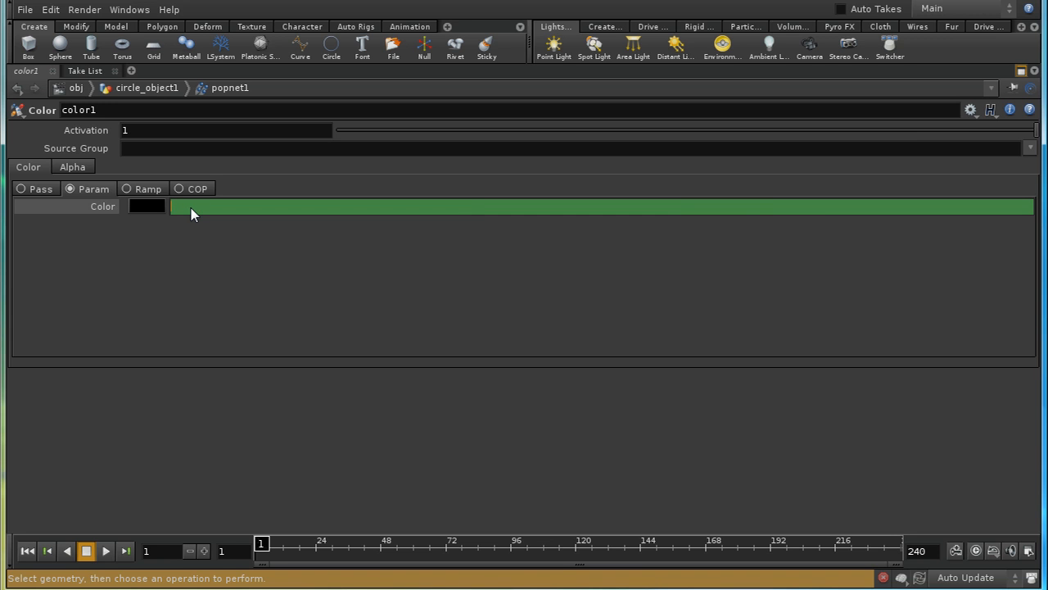
pyautogui.write('ra')
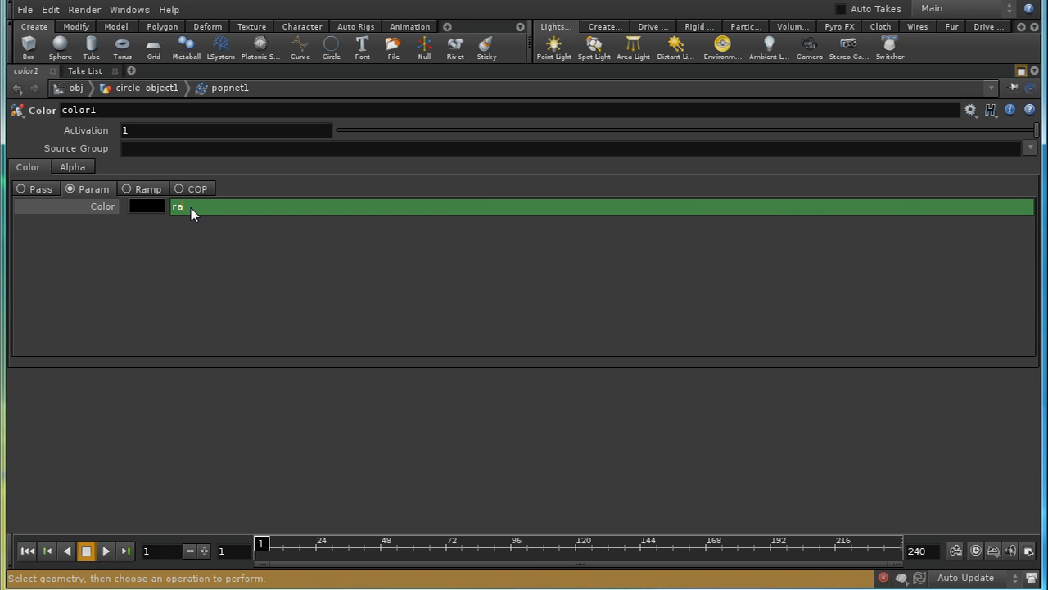
pyautogui.write('nd($ID')
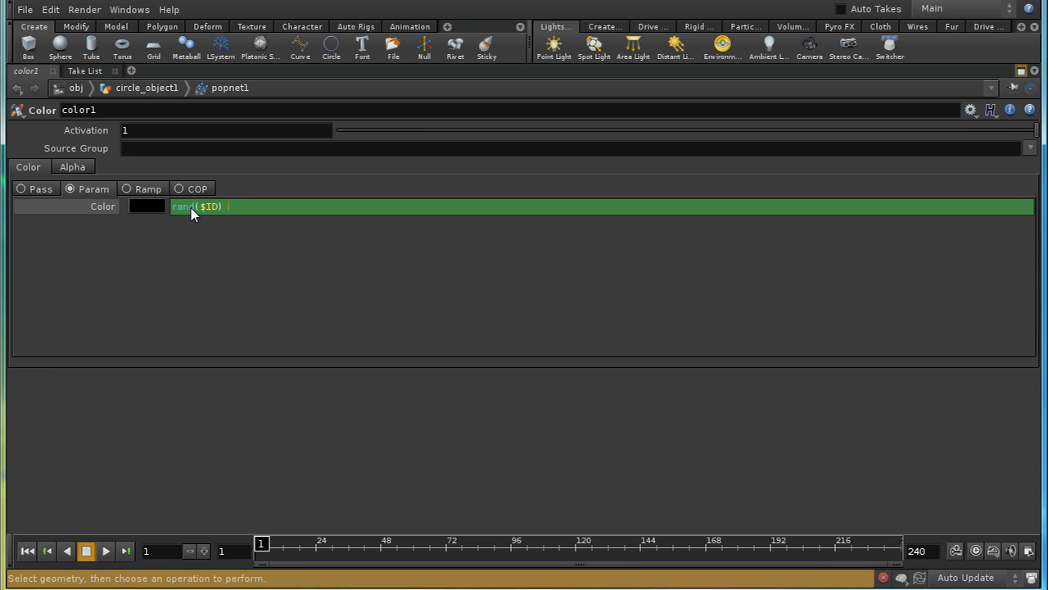
pyautogui.write('* 0.1')
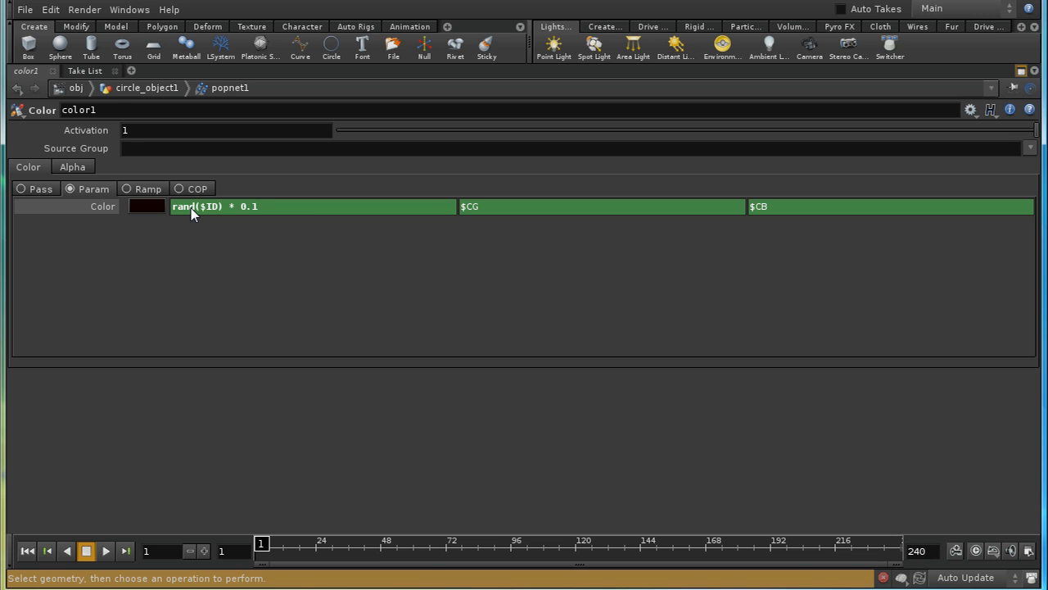
pyautogui.rightClick(215, 206)
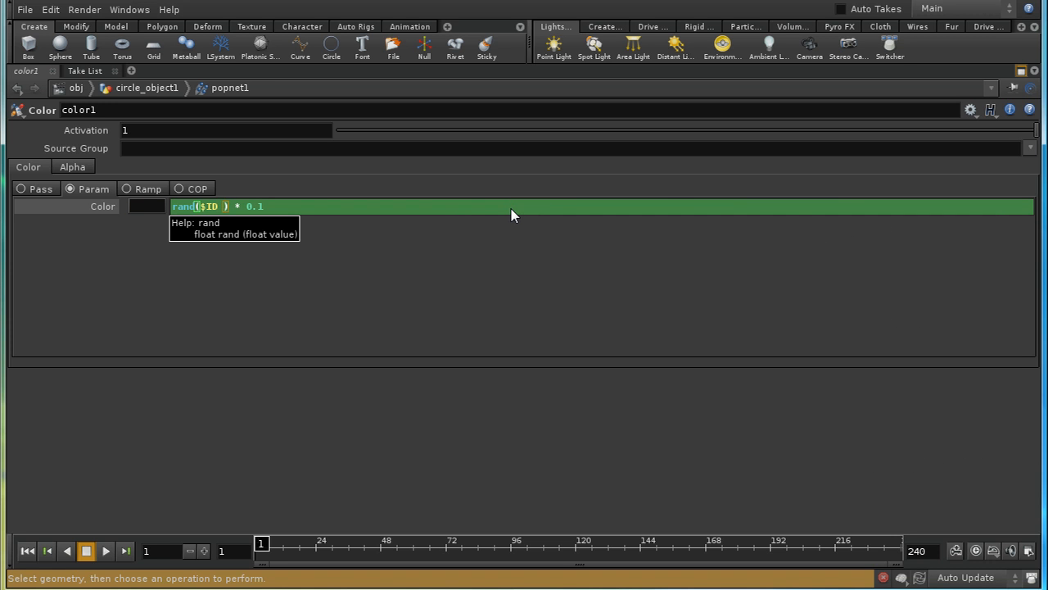
pyautogui.write('+ 9843')
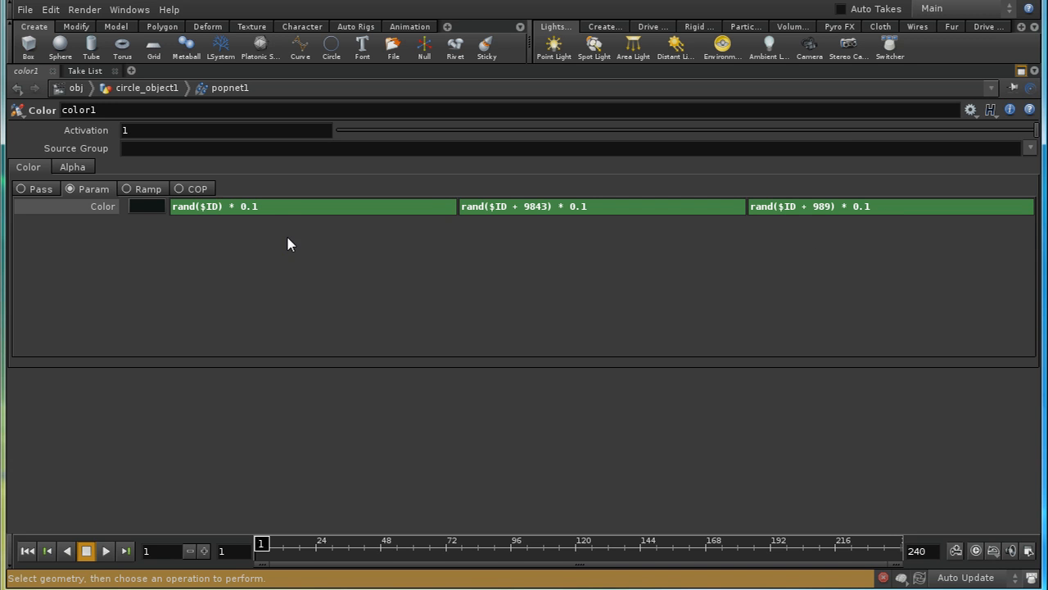
pyautogui.moveTo(1030, 81)
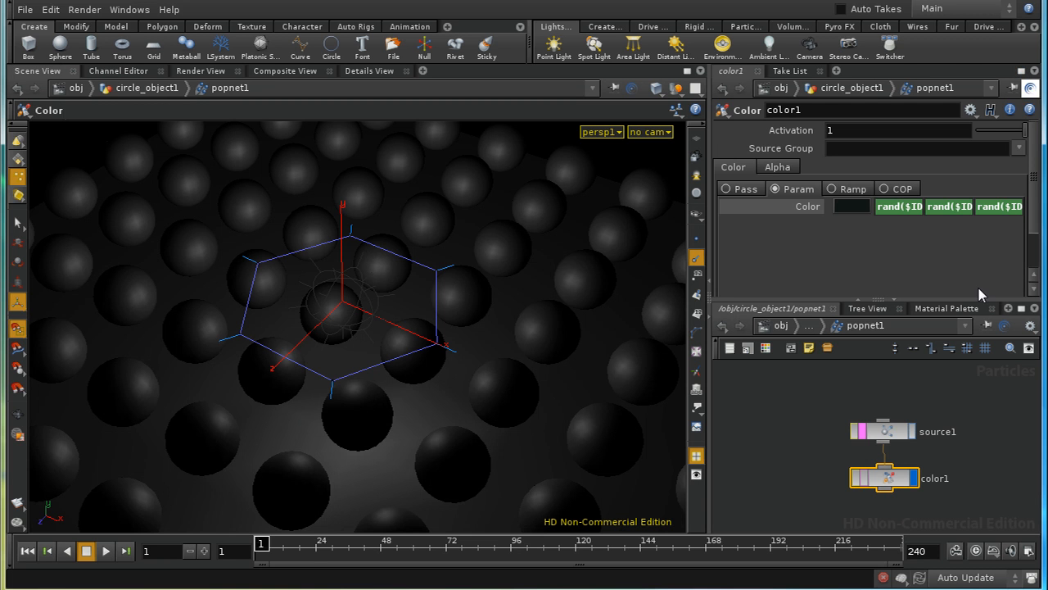
pyautogui.moveTo(940, 515)
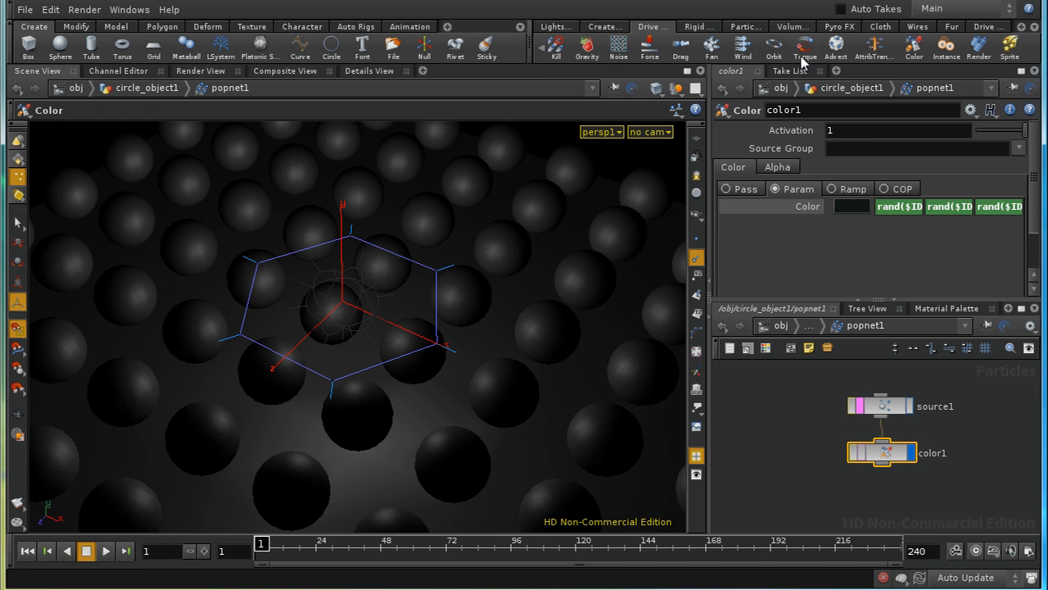
pyautogui.moveTo(947, 45)
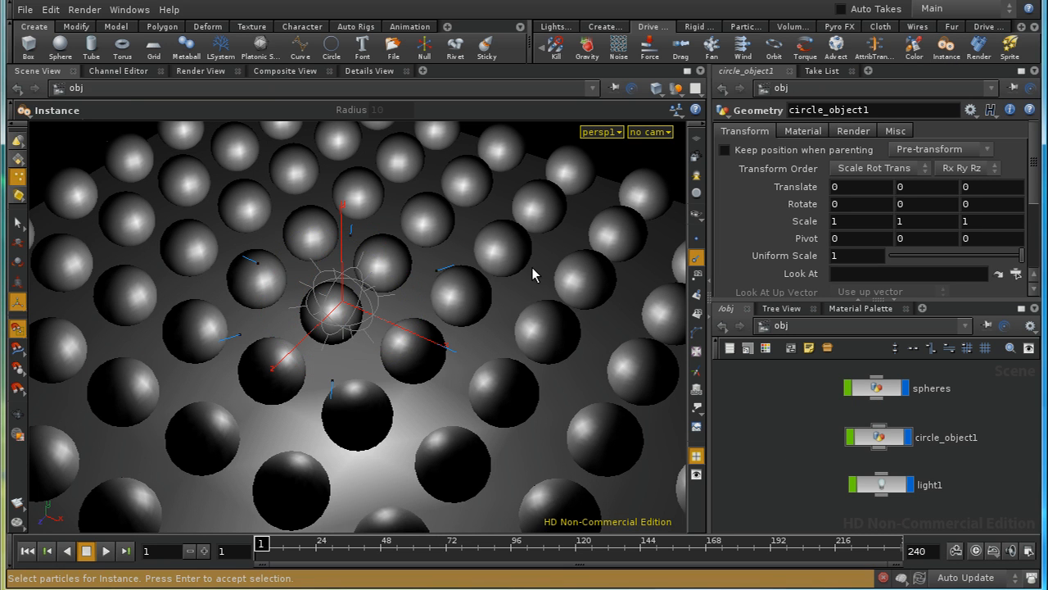
pyautogui.moveTo(416, 278)
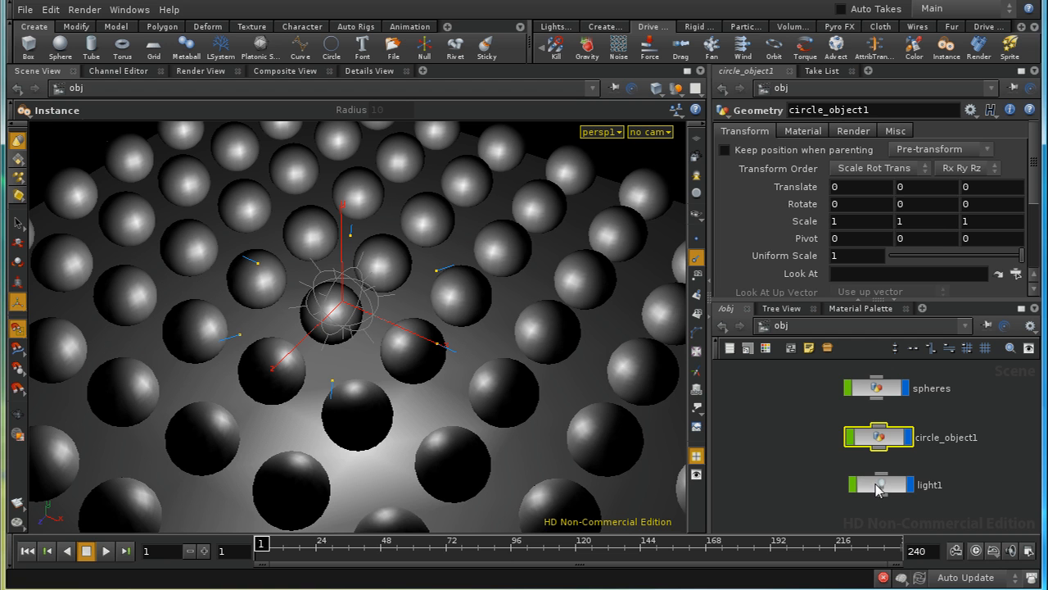
# Instance light1 onto each particle and accept point-instance rendering for circle_object1.
pyautogui.click(930, 485)
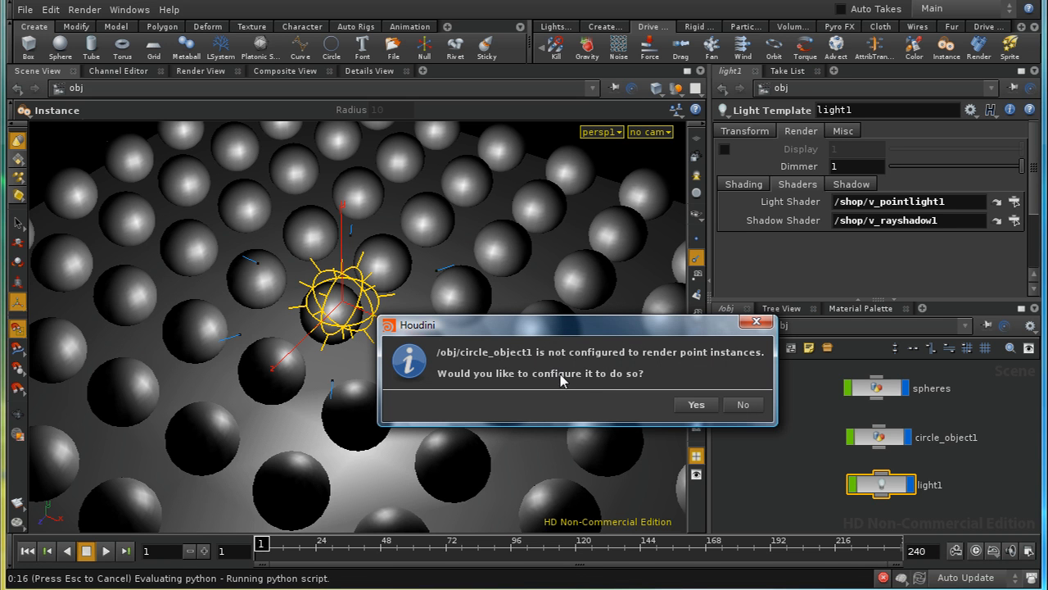
pyautogui.moveTo(460, 362)
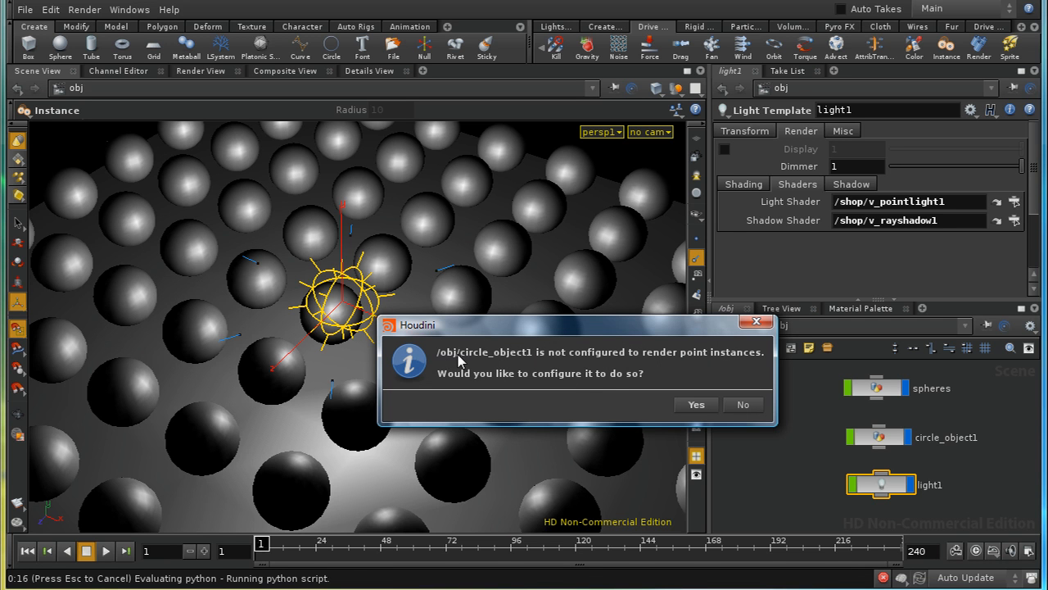
pyautogui.moveTo(563, 362)
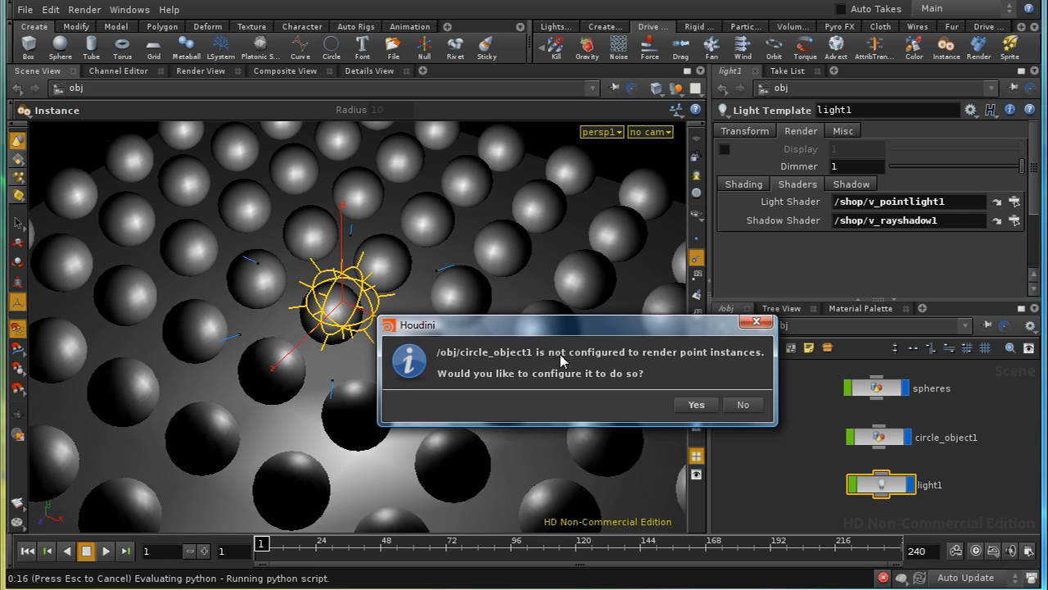
pyautogui.moveTo(462, 385)
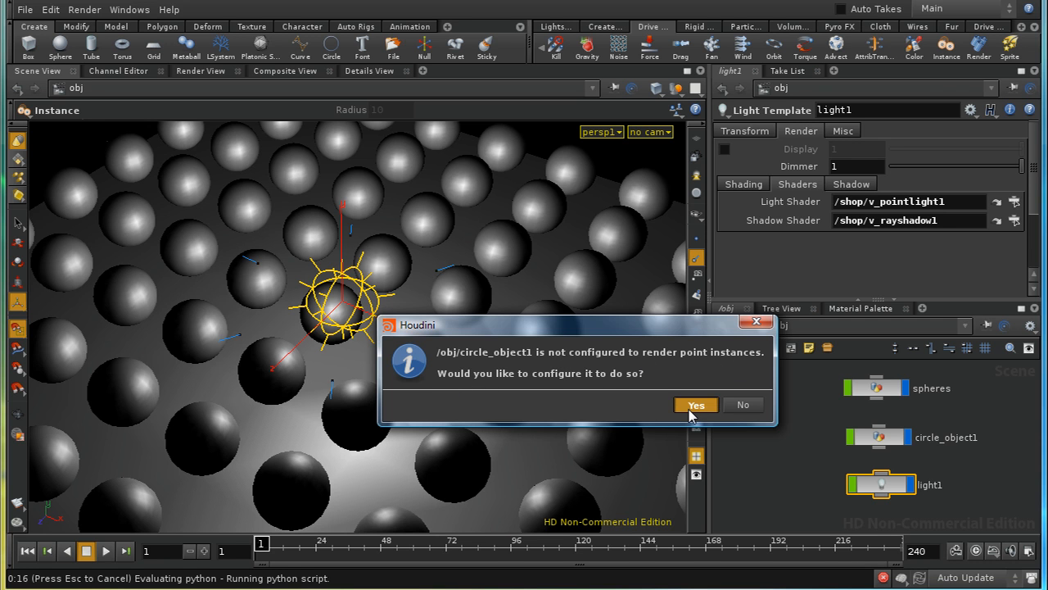
pyautogui.click(695, 405)
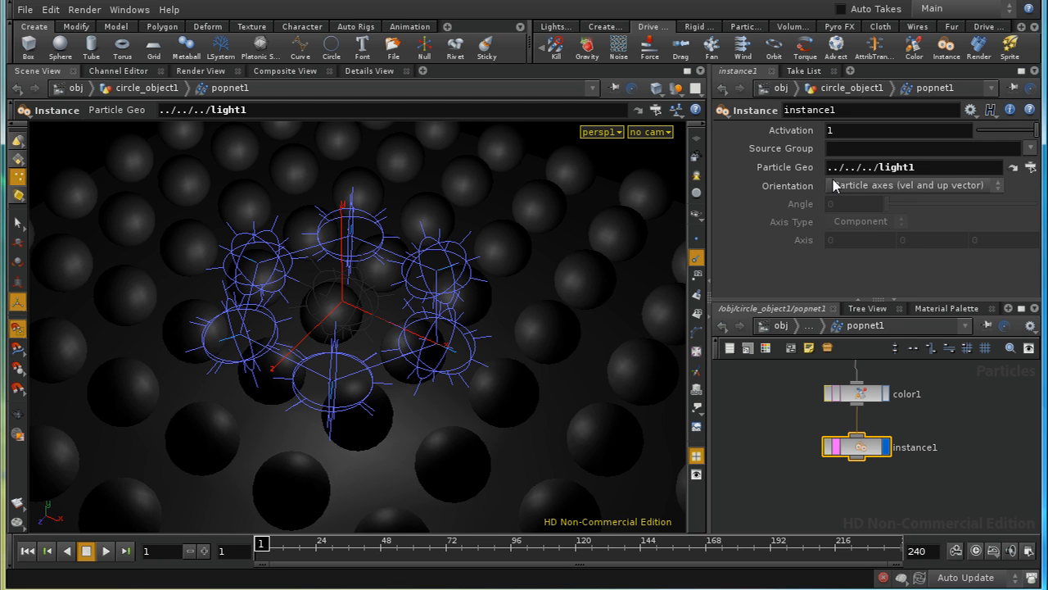
pyautogui.moveTo(901, 177)
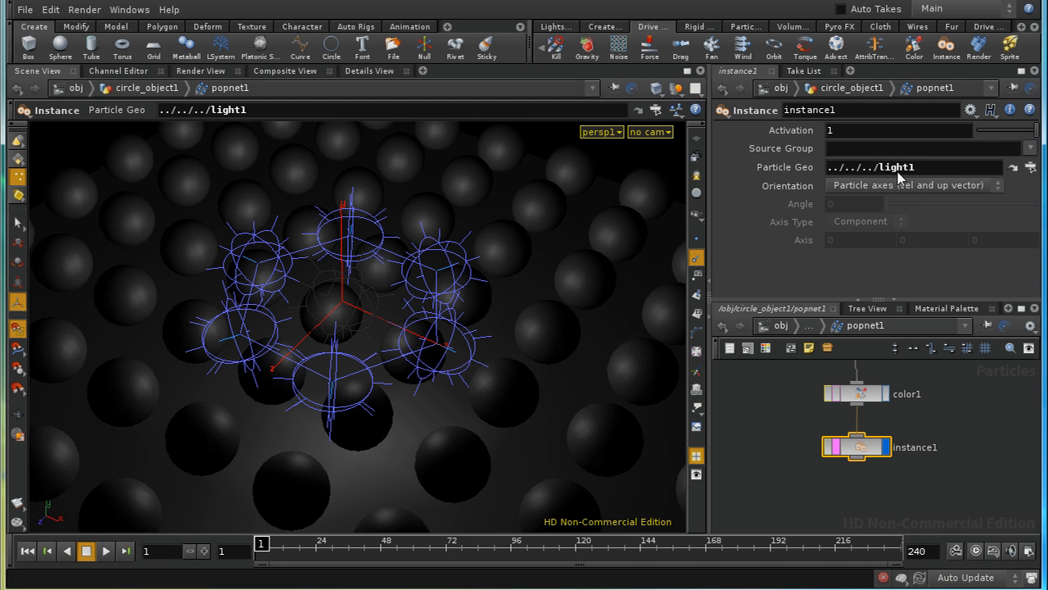
pyautogui.moveTo(868, 475)
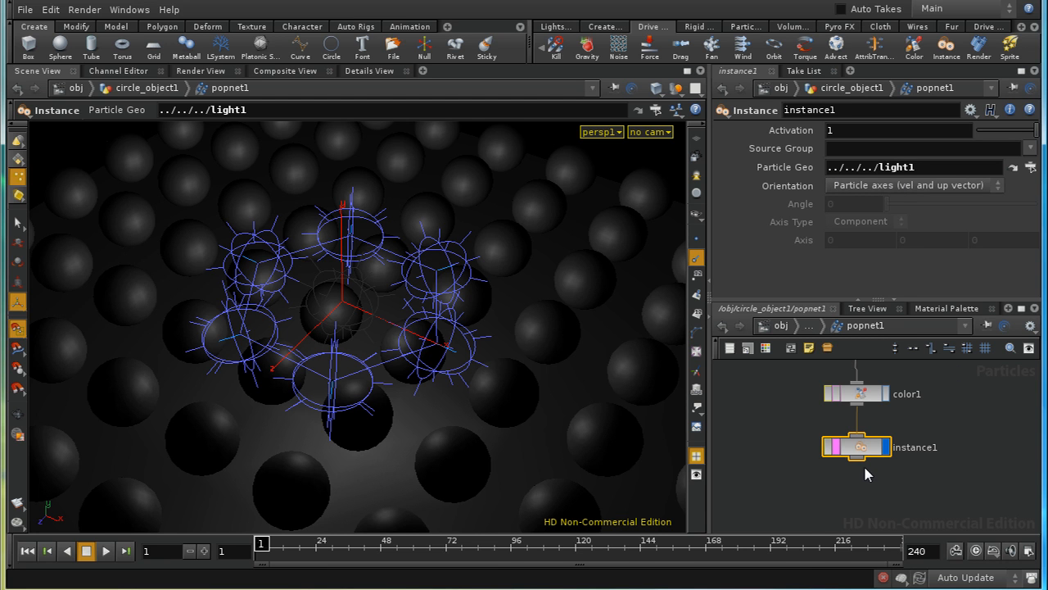
pyautogui.moveTo(899, 488)
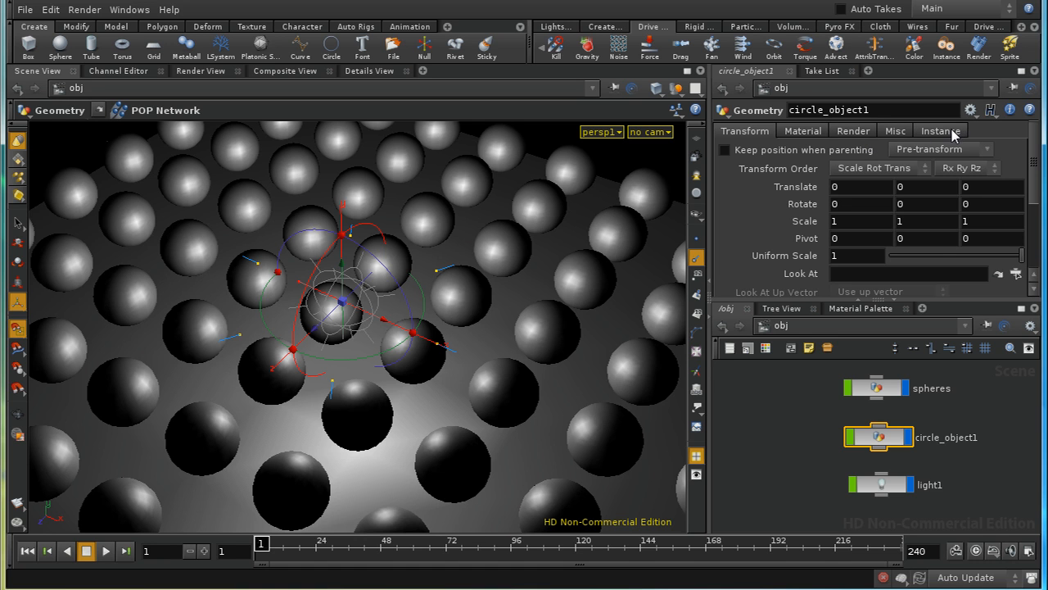
# Show circle_object1's Instance settings with Point Instancing enabled.
pyautogui.click(940, 131)
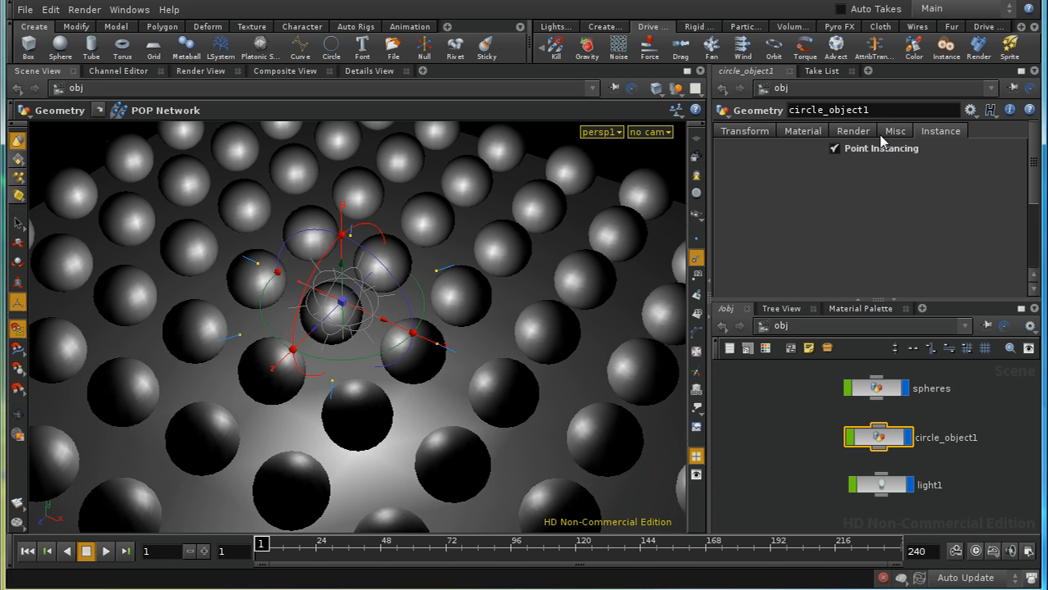
pyautogui.moveTo(871, 167)
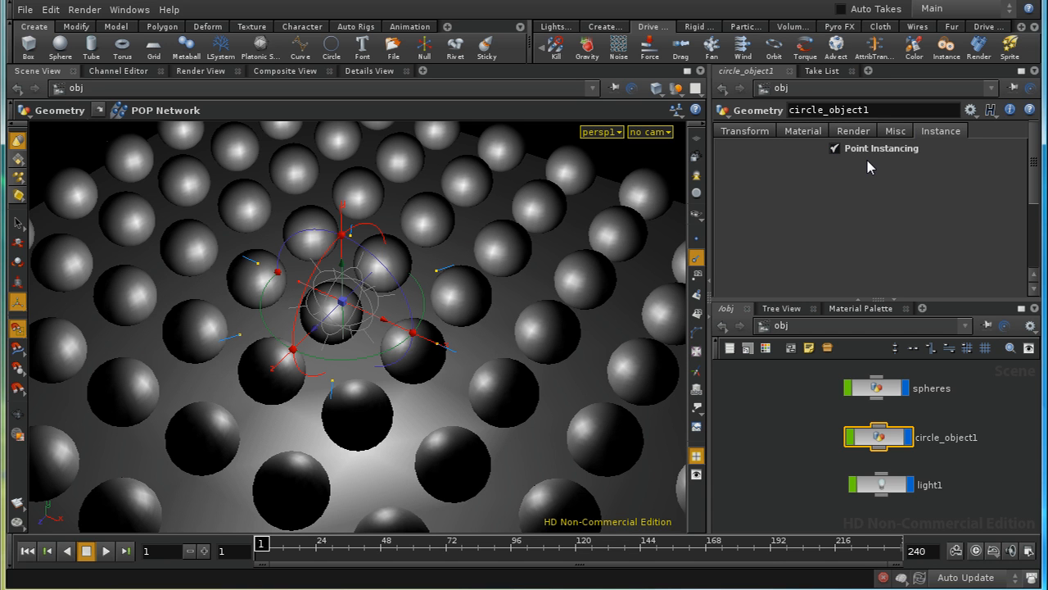
pyautogui.moveTo(770, 409)
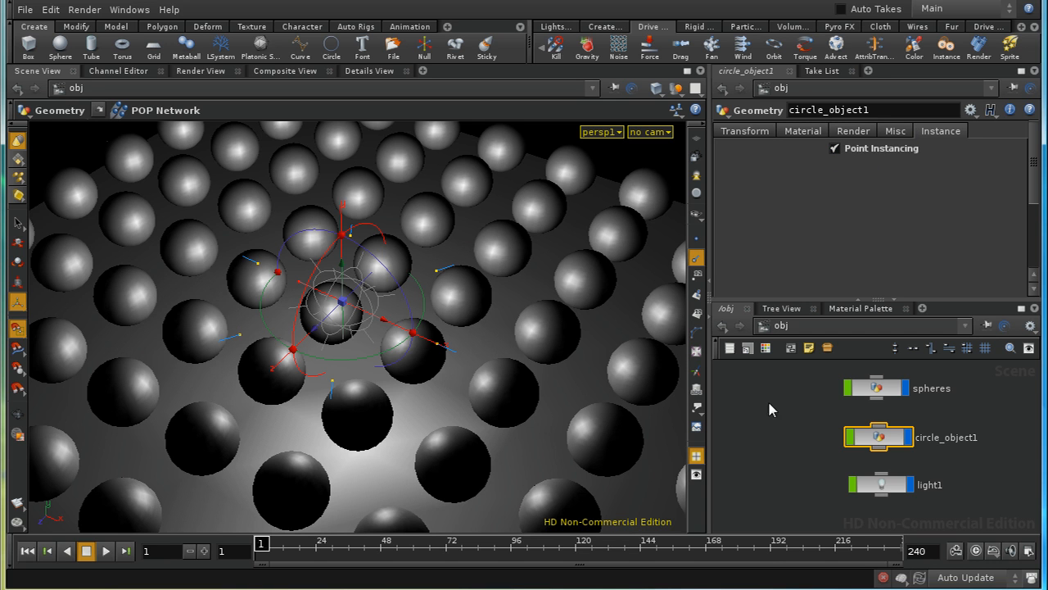
pyautogui.moveTo(799, 478)
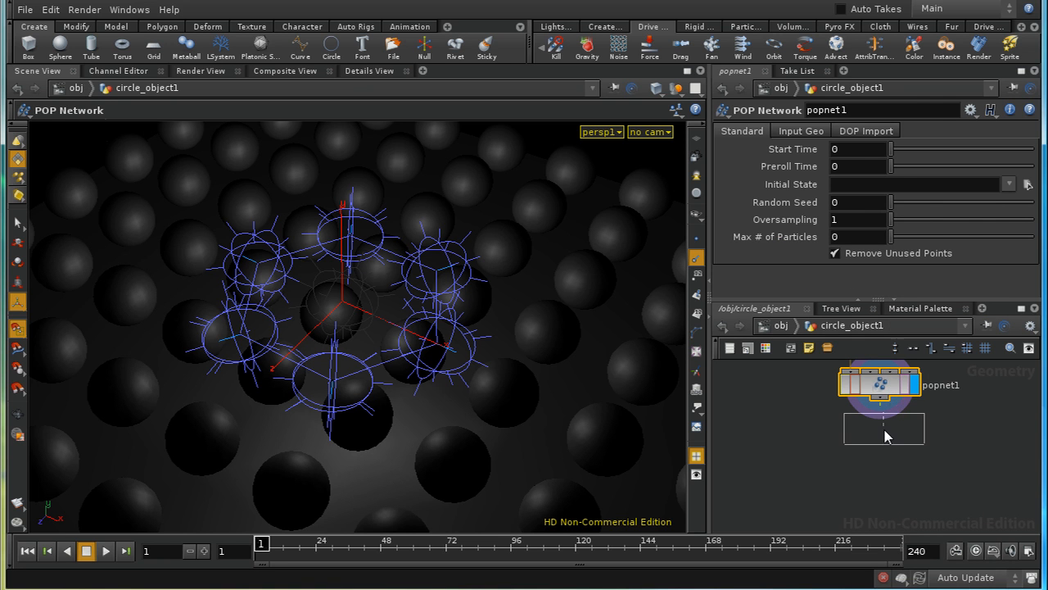
# Add a material node below popnet1 assigning shop/v_pointlight1 per point.
pyautogui.click(884, 429)
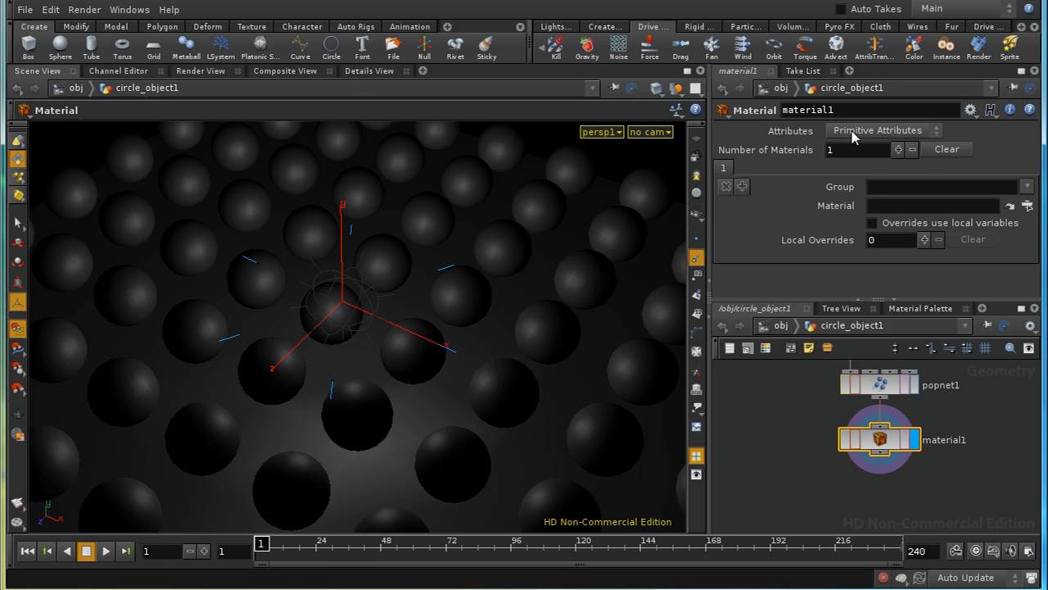
pyautogui.click(883, 131)
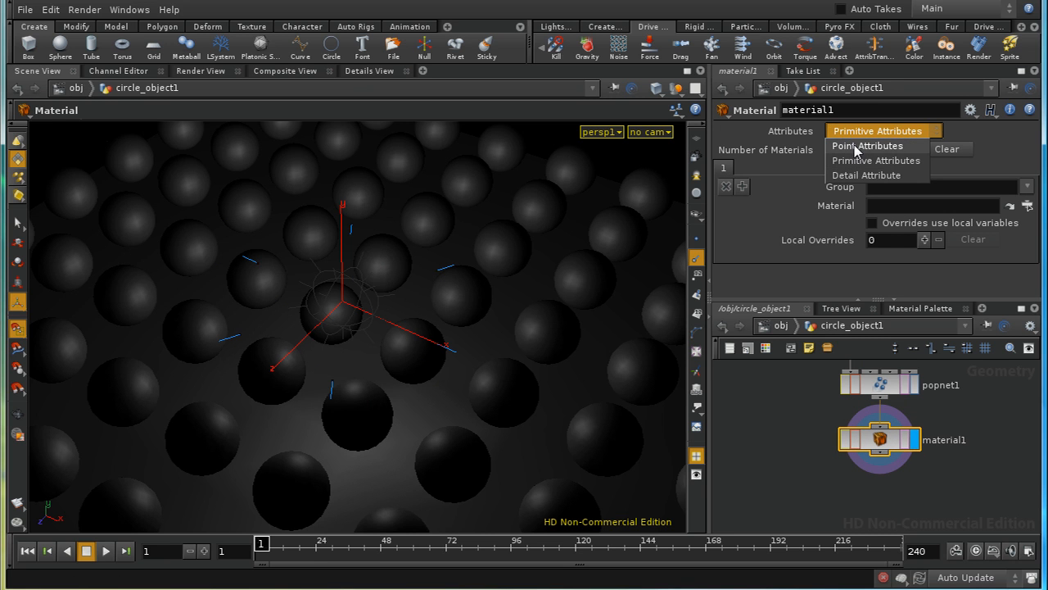
pyautogui.click(868, 144)
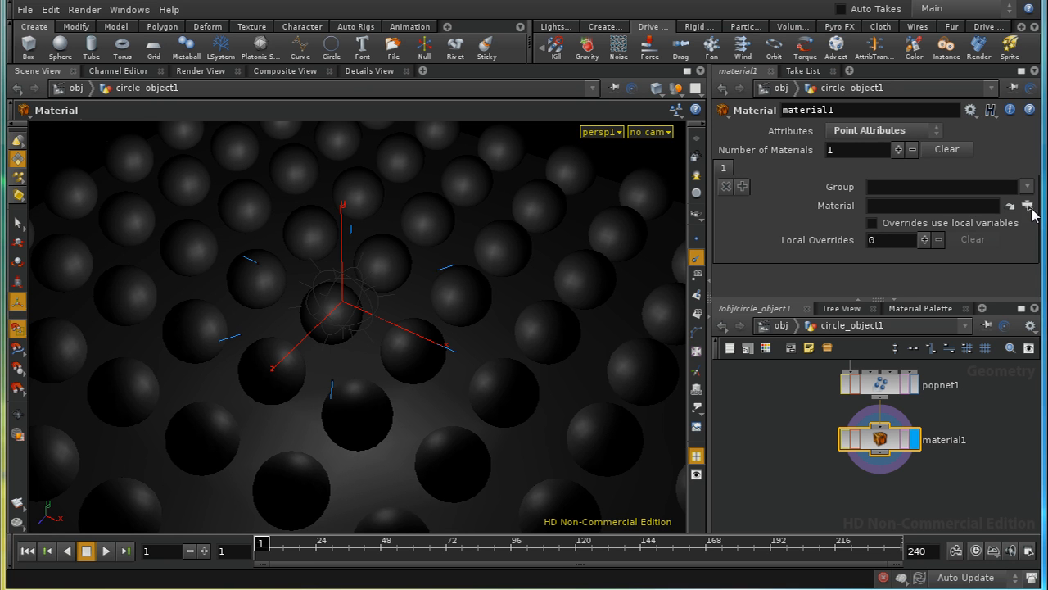
pyautogui.click(1028, 207)
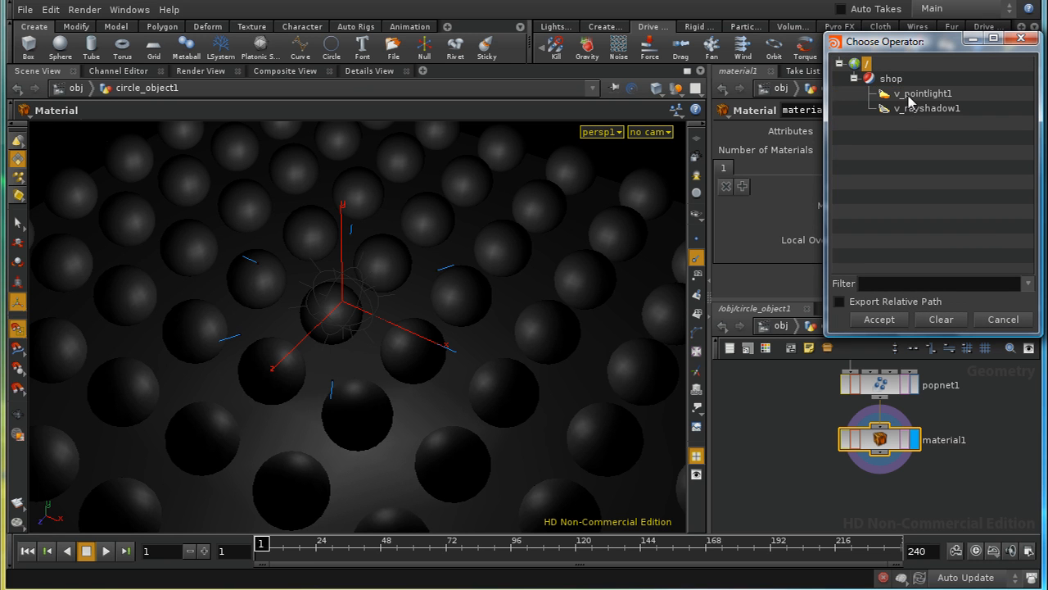
pyautogui.click(926, 92)
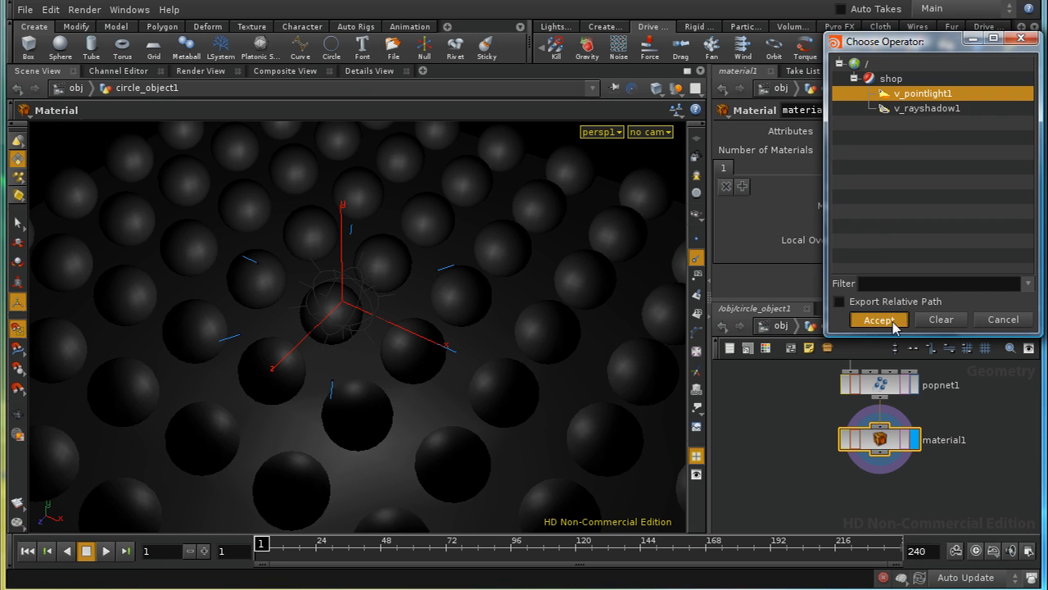
pyautogui.click(878, 319)
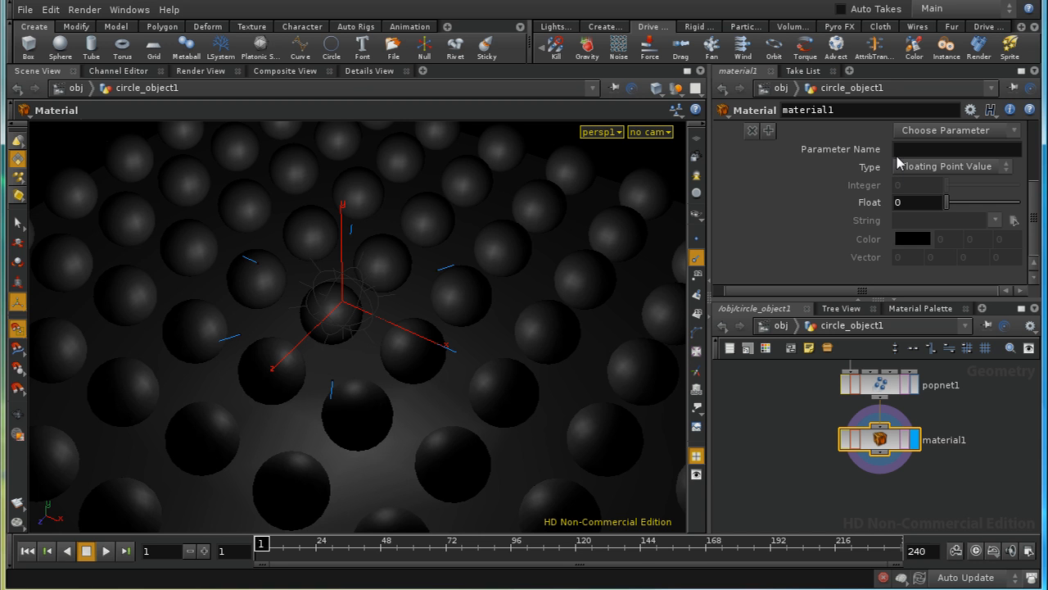
pyautogui.moveTo(789, 331)
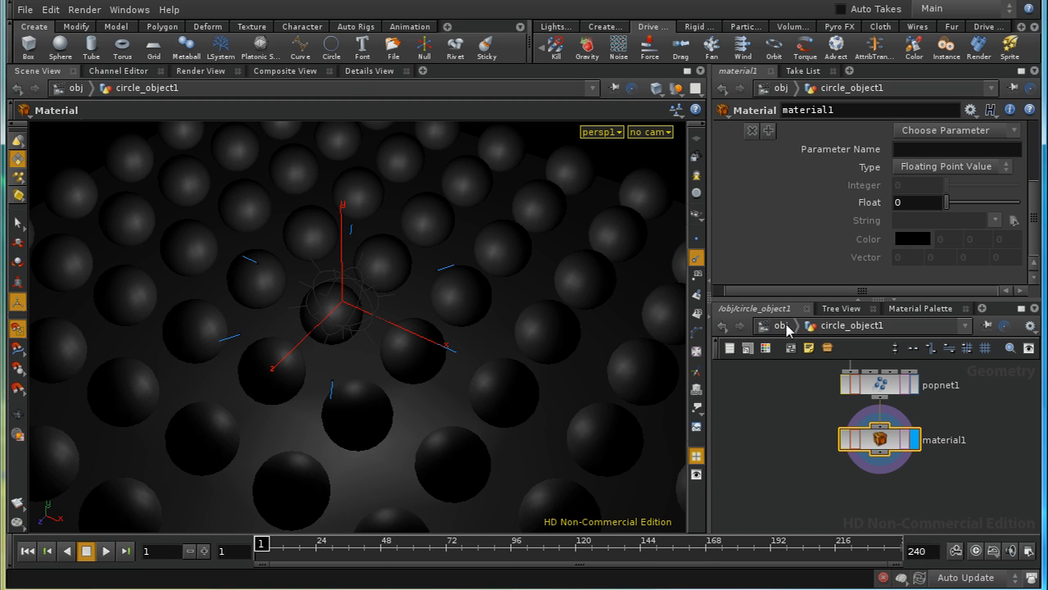
# Browse into the /shop network to inspect v_pointlight1's Light Color.
pyautogui.click(795, 324)
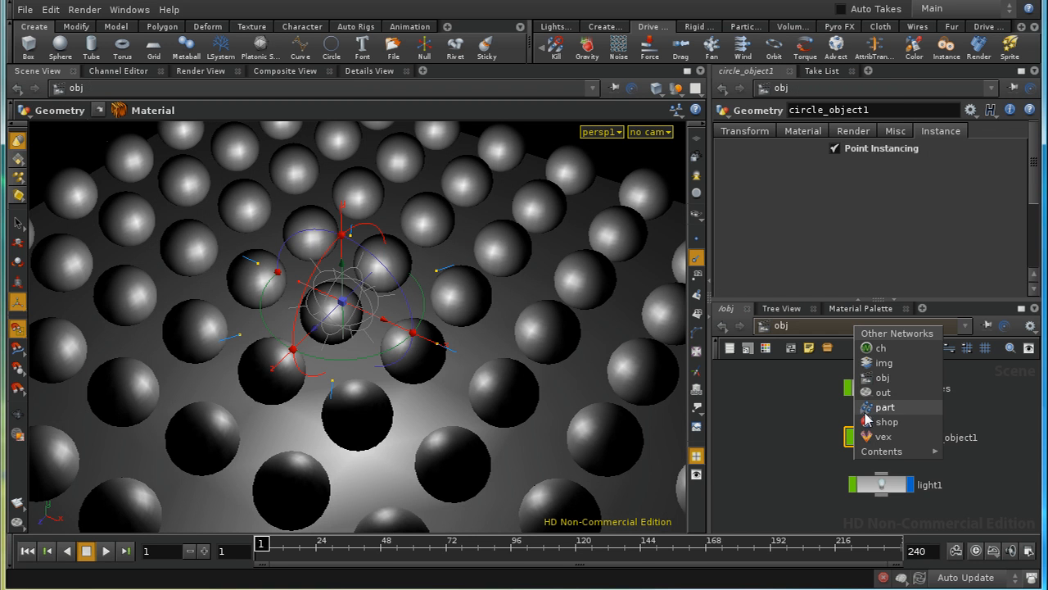
pyautogui.click(888, 421)
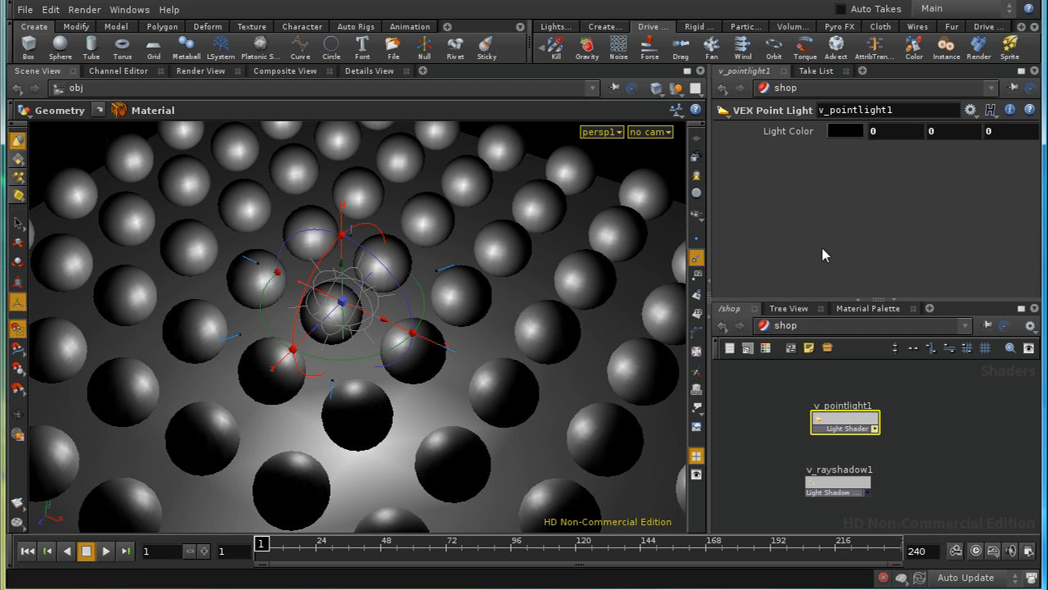
pyautogui.moveTo(773, 139)
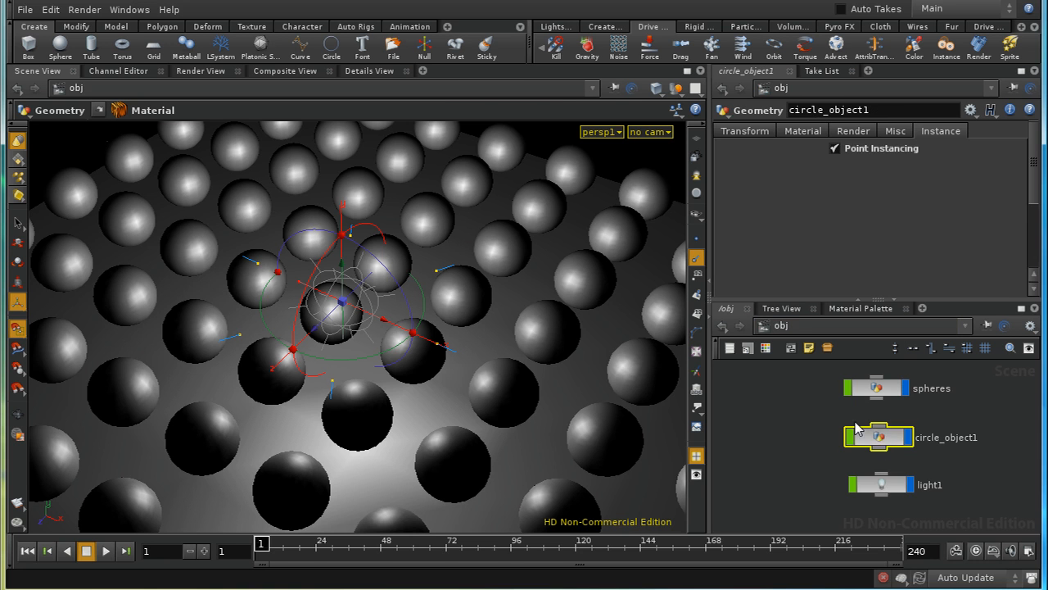
# Make the material's local override a Color Value named lightcolor.
pyautogui.doubleClick(878, 439)
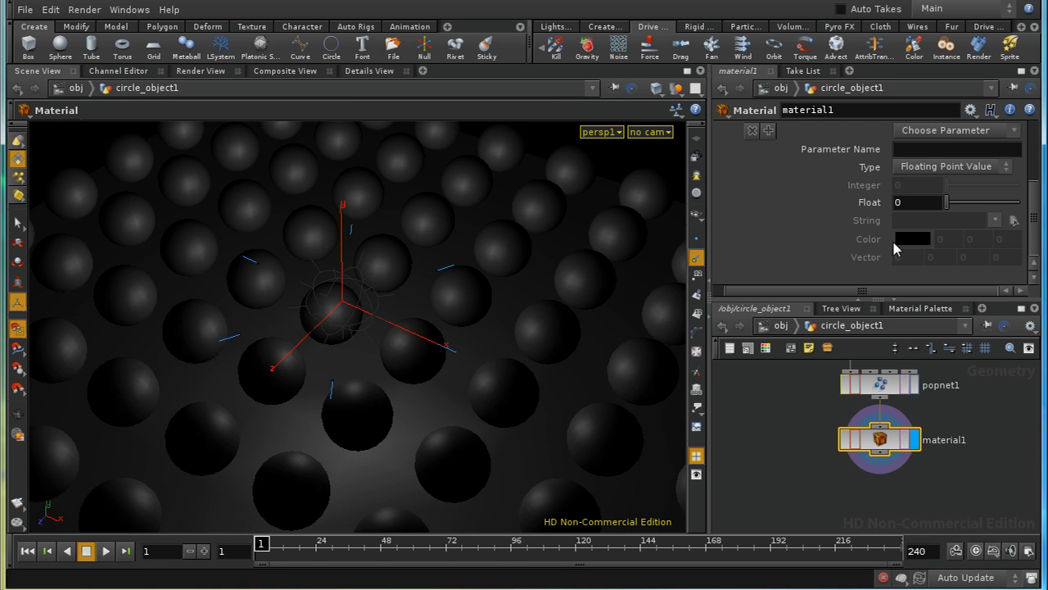
pyautogui.click(953, 167)
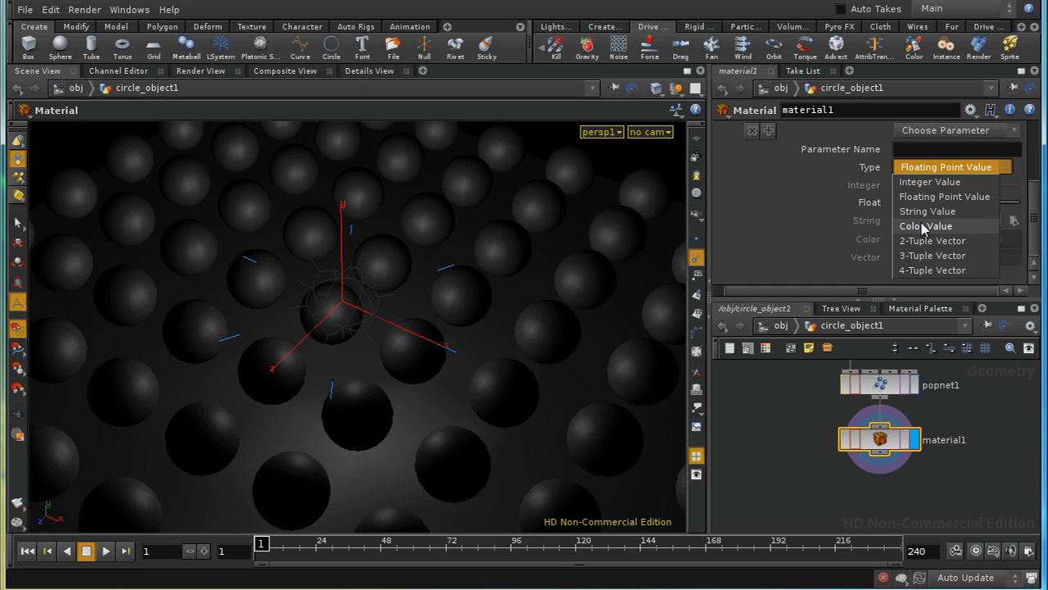
pyautogui.click(923, 226)
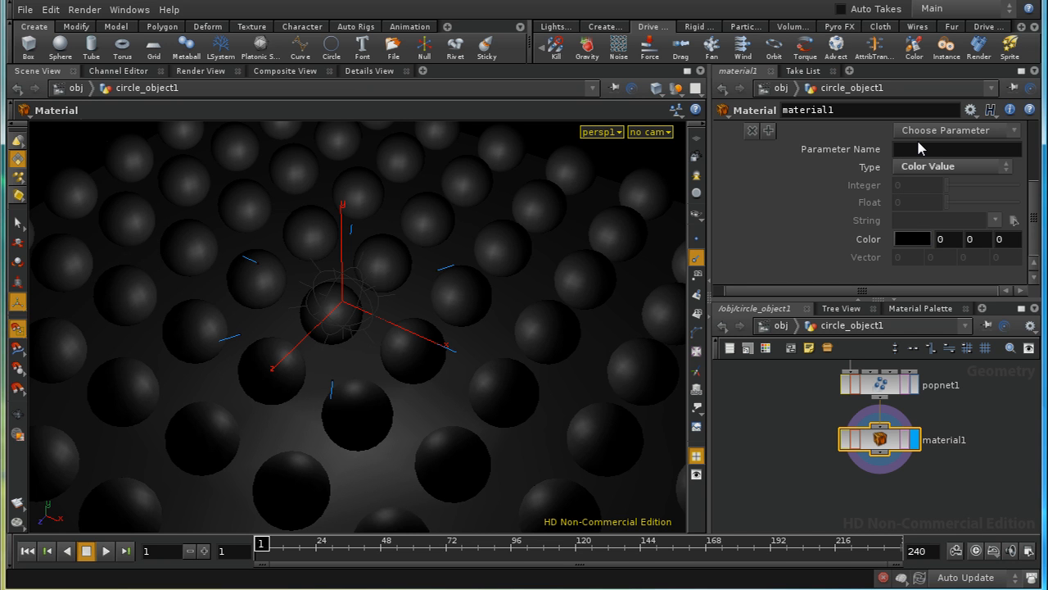
pyautogui.write('light')
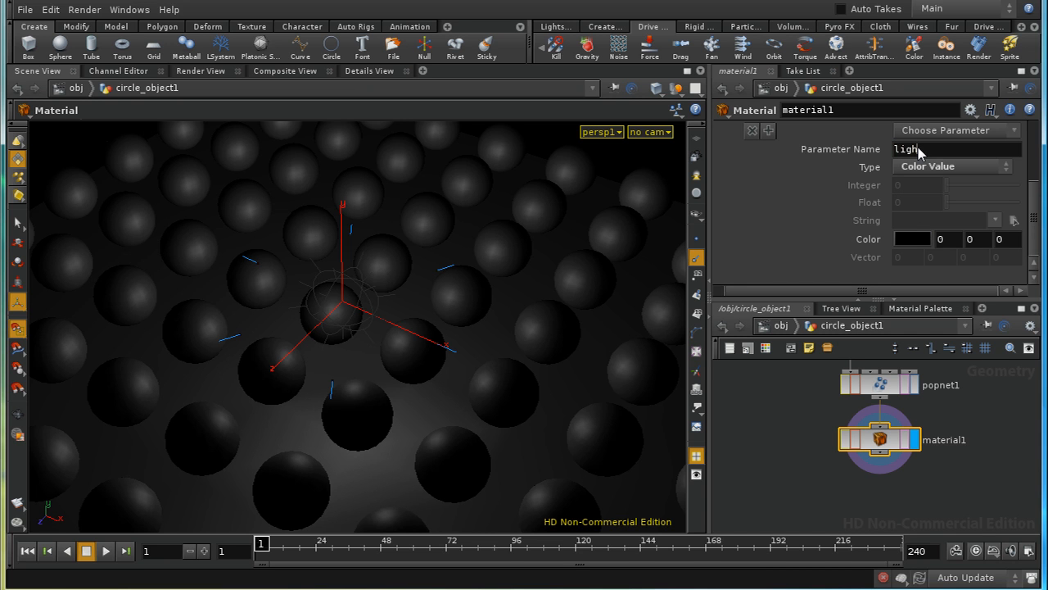
pyautogui.write('color')
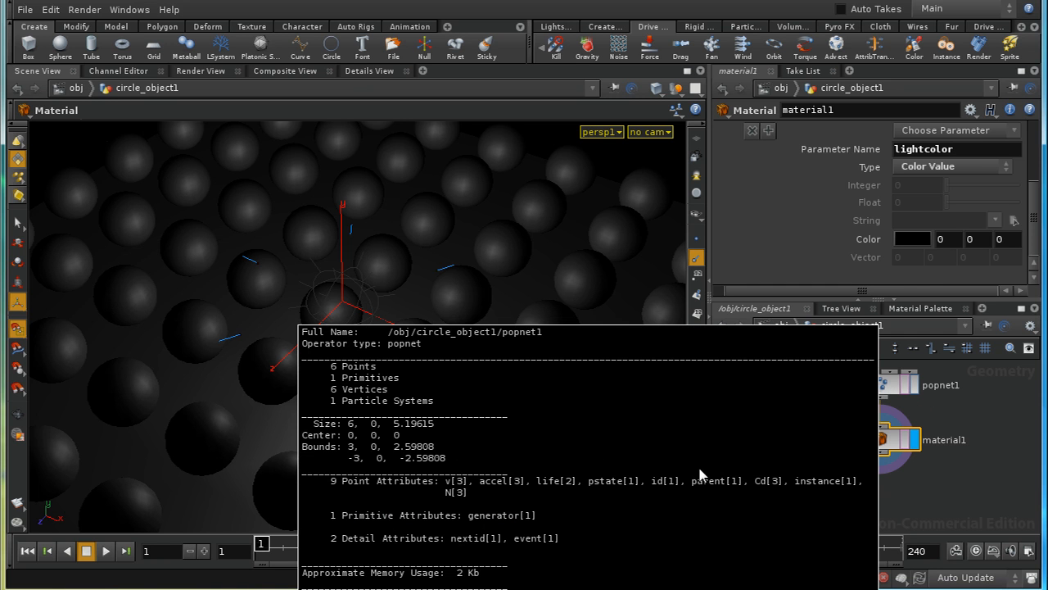
pyautogui.moveTo(773, 492)
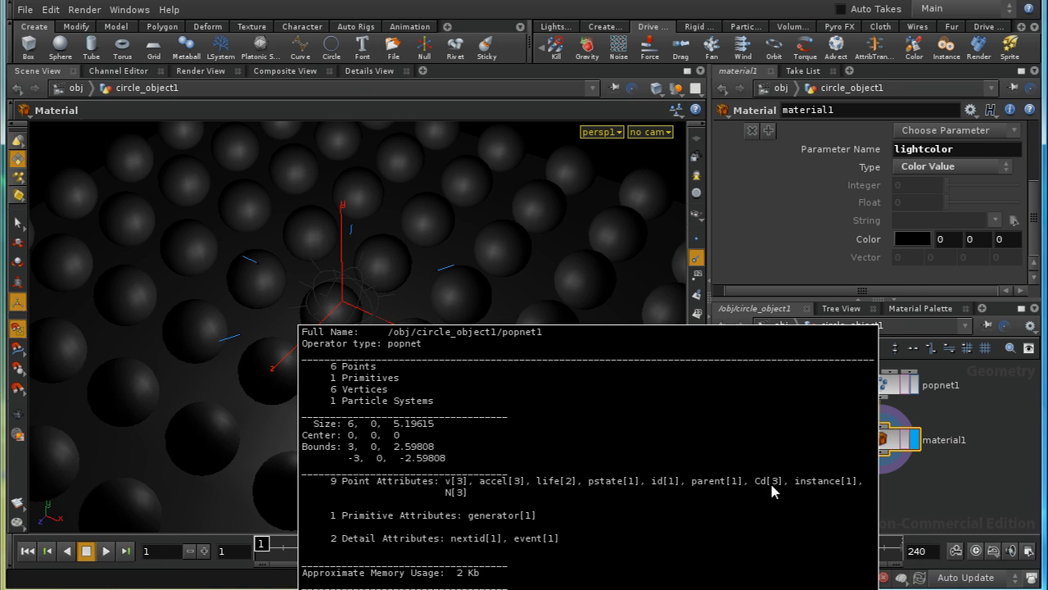
pyautogui.moveTo(770, 497)
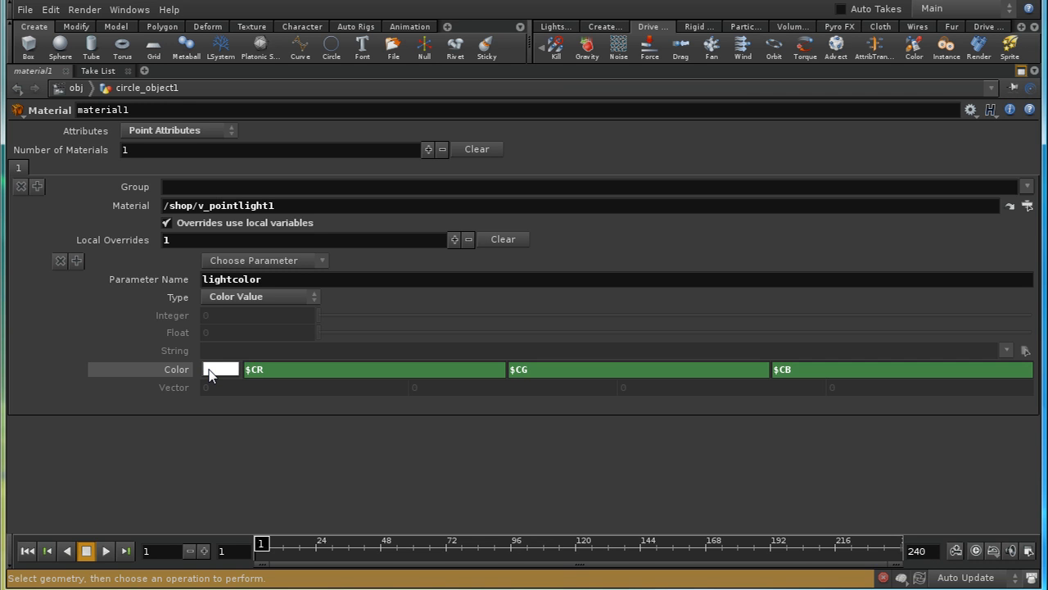
pyautogui.moveTo(1035, 91)
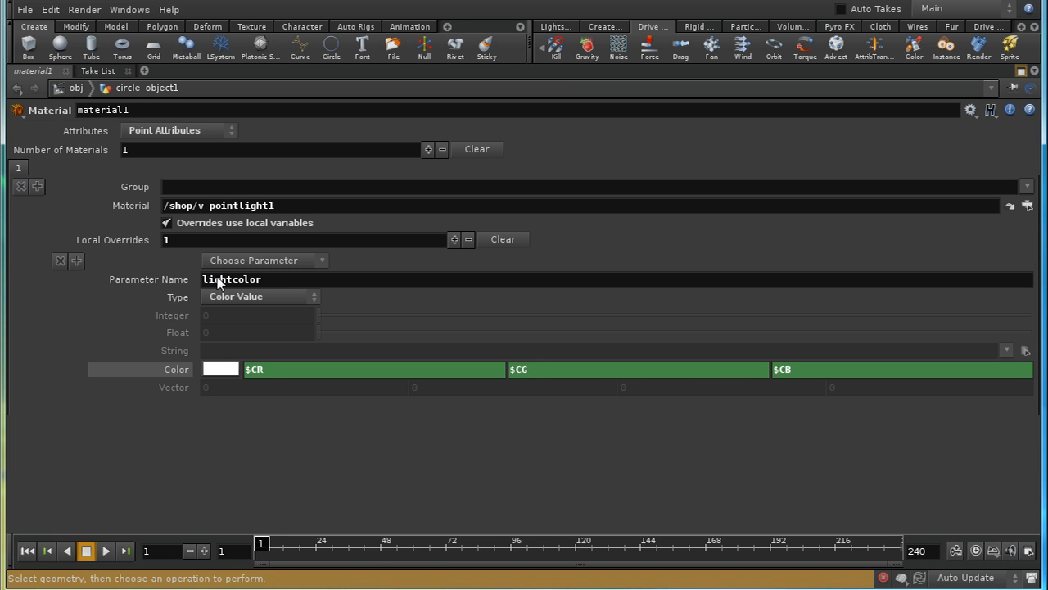
pyautogui.moveTo(255, 216)
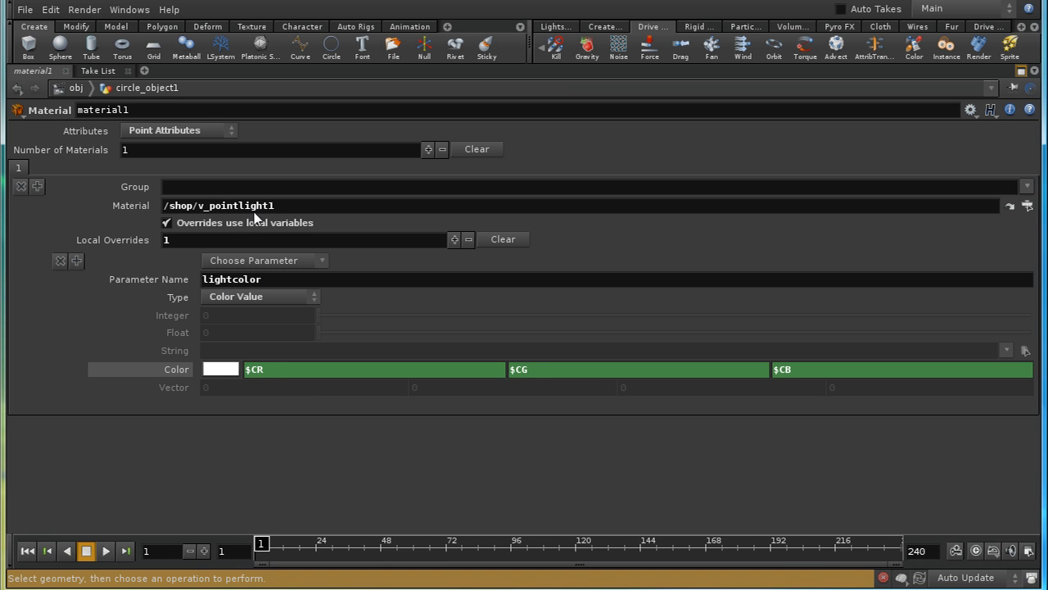
pyautogui.moveTo(770, 179)
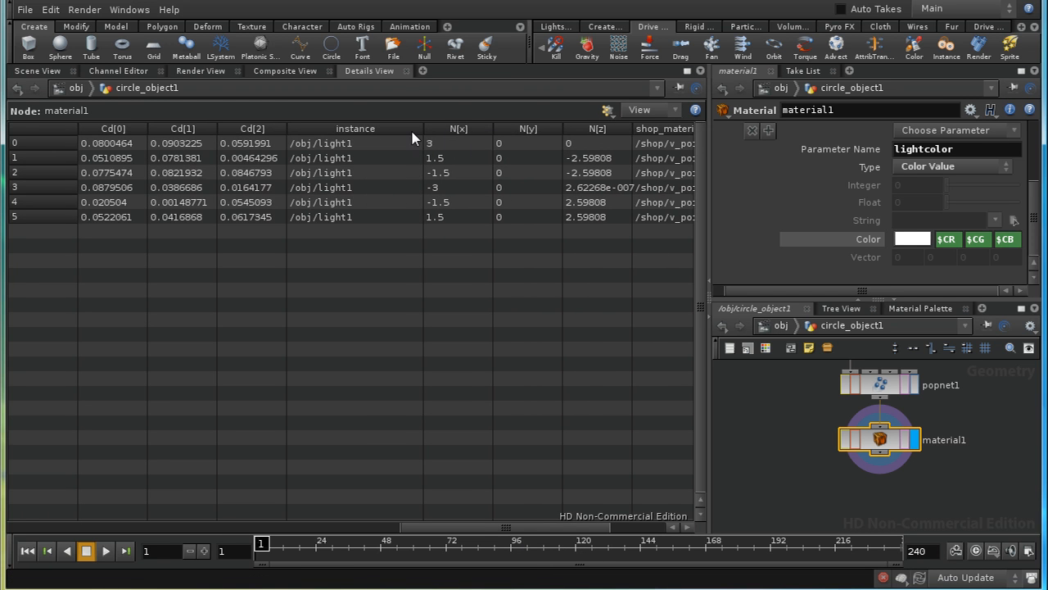
pyautogui.moveTo(432, 527)
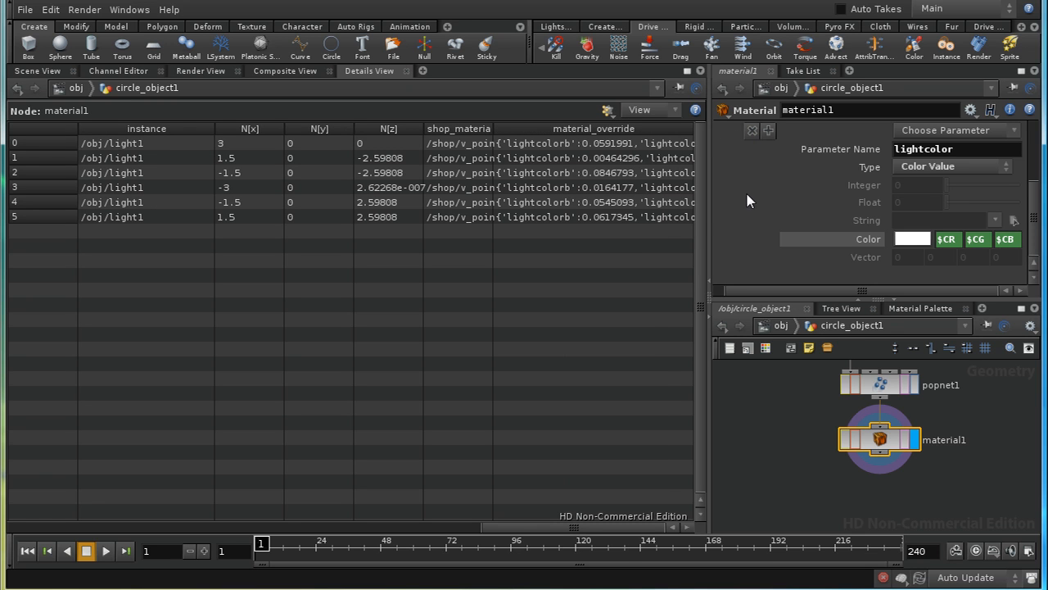
pyautogui.moveTo(506, 223)
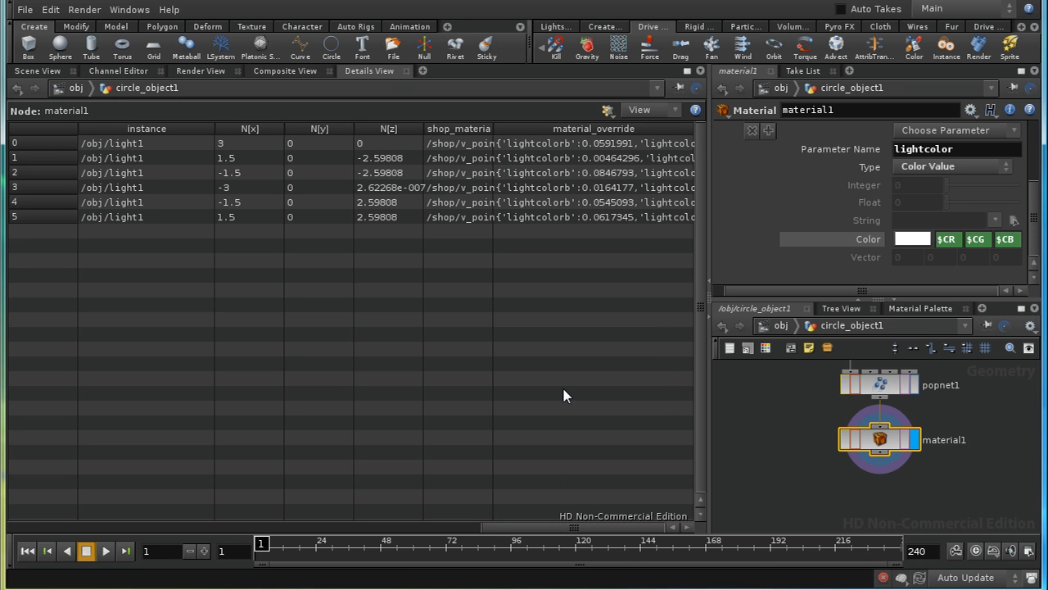
pyautogui.moveTo(462, 462)
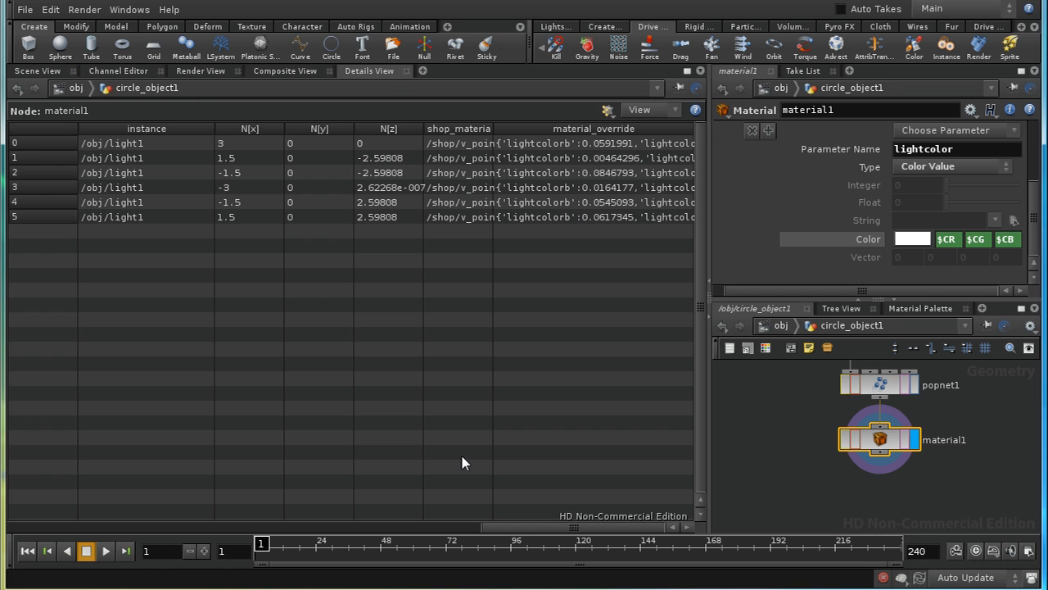
# Render the sphere scene in the Render View through the mantra1 output.
pyautogui.click(200, 70)
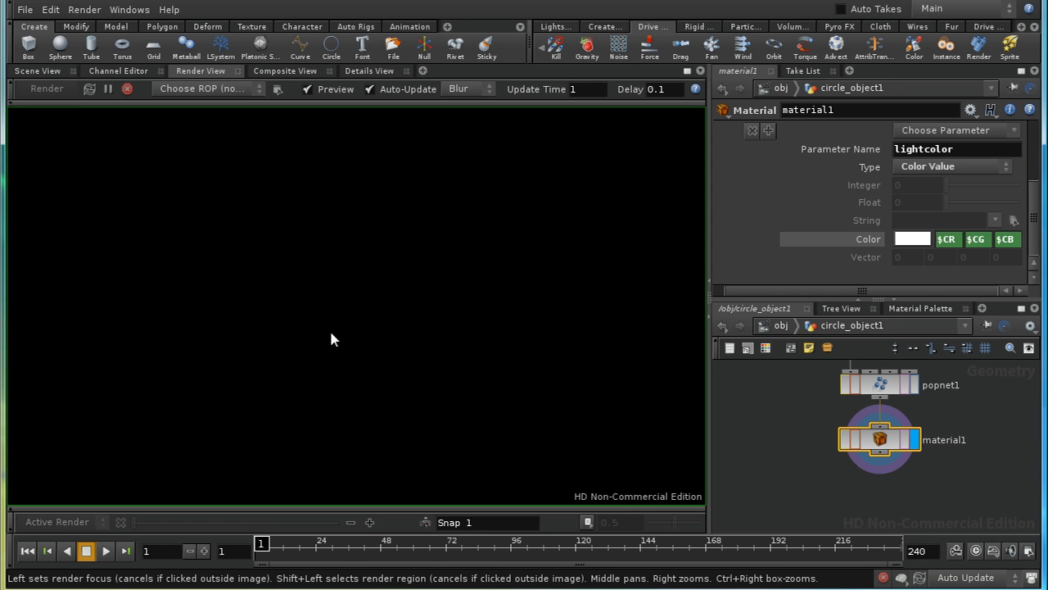
pyautogui.click(204, 89)
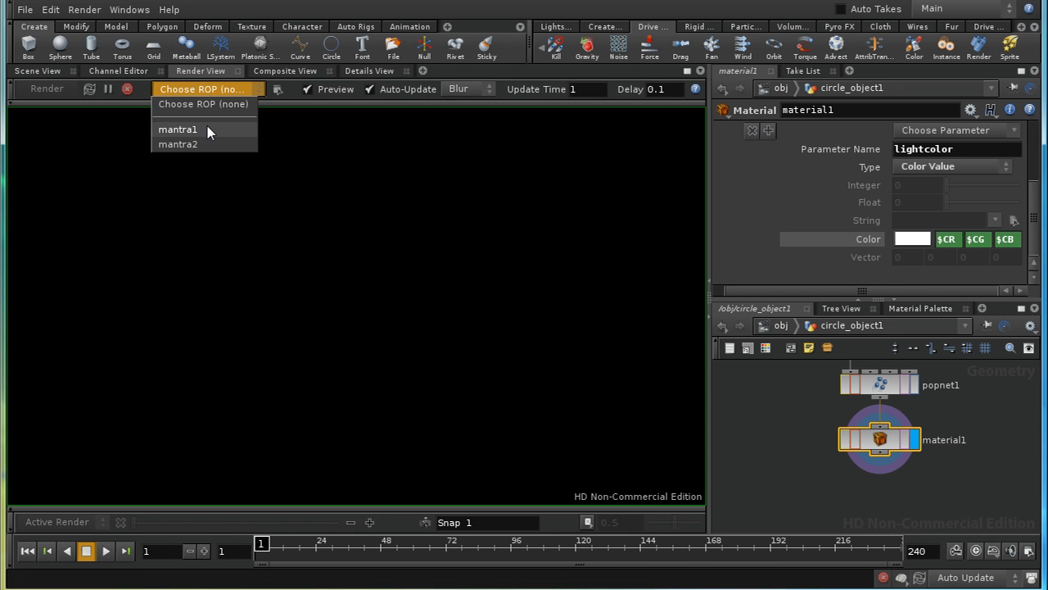
pyautogui.click(177, 129)
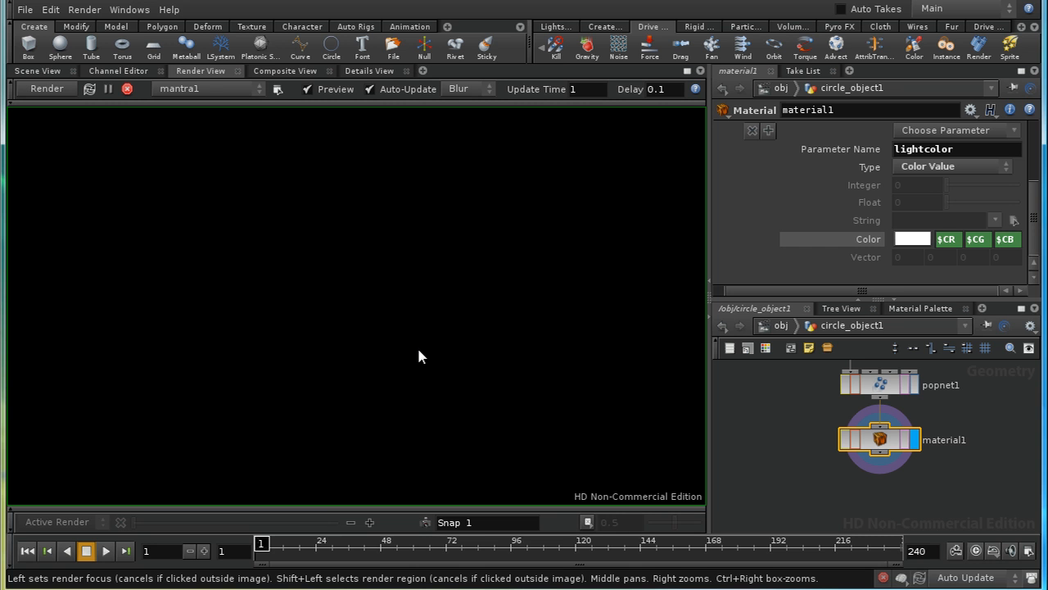
pyautogui.click(46, 89)
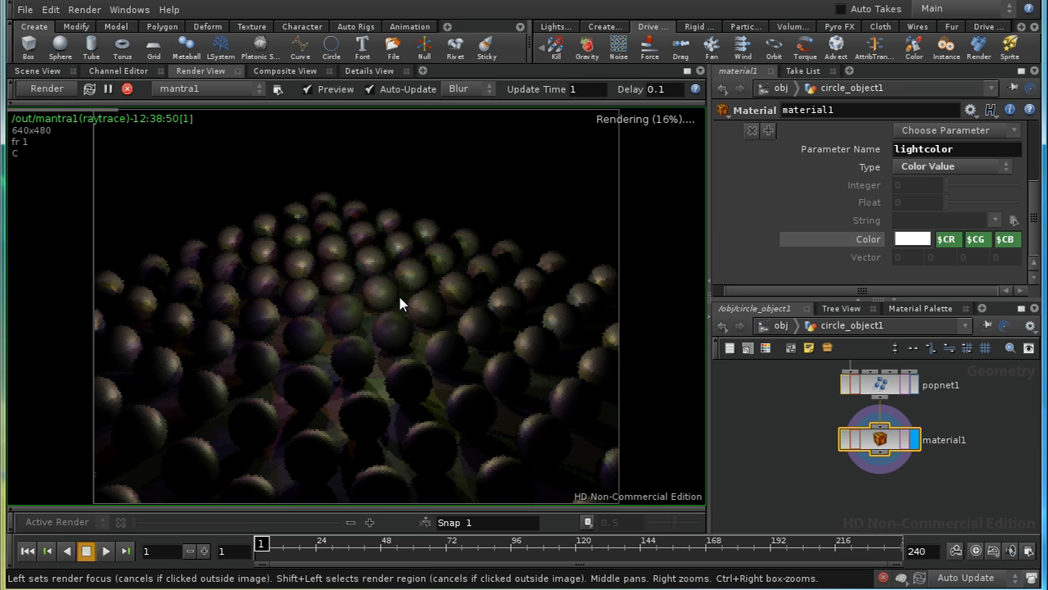
pyautogui.moveTo(563, 301)
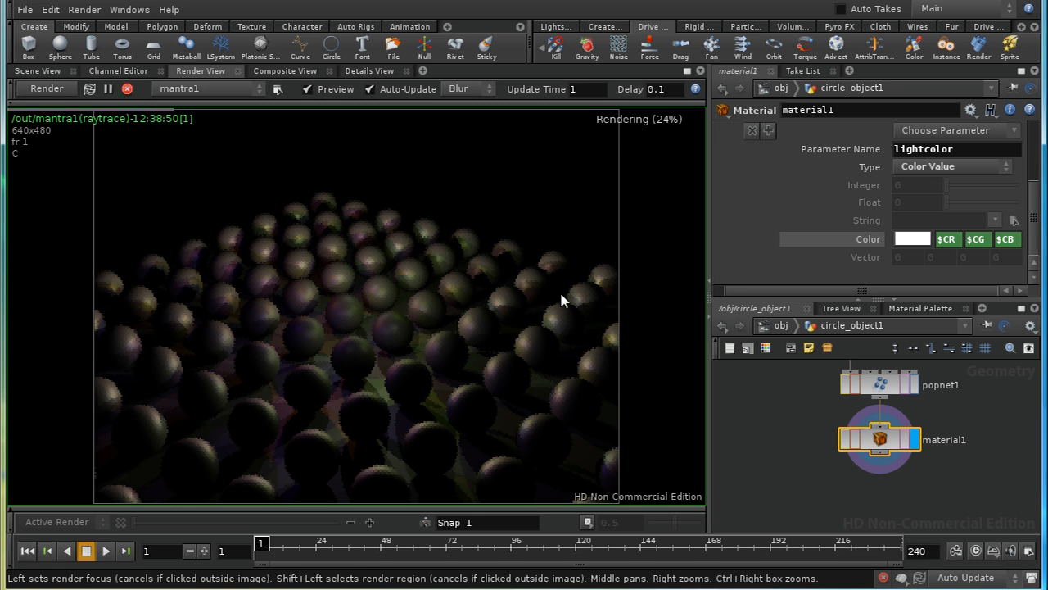
pyautogui.moveTo(327, 298)
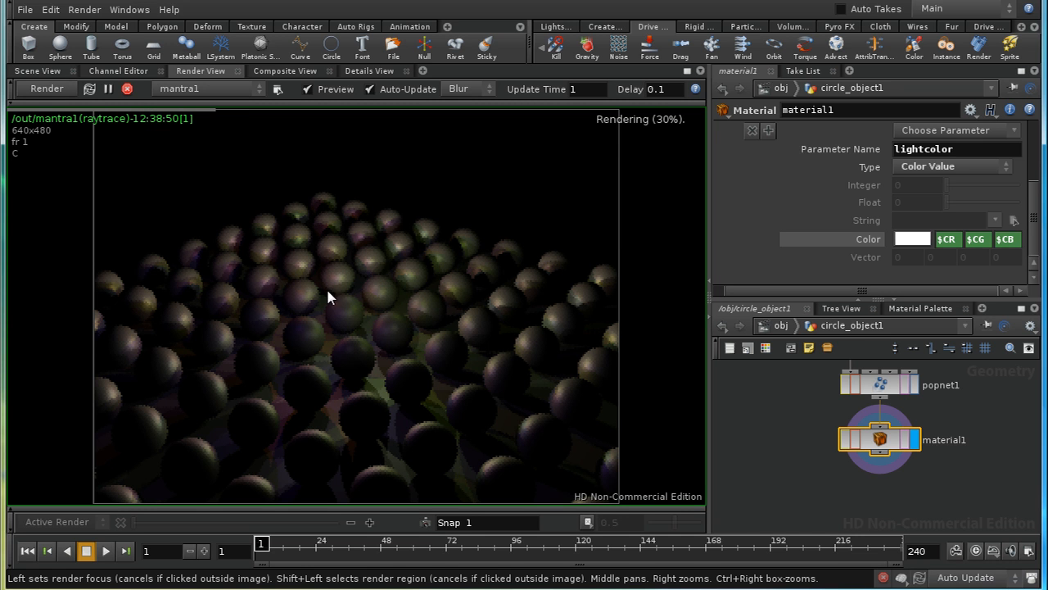
pyautogui.moveTo(357, 291)
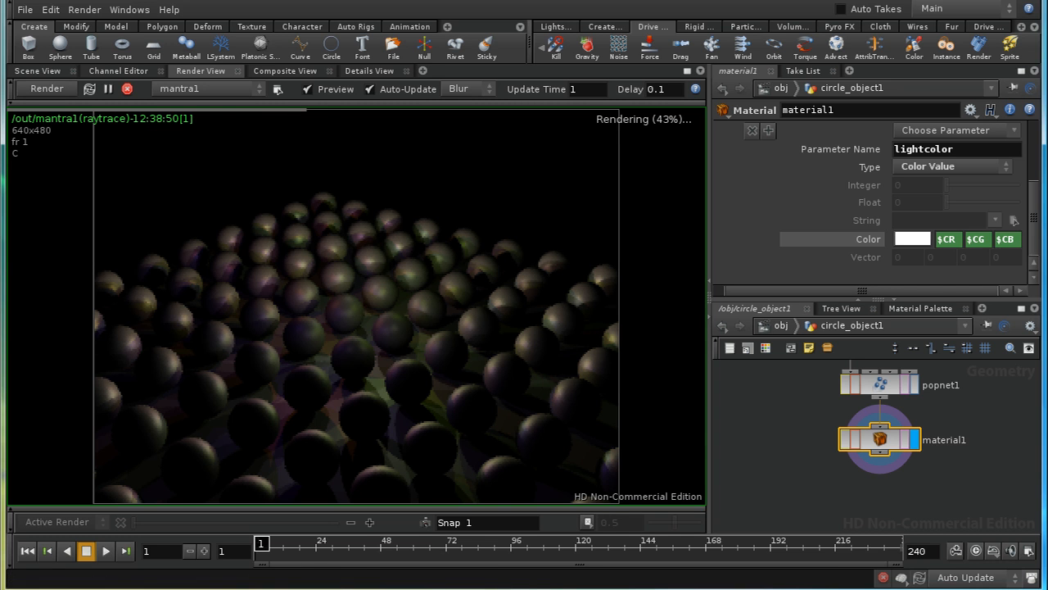
pyautogui.click(976, 239)
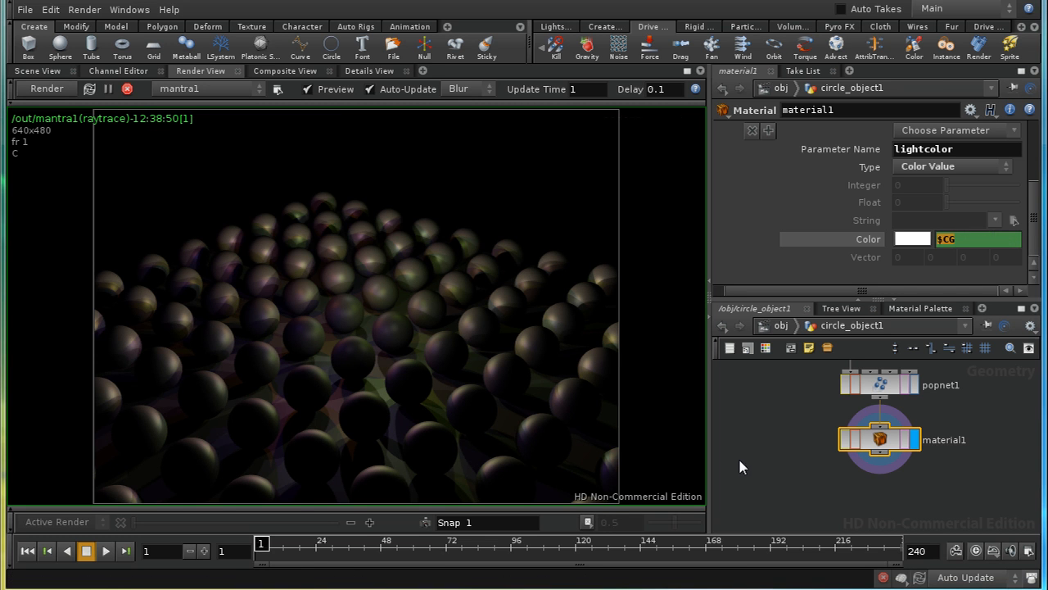
pyautogui.moveTo(777, 329)
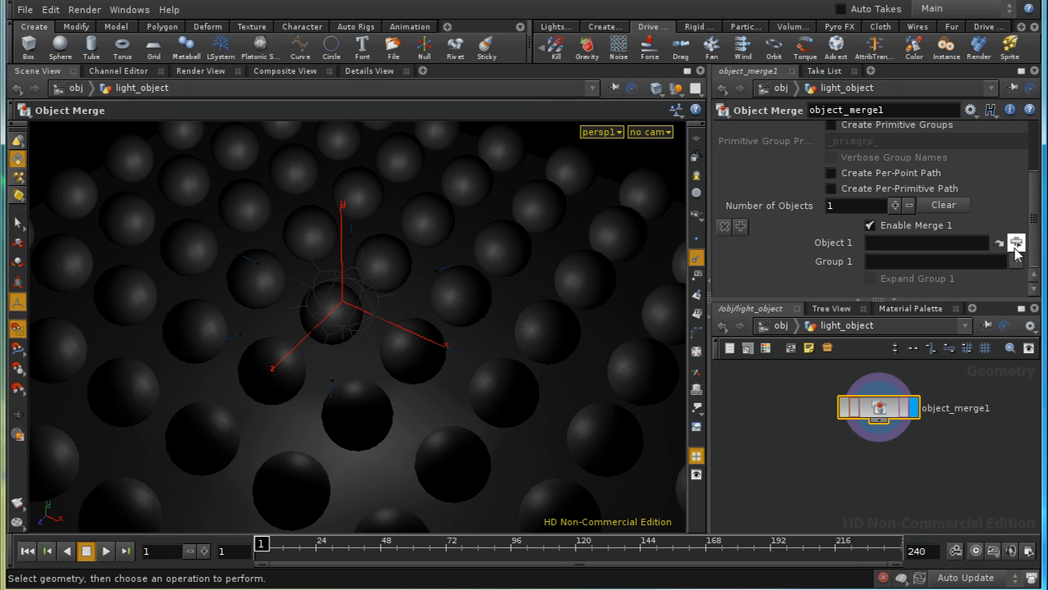
# Object-merge /obj/circle_object1 into the light object, transformed Into This Object.
pyautogui.click(1017, 242)
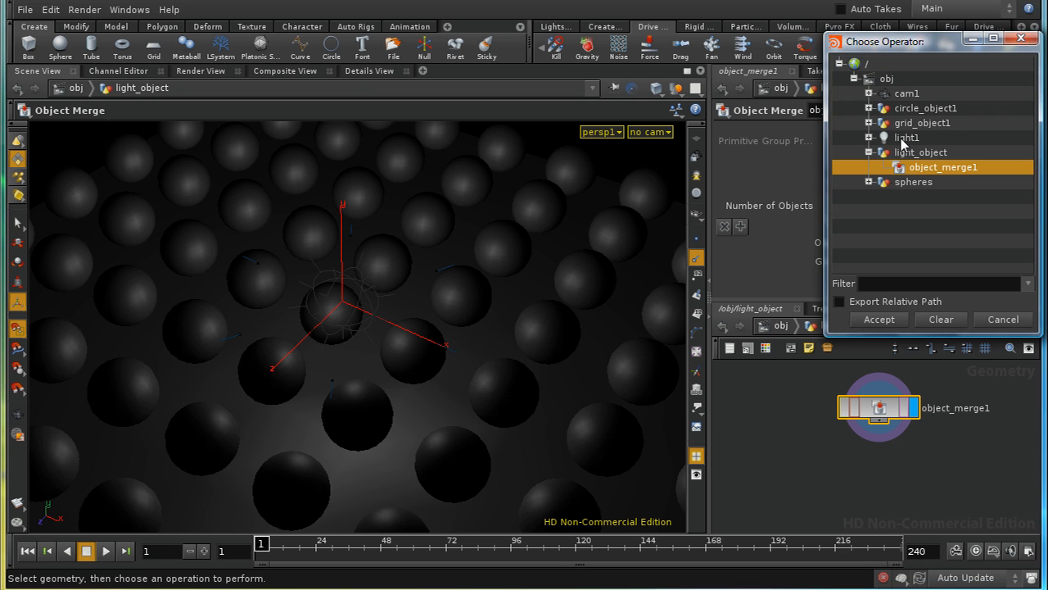
pyautogui.click(926, 108)
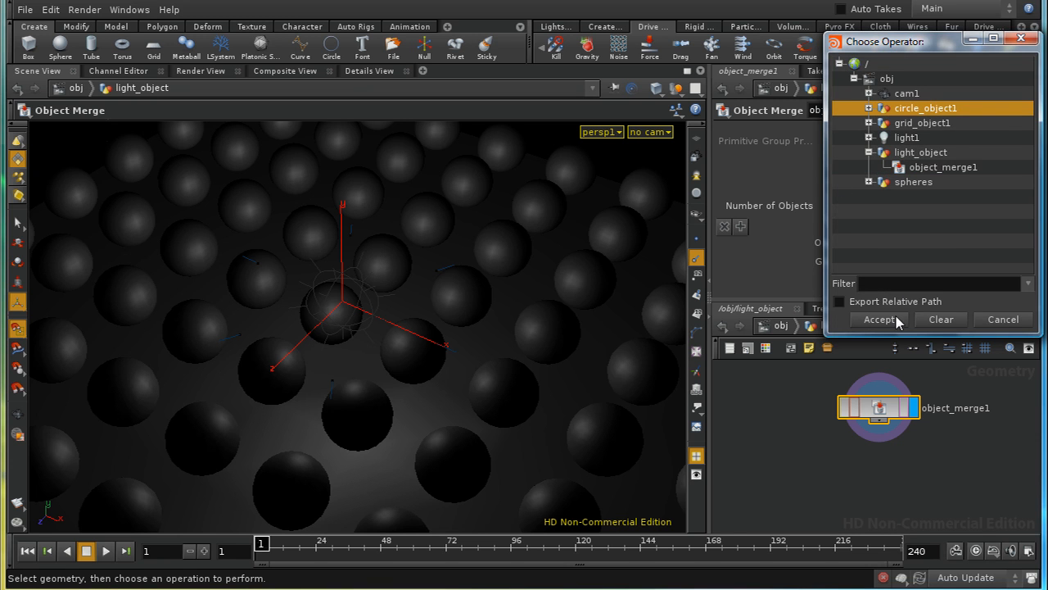
pyautogui.click(878, 319)
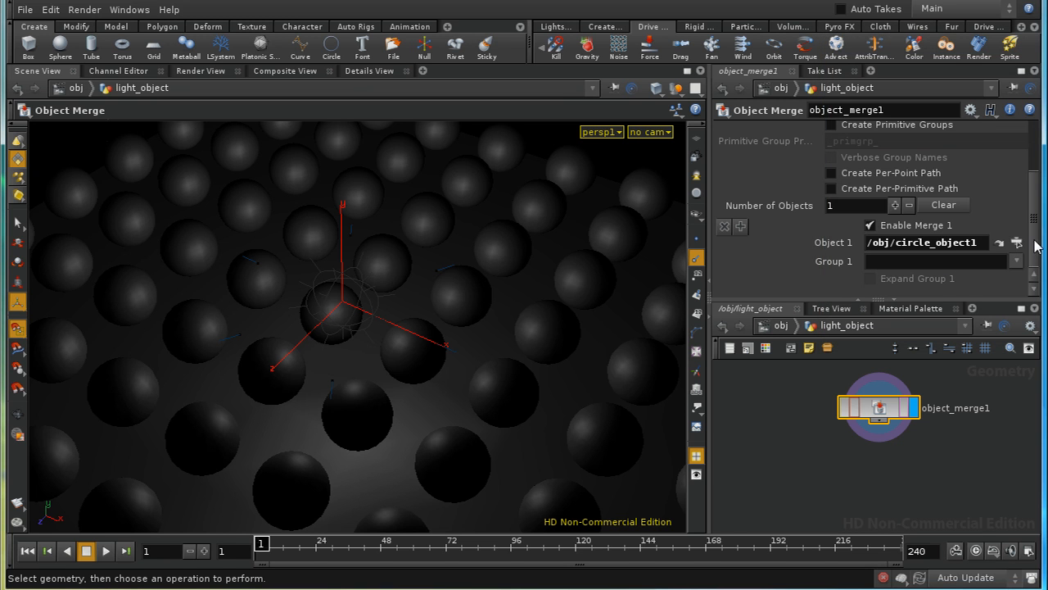
pyautogui.click(884, 131)
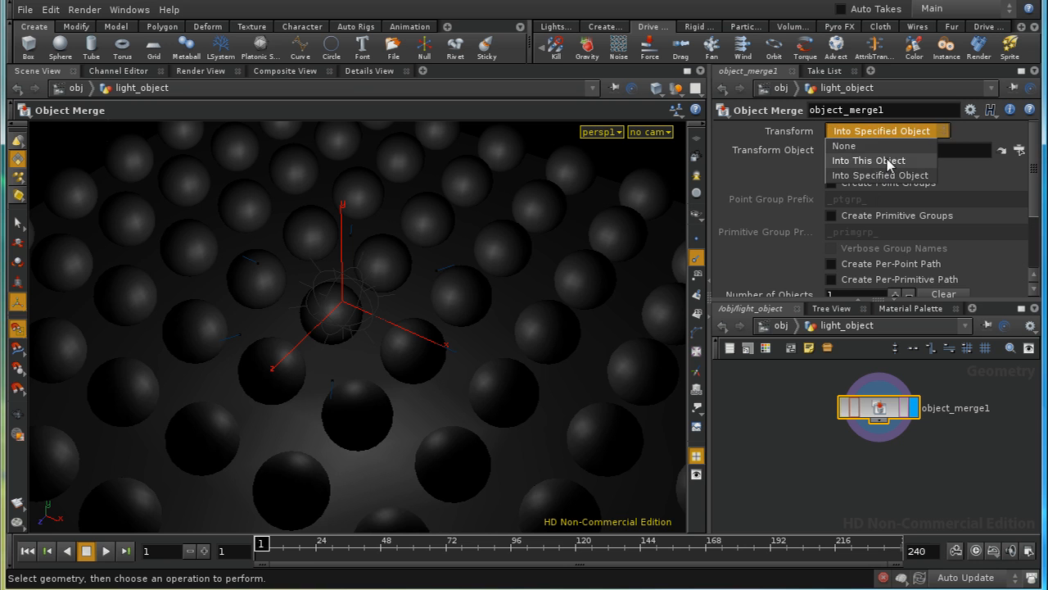
pyautogui.click(868, 160)
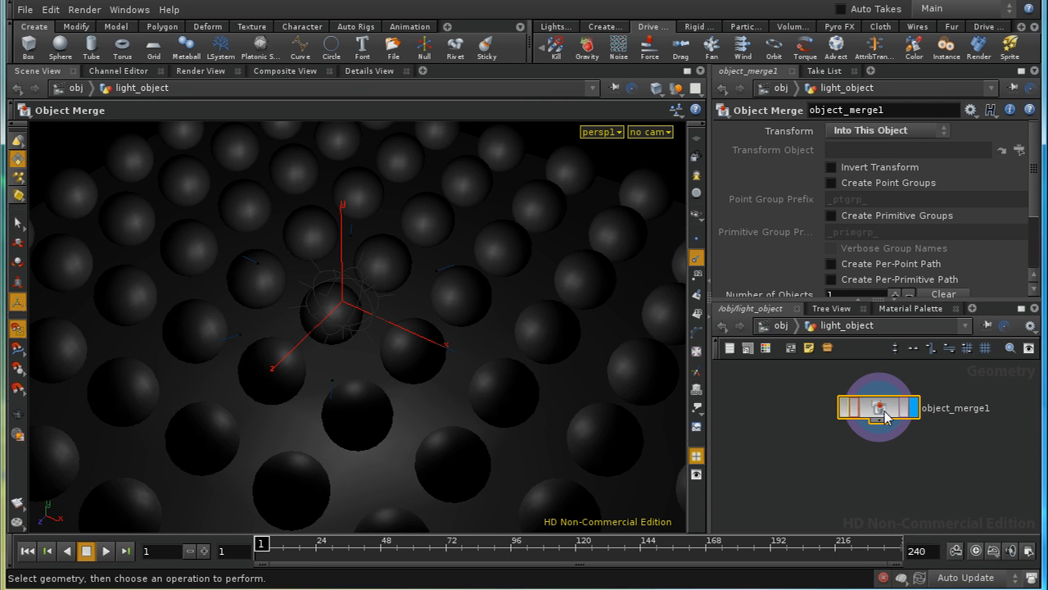
pyautogui.moveTo(877, 408)
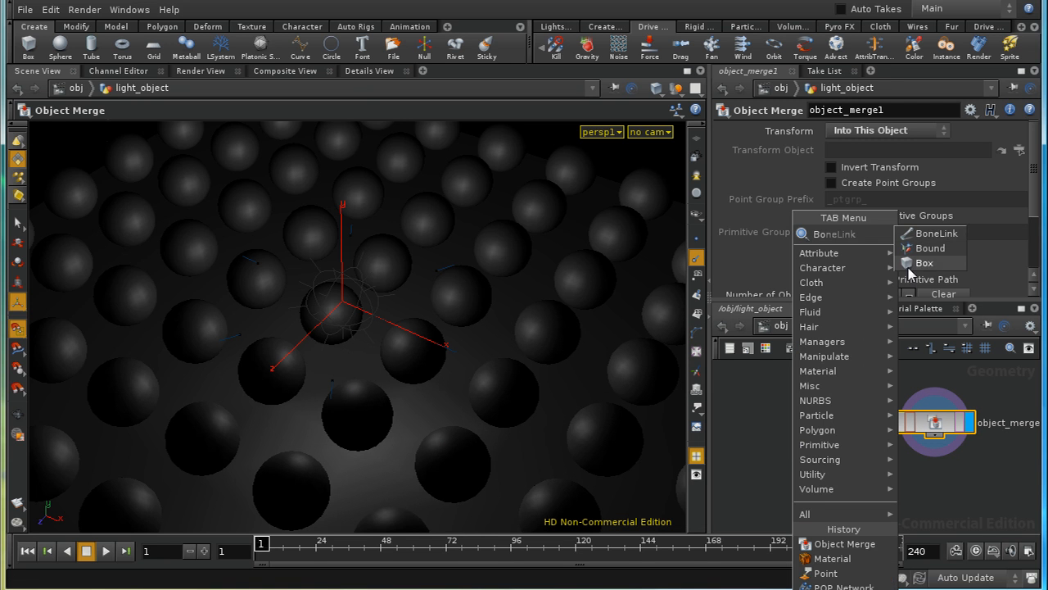
# Copy a box onto every merged point, passing the template Cd attribute to each box.
pyautogui.click(926, 262)
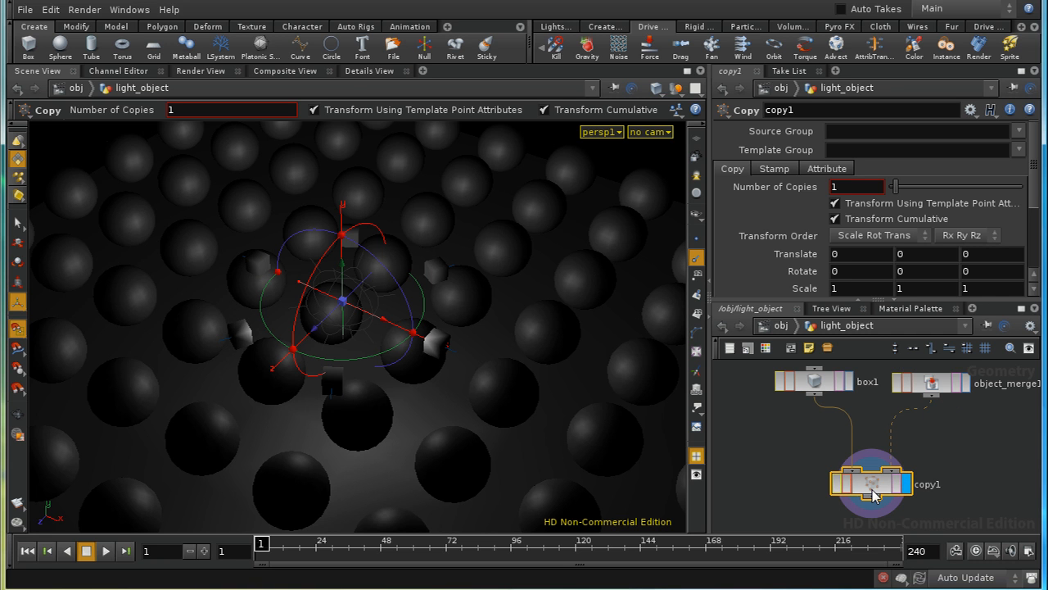
pyautogui.moveTo(436, 312)
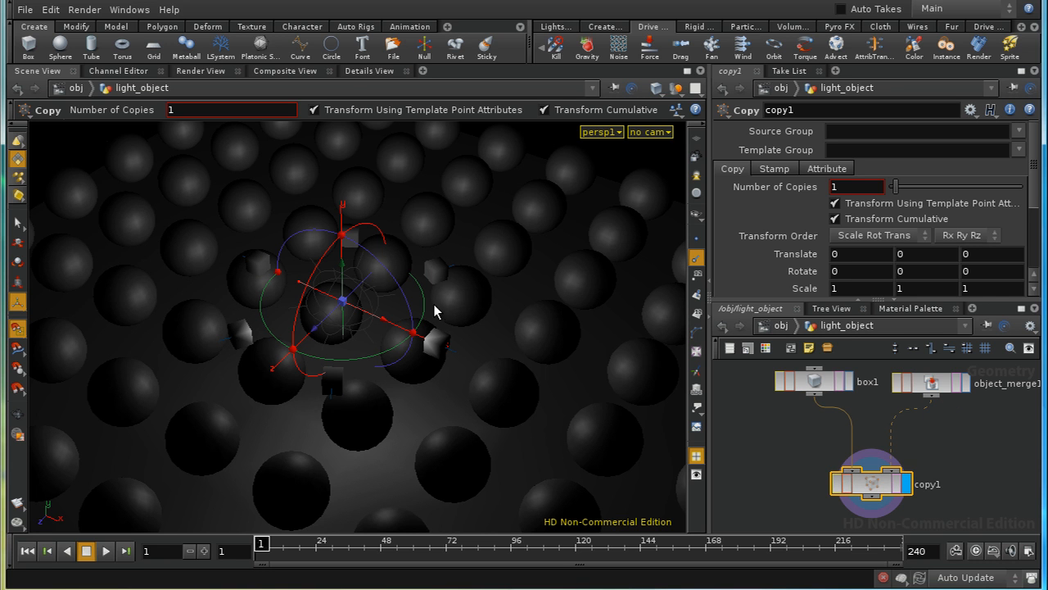
pyautogui.moveTo(254, 352)
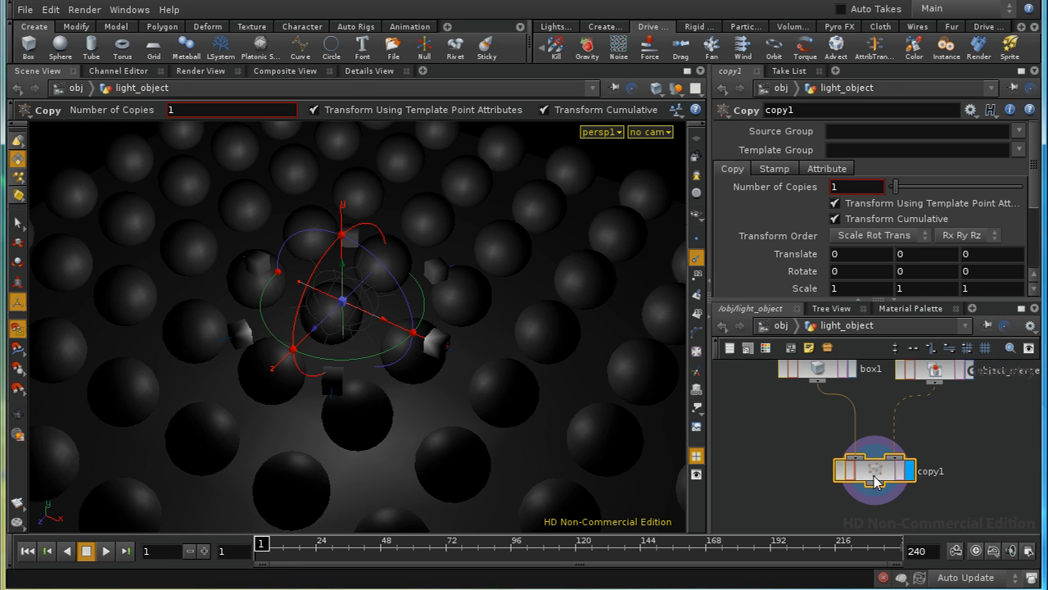
pyautogui.moveTo(459, 362)
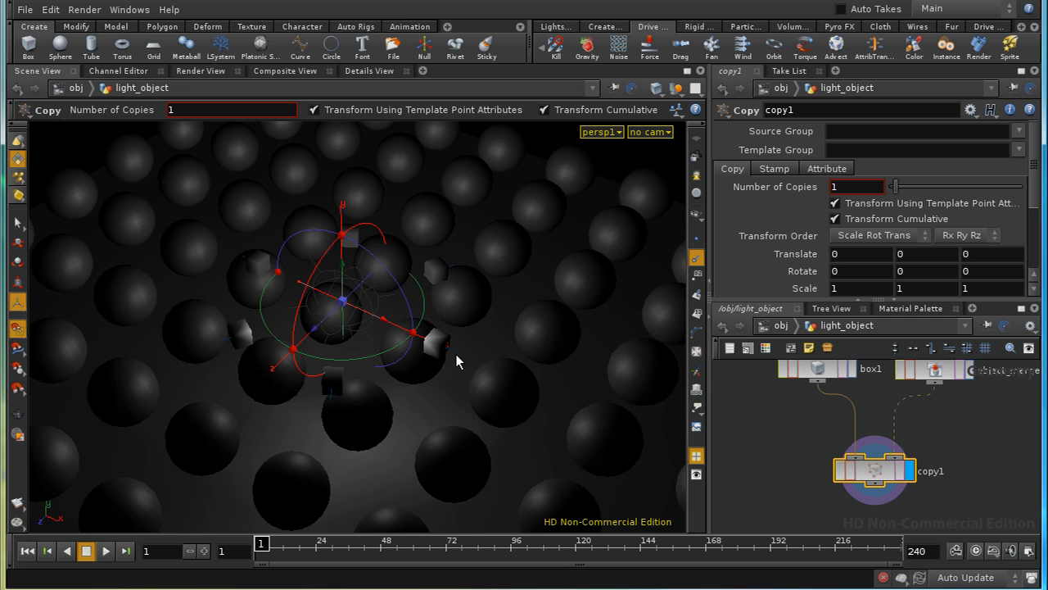
pyautogui.moveTo(471, 321)
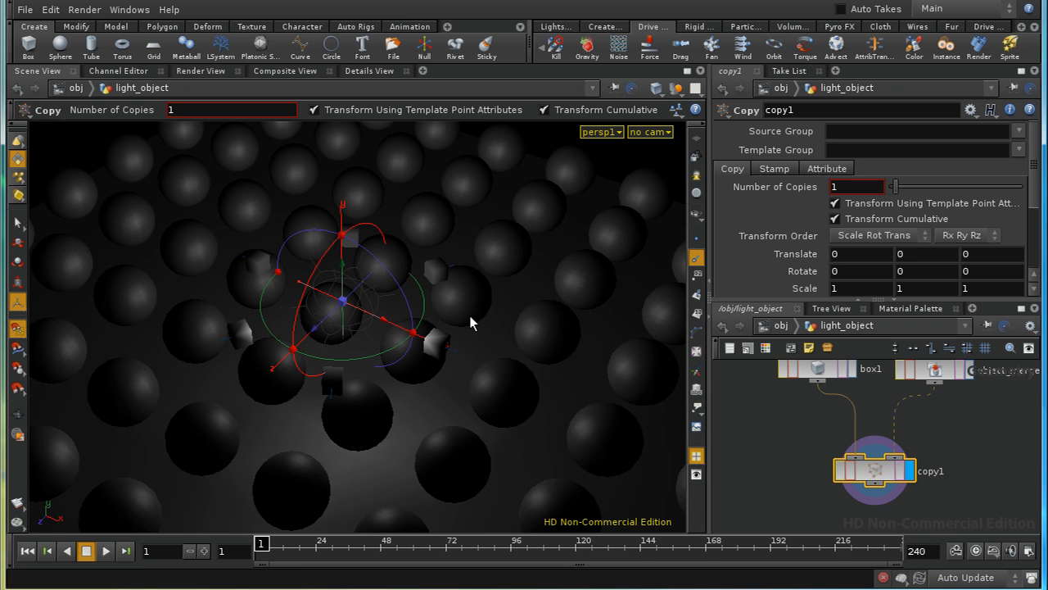
pyautogui.moveTo(882, 452)
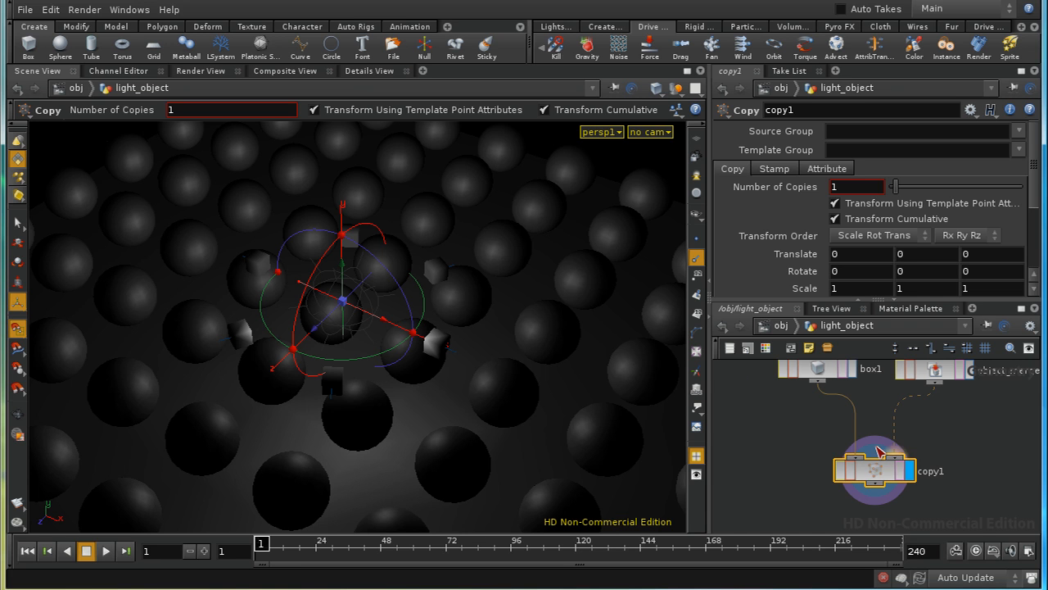
pyautogui.click(828, 167)
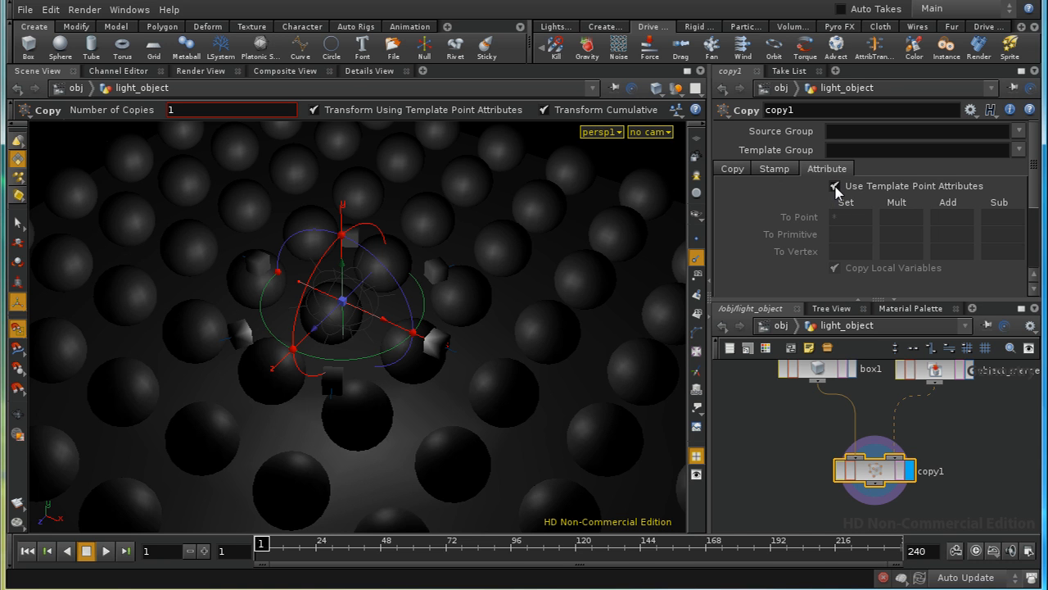
pyautogui.click(835, 187)
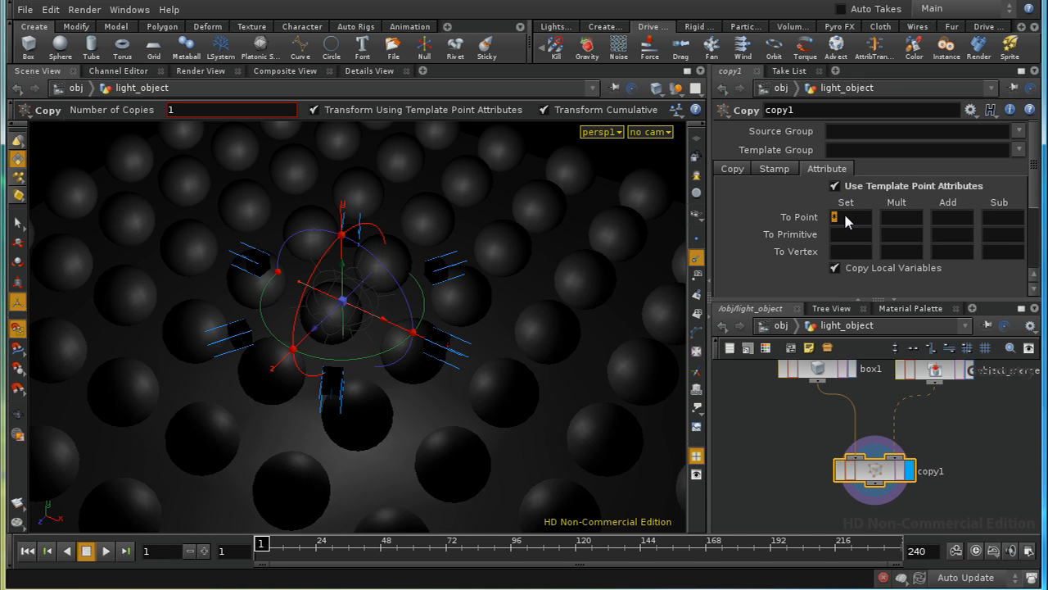
pyautogui.write('Cd')
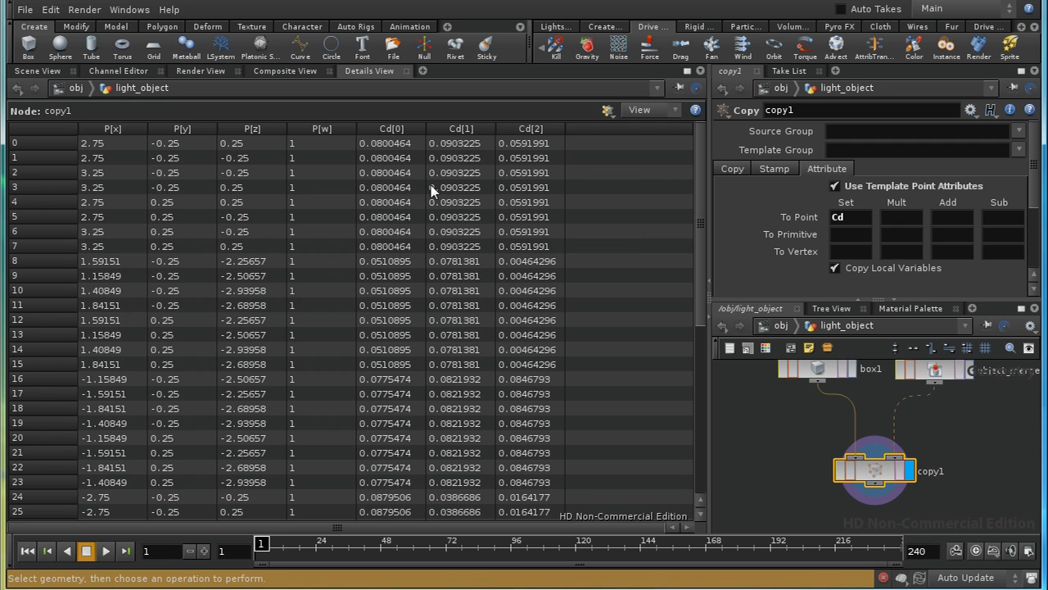
pyautogui.moveTo(501, 527)
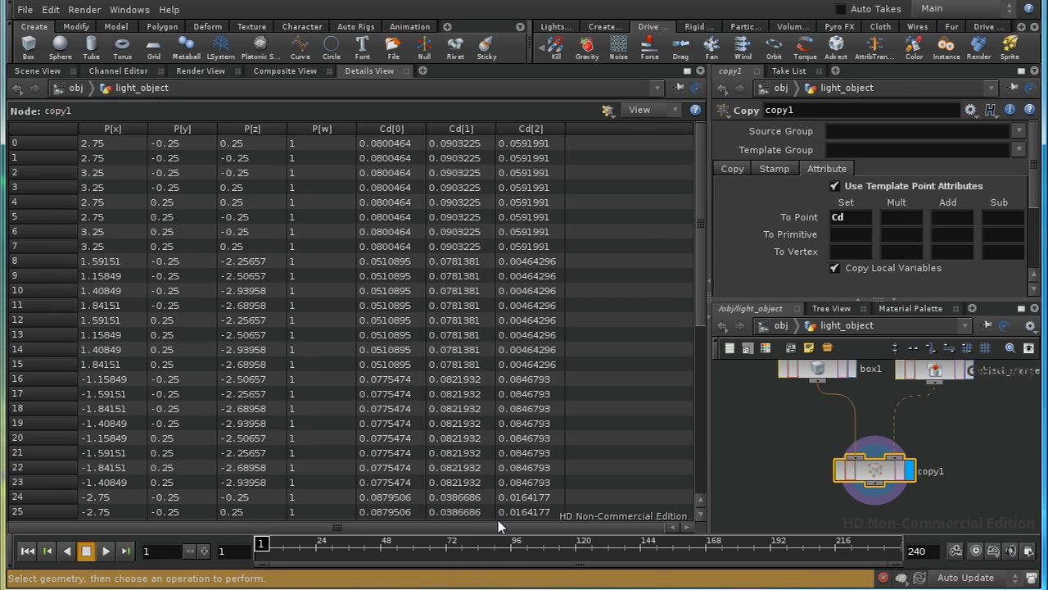
pyautogui.moveTo(304, 158)
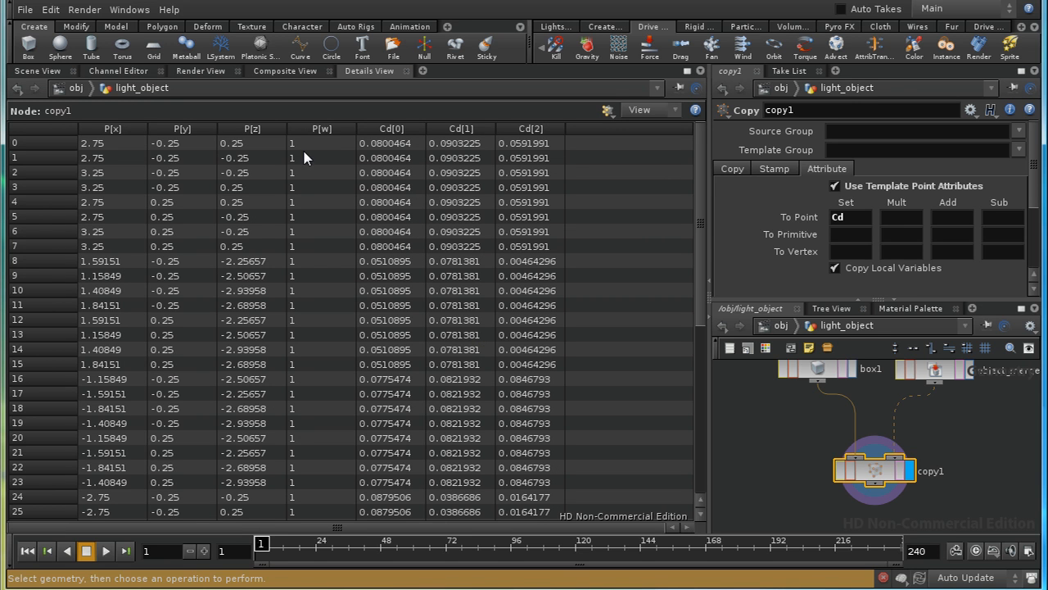
pyautogui.click(38, 70)
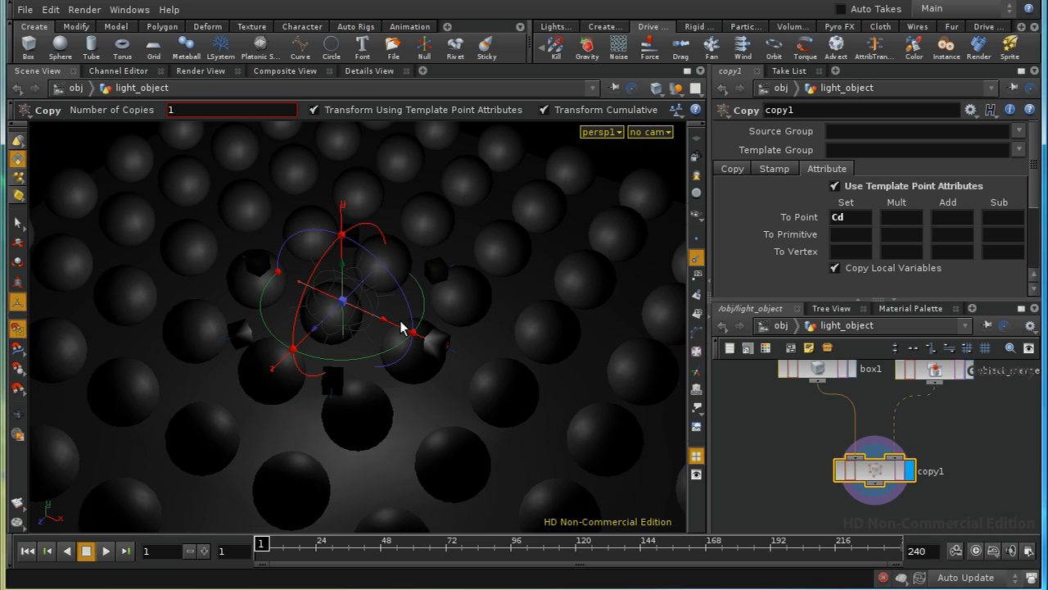
pyautogui.moveTo(804, 476)
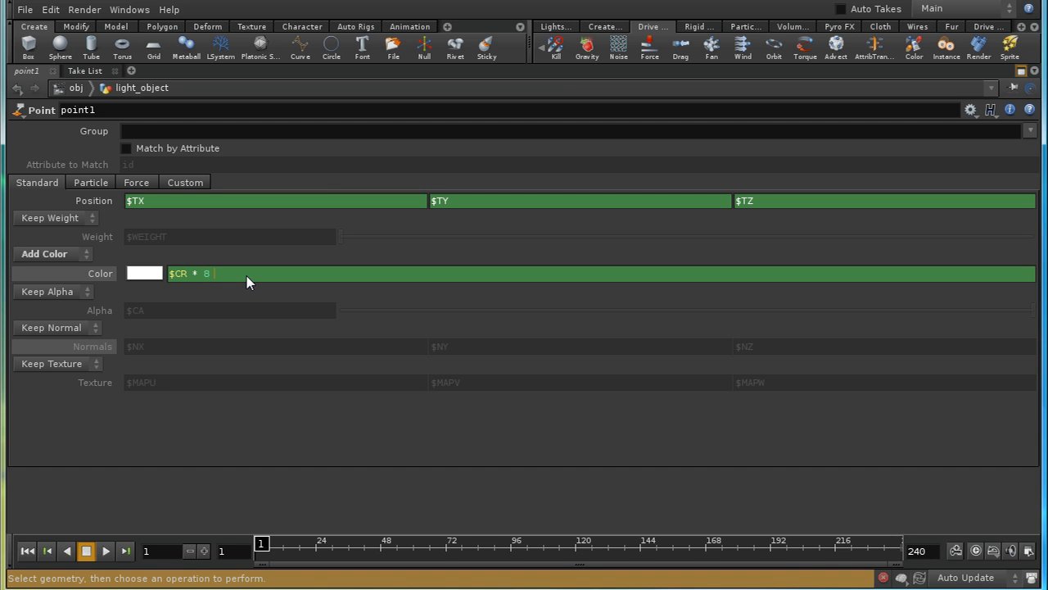
# Set the Point SOP's added colour to $CR, $CG, $CB expressions.
pyautogui.write('$CG')
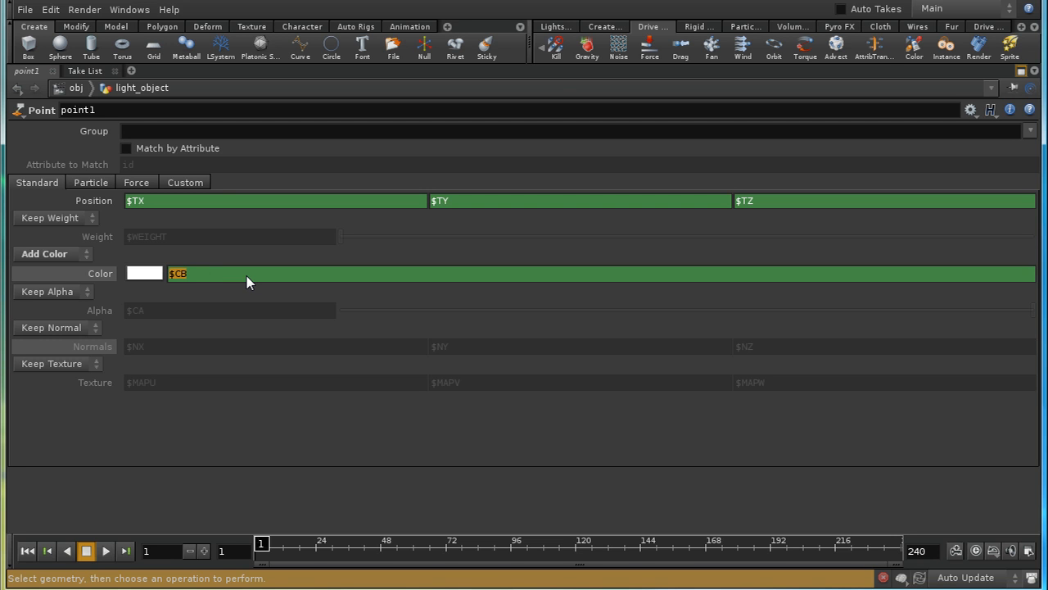
pyautogui.click(182, 272)
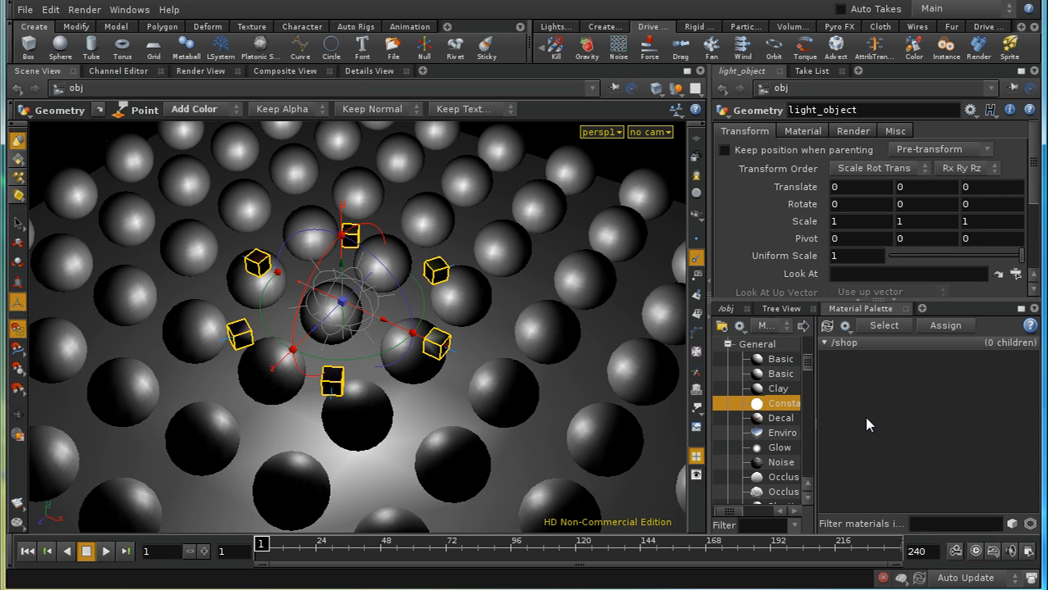
pyautogui.moveTo(832, 407)
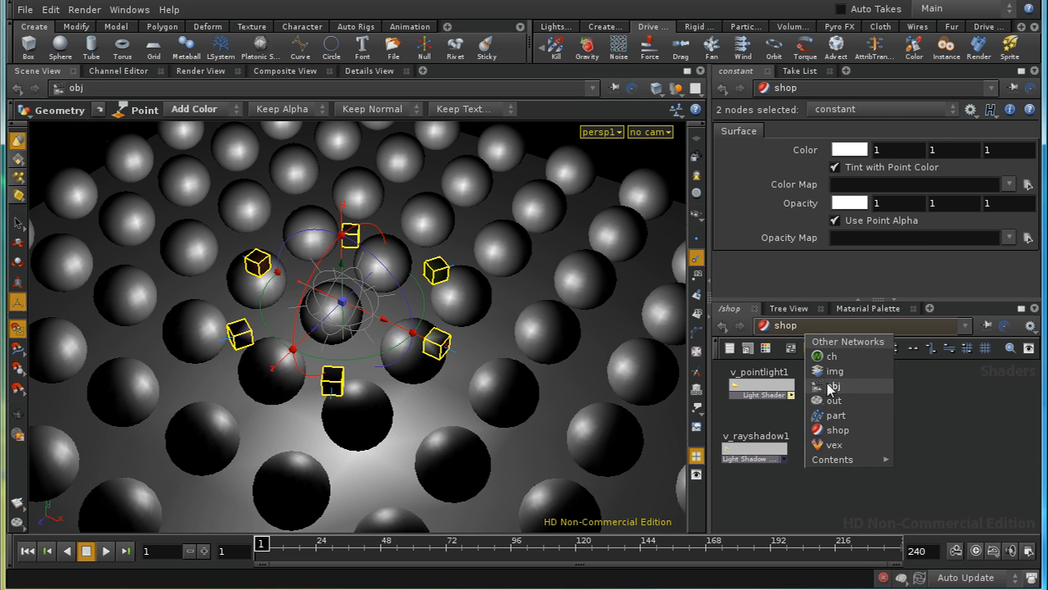
# Assign /shop/constant as the light object's material so its boxes show point colours.
pyautogui.click(835, 385)
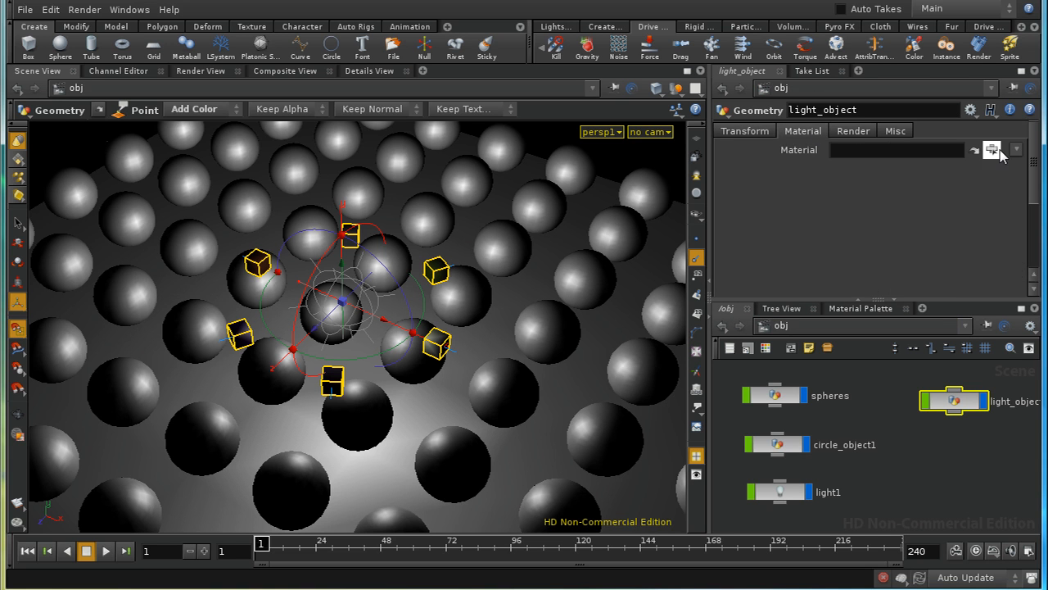
pyautogui.click(993, 150)
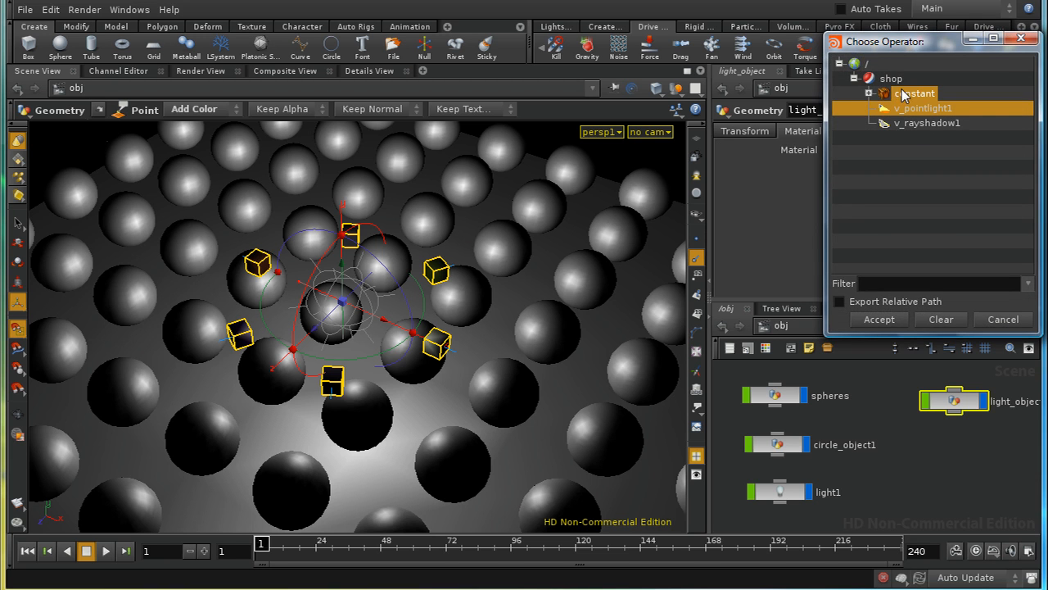
pyautogui.click(878, 318)
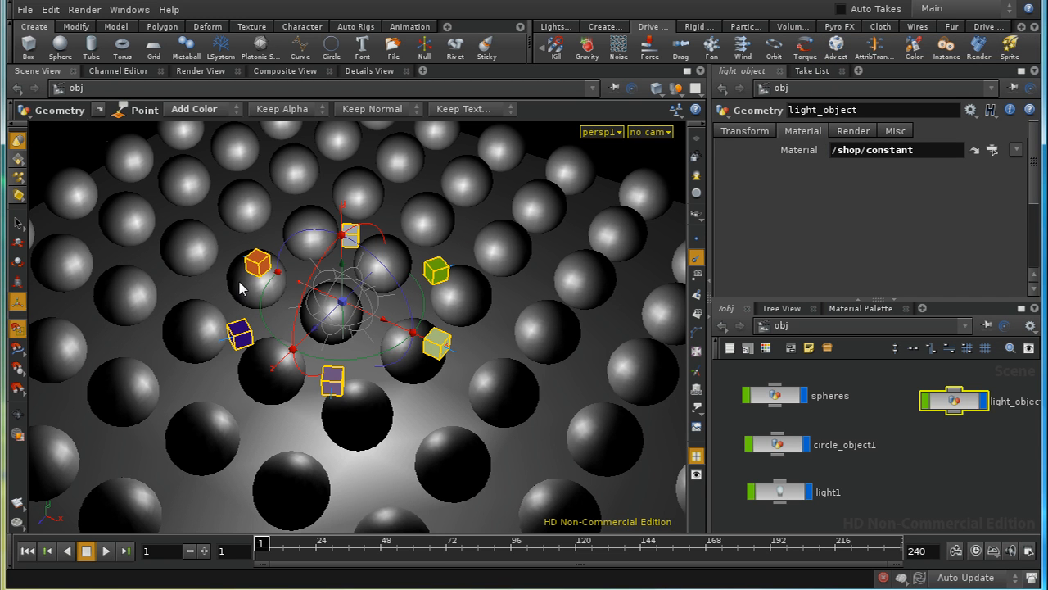
pyautogui.moveTo(277, 346)
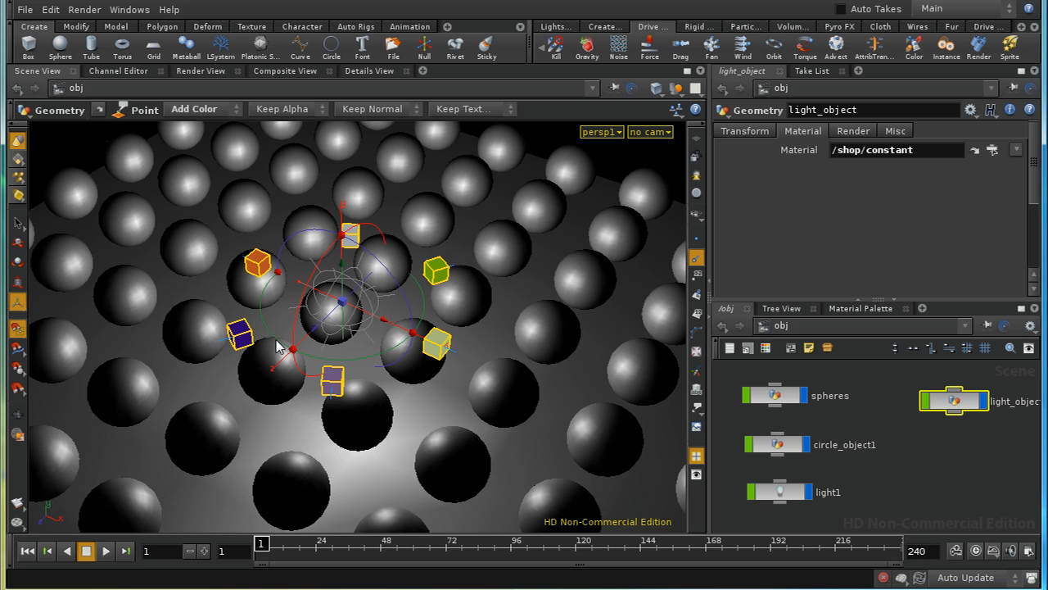
pyautogui.moveTo(403, 370)
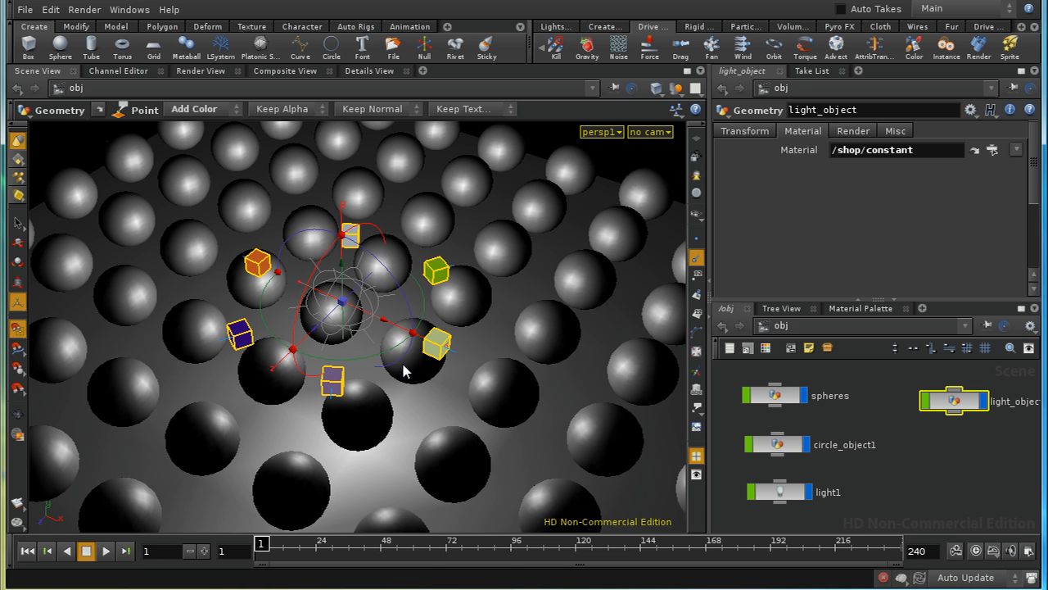
pyautogui.click(200, 70)
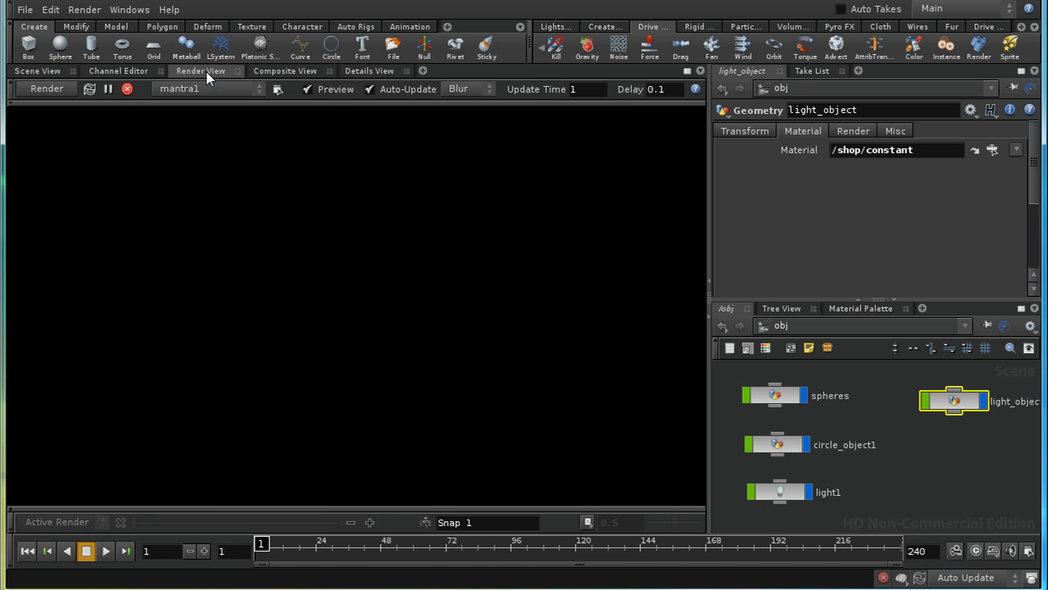
pyautogui.click(45, 89)
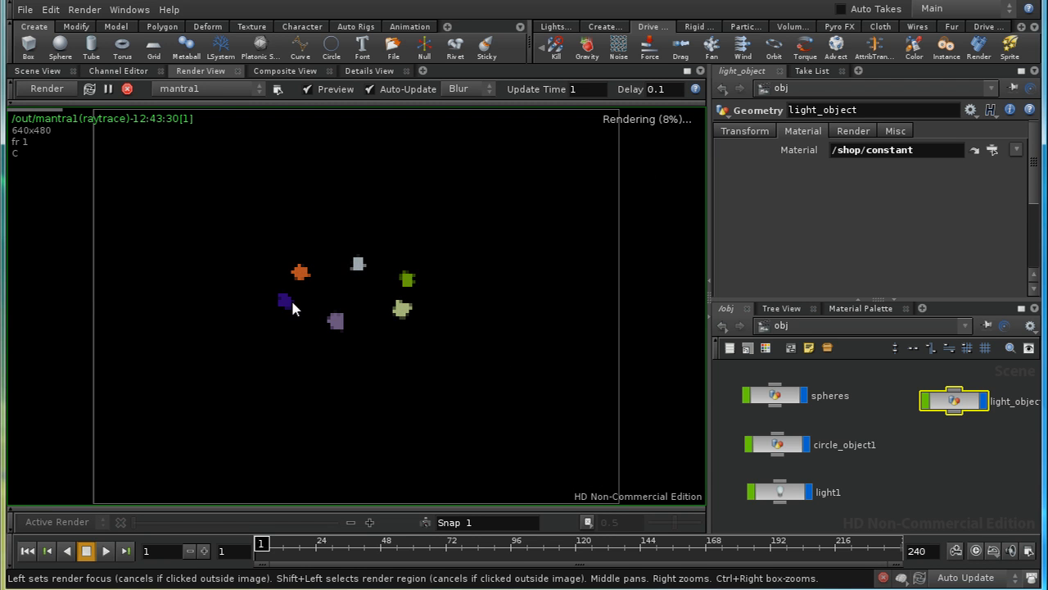
pyautogui.moveTo(424, 289)
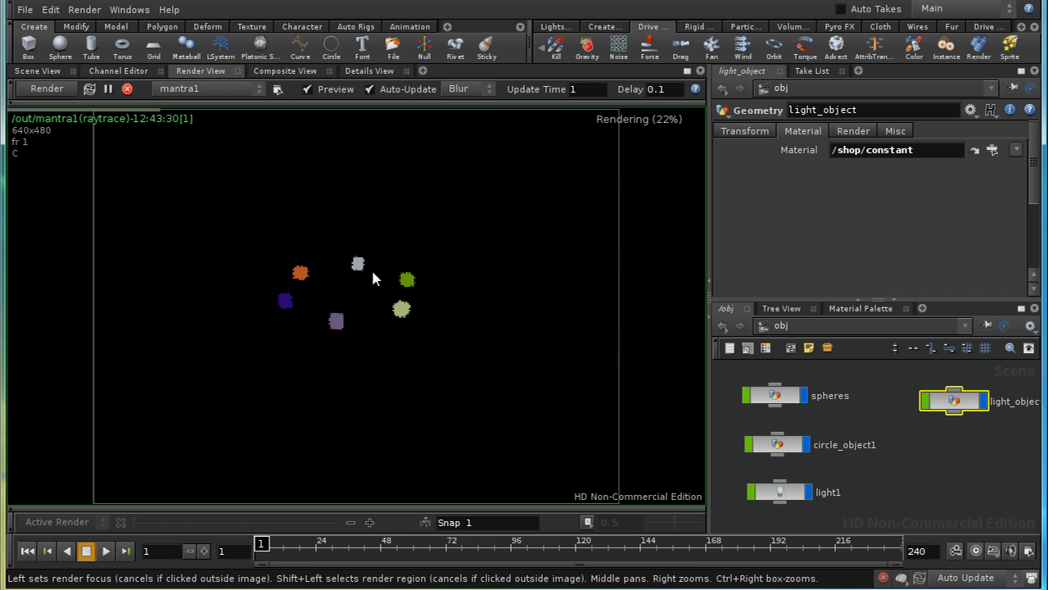
pyautogui.moveTo(367, 377)
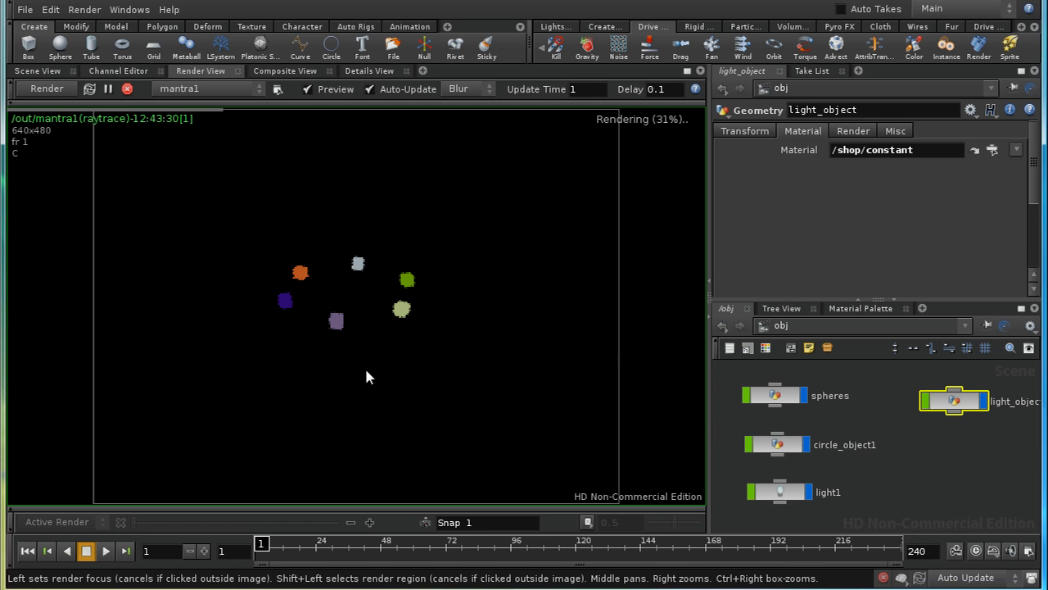
pyautogui.moveTo(524, 398)
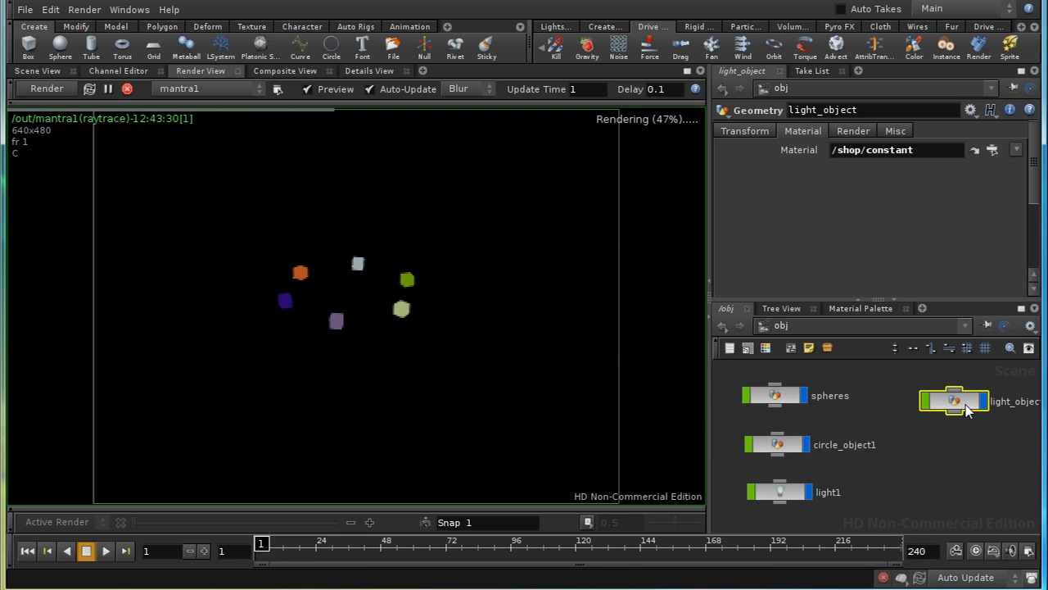
pyautogui.moveTo(947, 434)
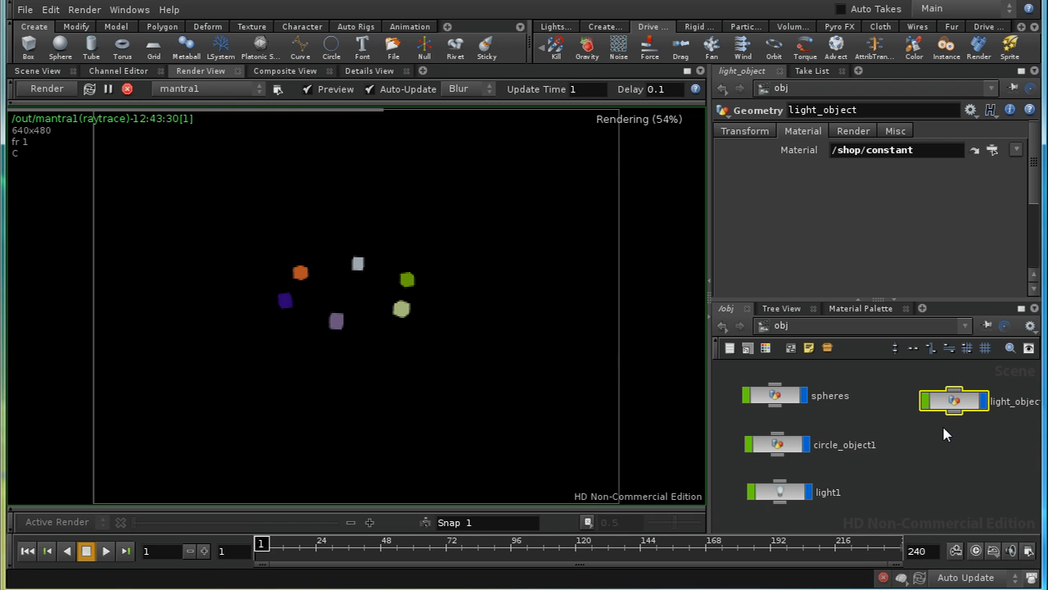
pyautogui.click(827, 492)
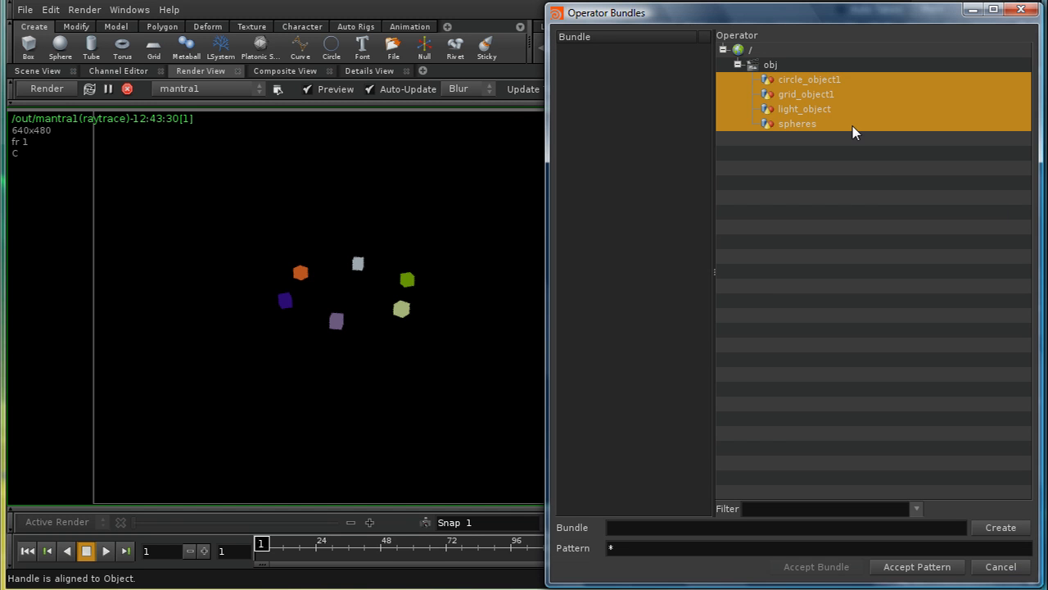
# Set light1's Shadow Mask to the spheres object and re-render.
pyautogui.click(795, 125)
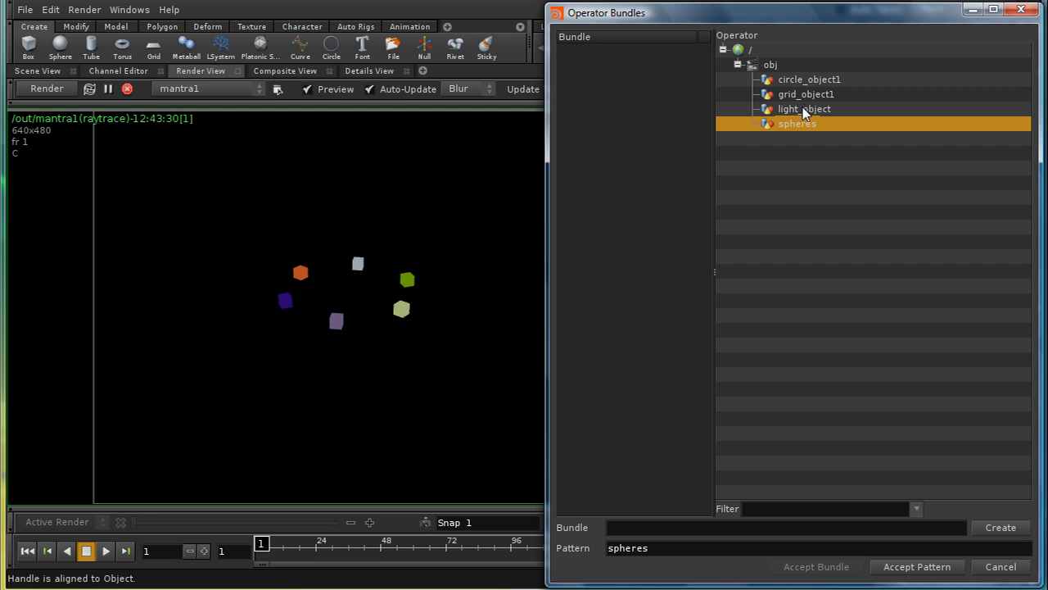
pyautogui.click(805, 94)
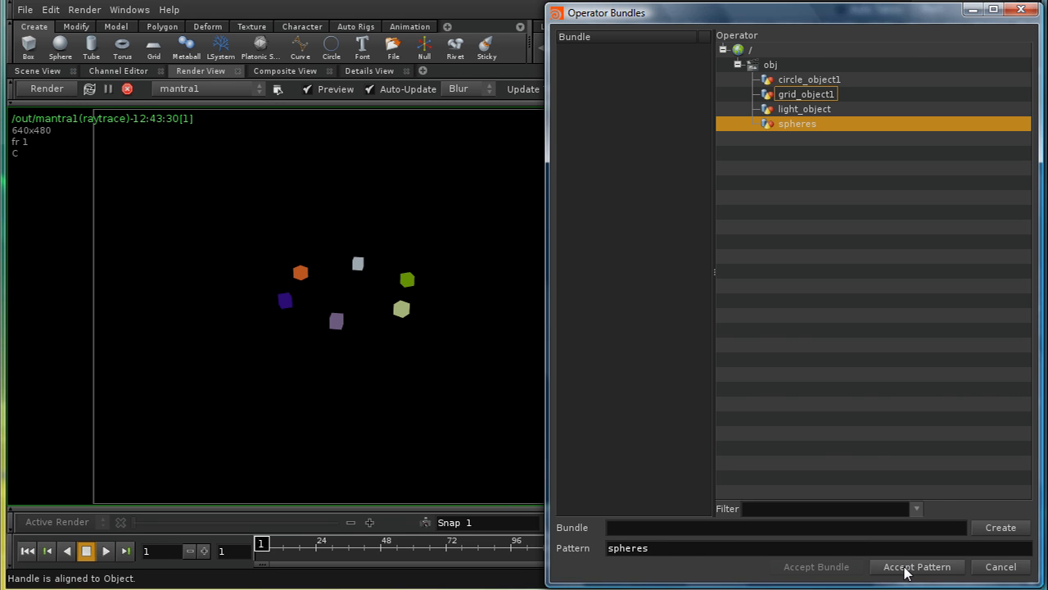
pyautogui.click(918, 567)
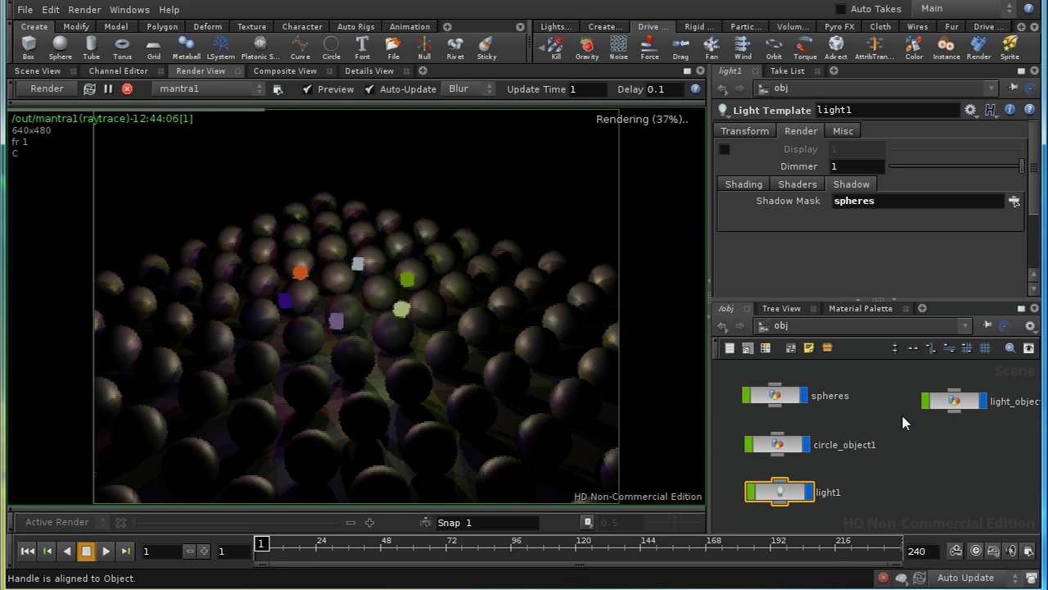
pyautogui.click(29, 71)
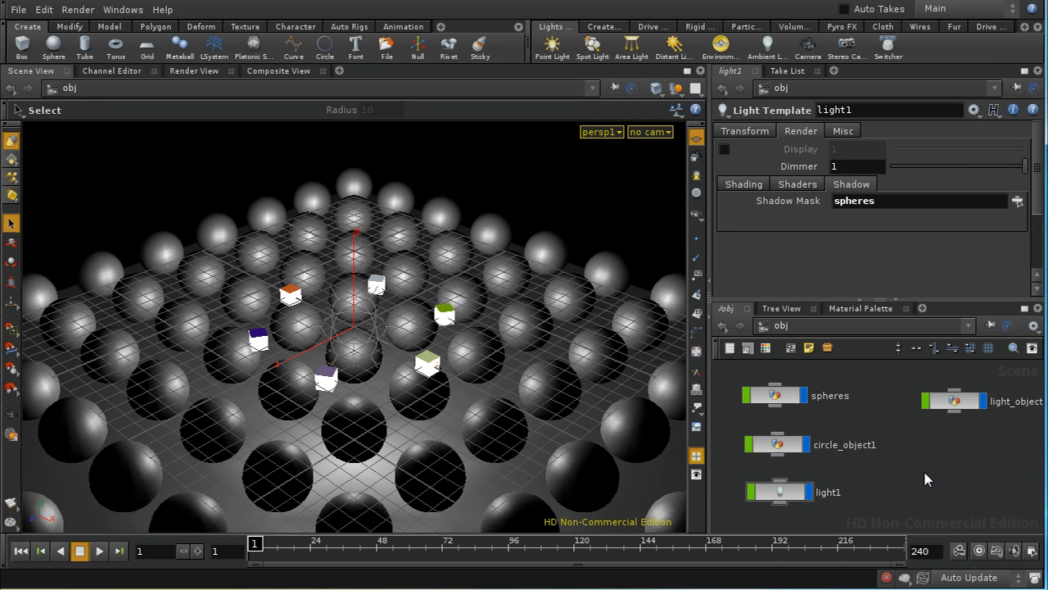
# Inside light_object, add a Trail SOP after point1 with Result Type set to Compute Velocity.
pyautogui.click(953, 400)
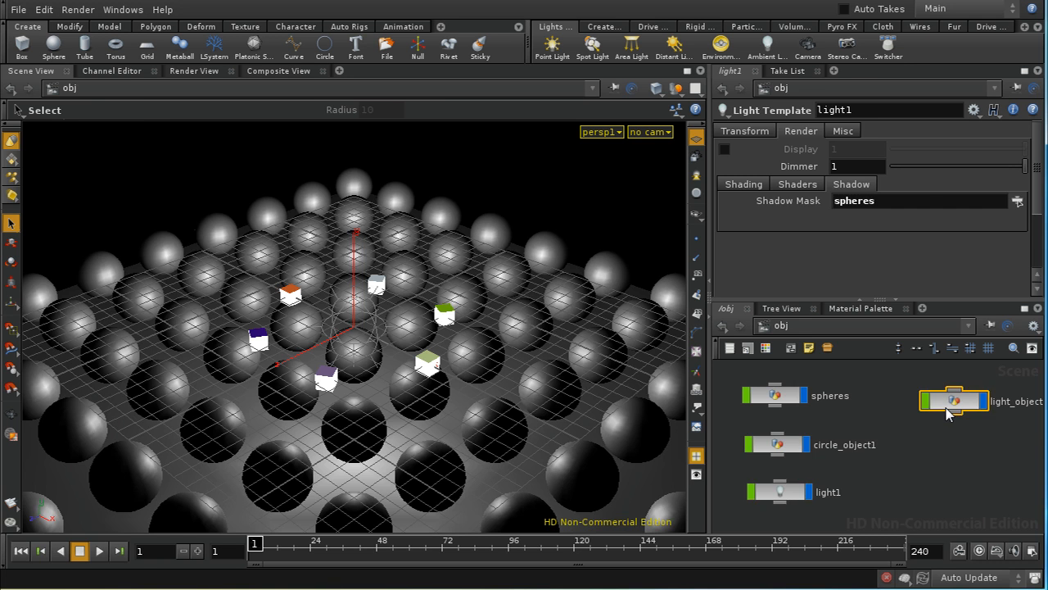
pyautogui.doubleClick(953, 399)
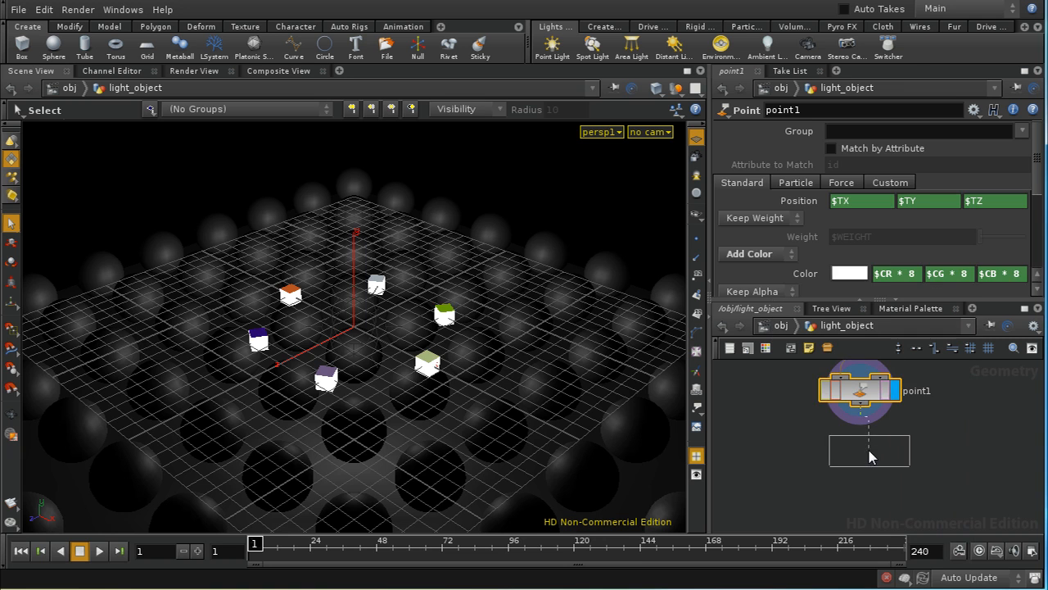
pyautogui.click(865, 449)
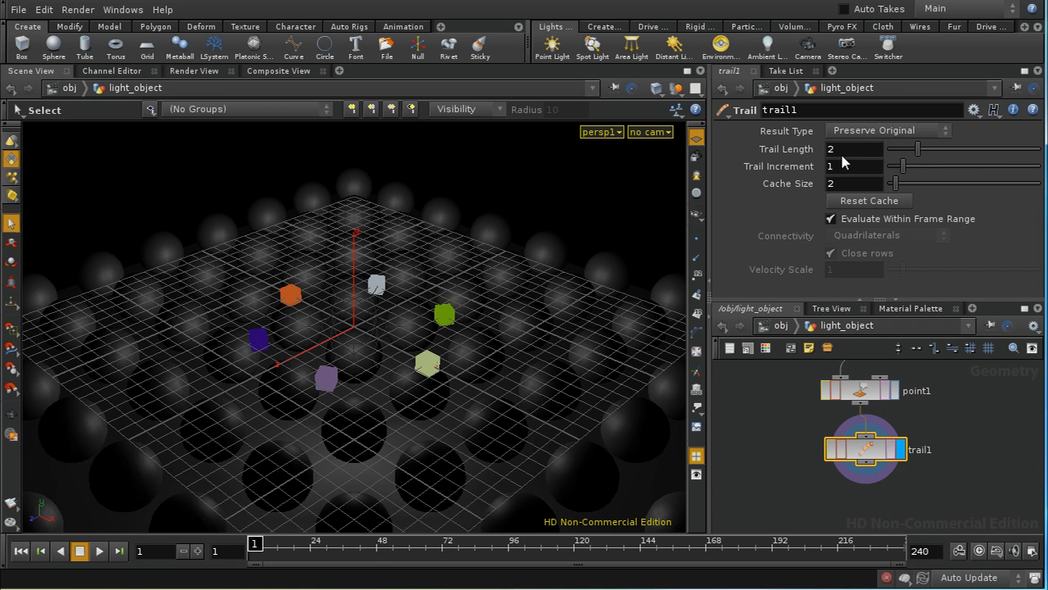
pyautogui.click(888, 131)
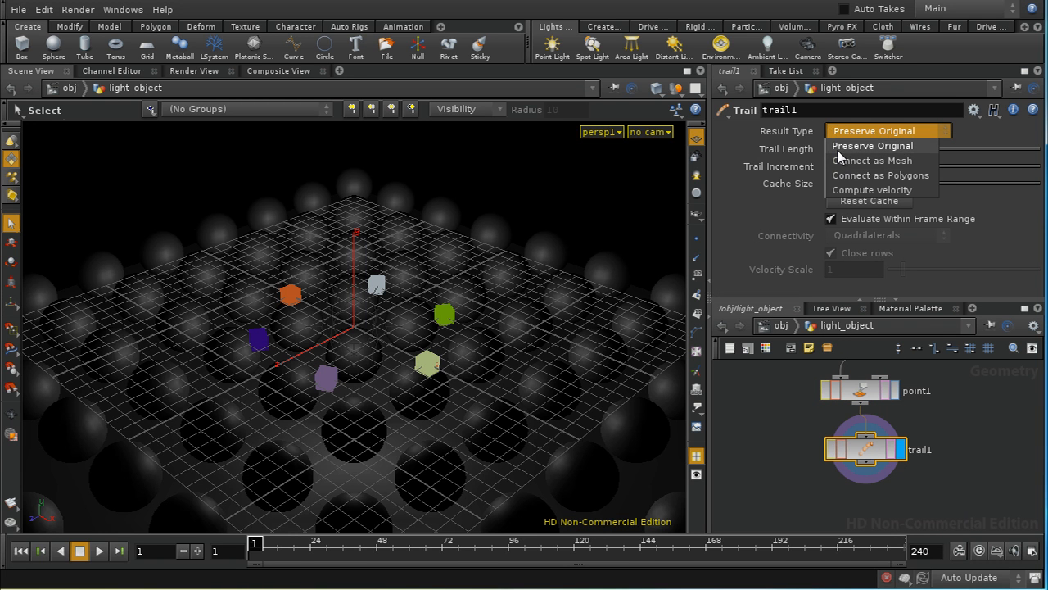
pyautogui.click(871, 190)
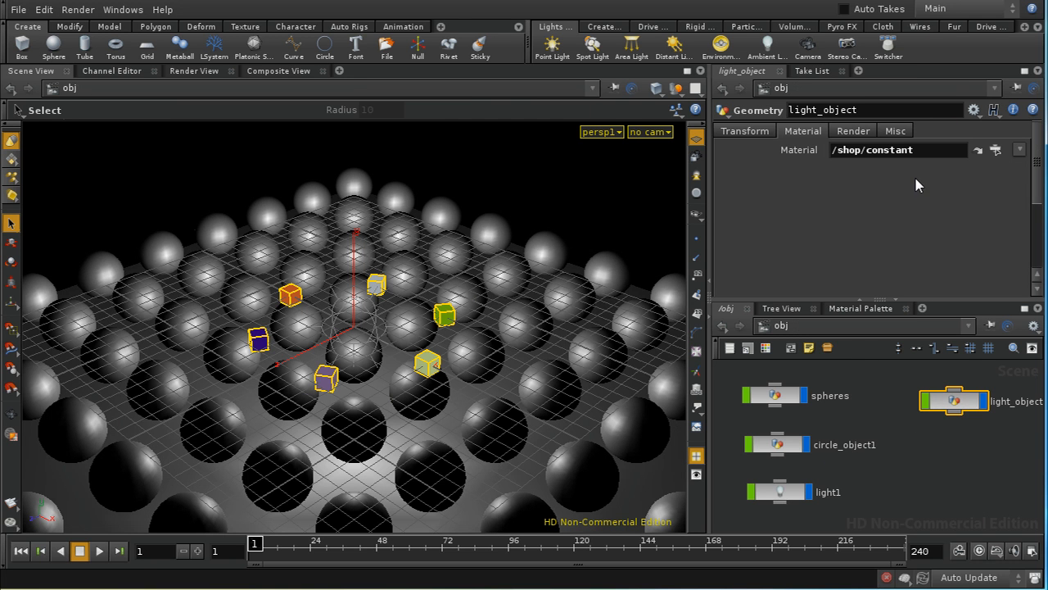
# Turn on Geometry Velocity Blur for light_object and Allow Motion Blur on mantra1's Sampling properties.
pyautogui.click(852, 131)
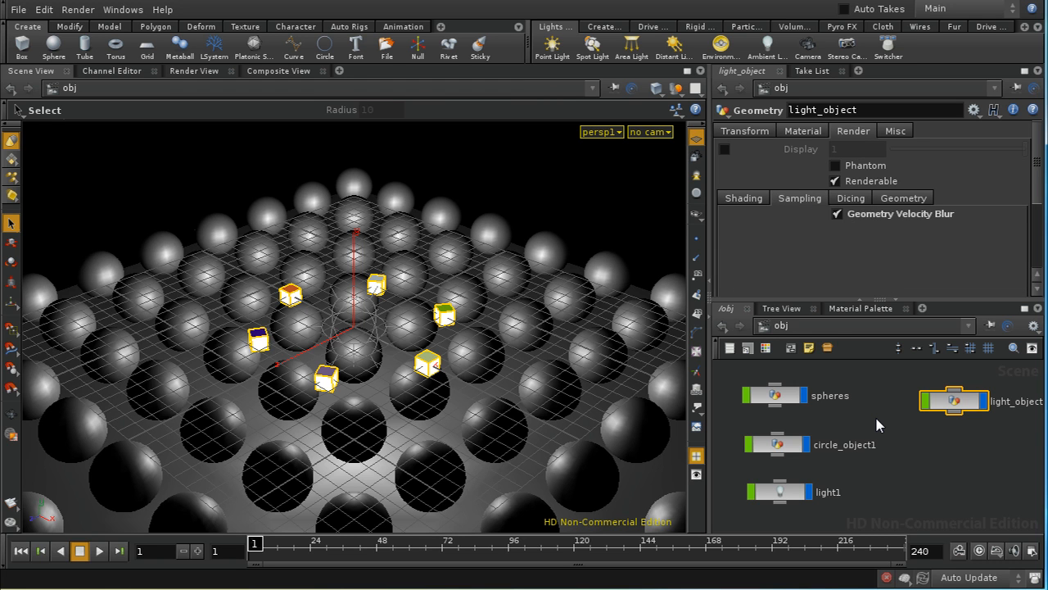
pyautogui.moveTo(822, 338)
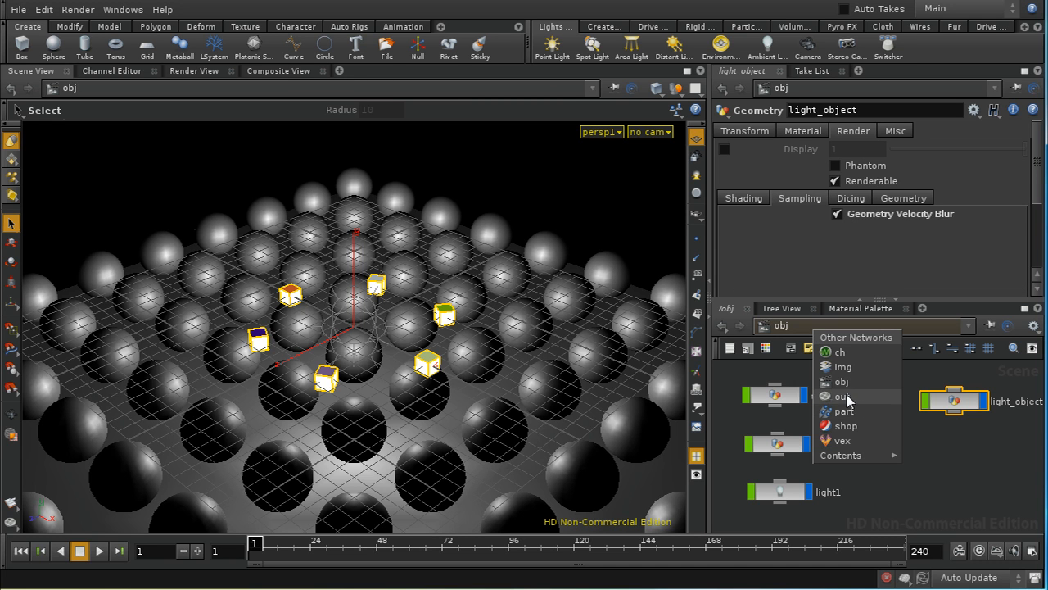
pyautogui.click(842, 396)
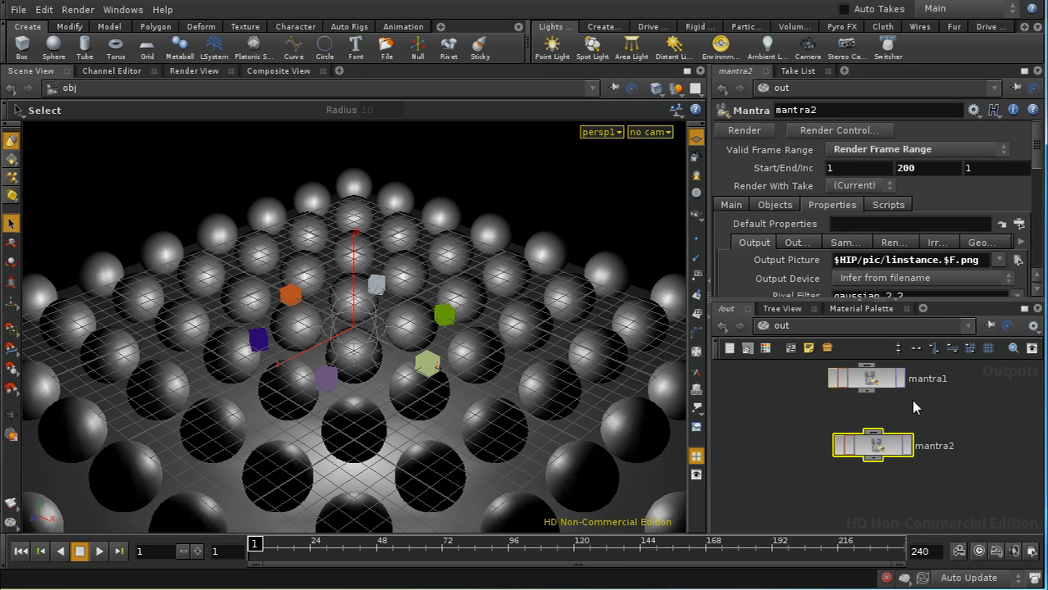
pyautogui.click(864, 377)
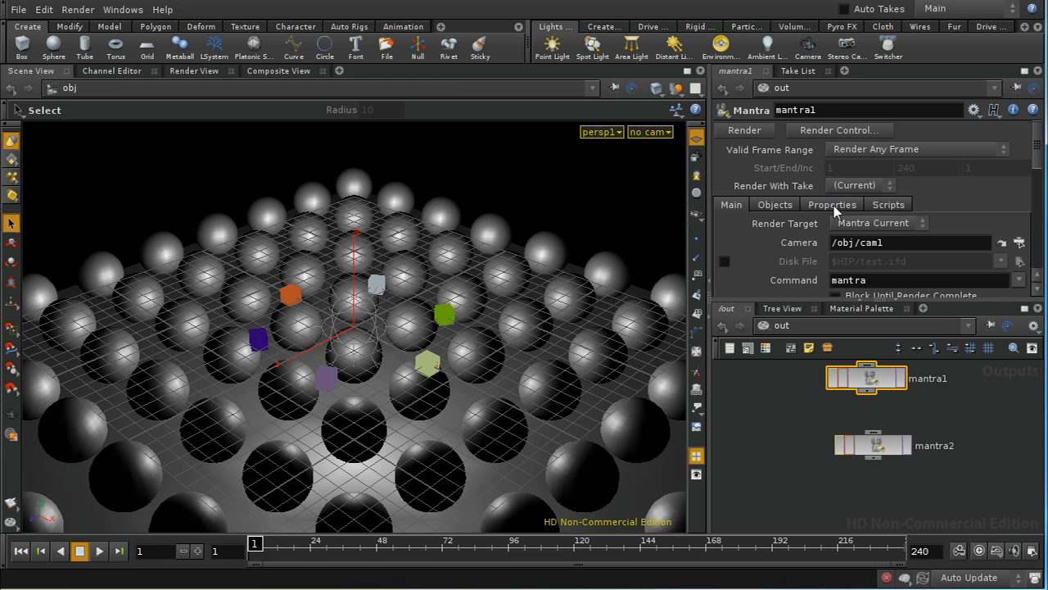
pyautogui.click(832, 203)
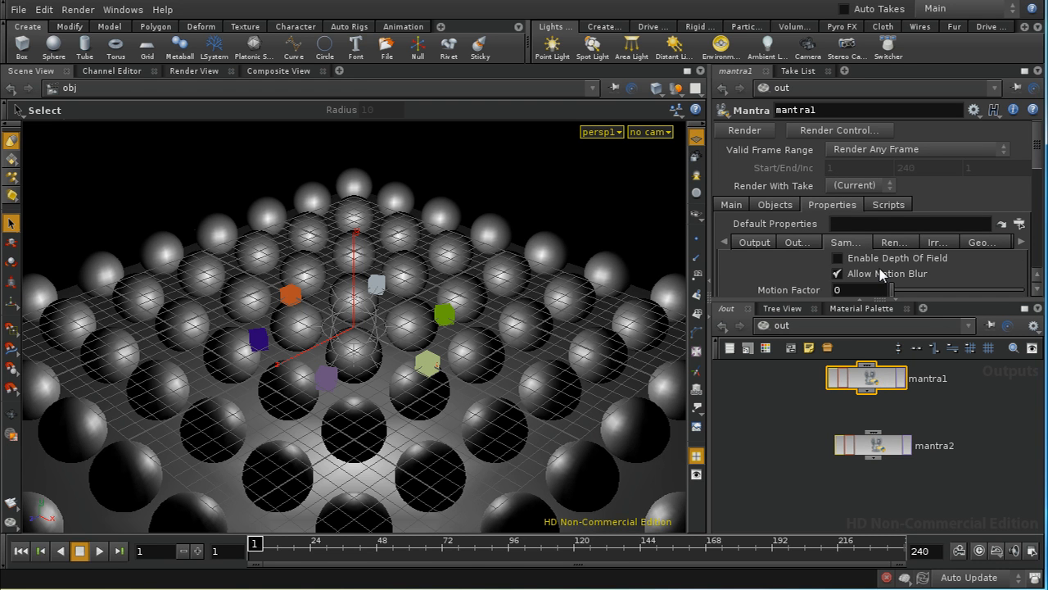
pyautogui.click(873, 446)
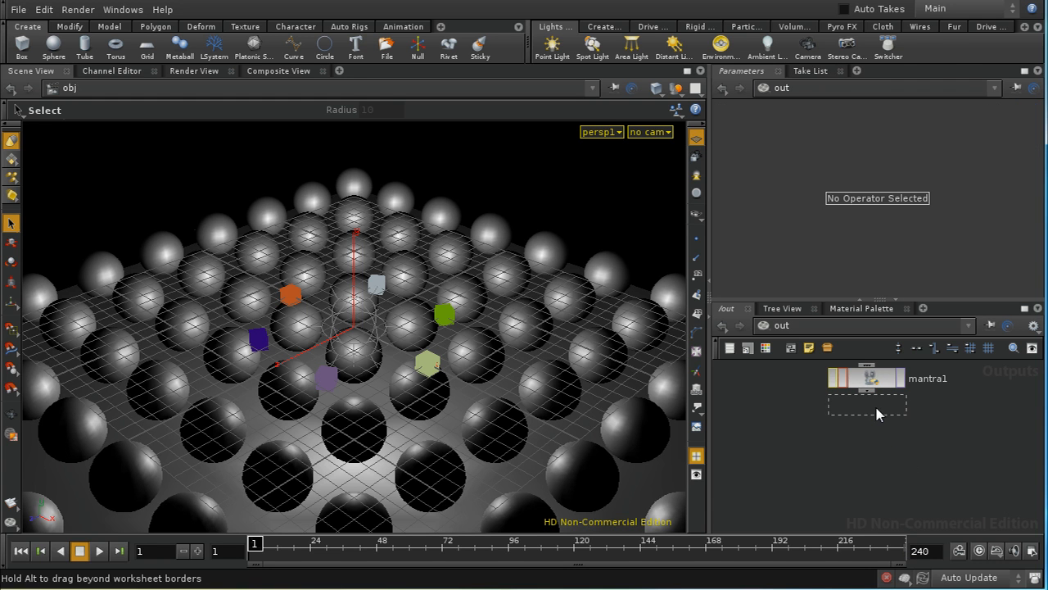
# Select mantra1 to change its Output Picture to ip.
pyautogui.click(866, 410)
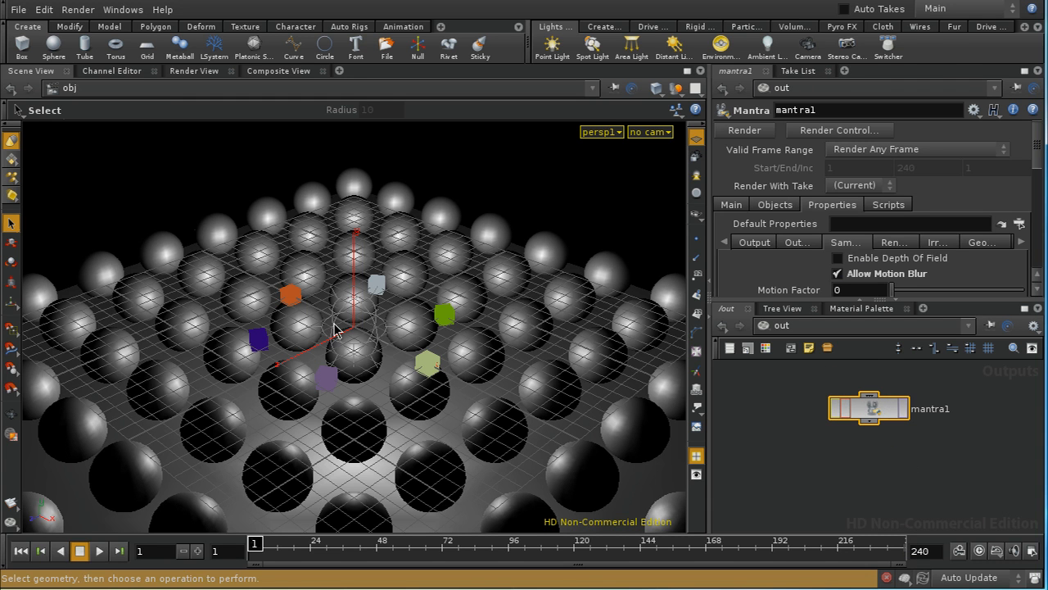
pyautogui.moveTo(400, 275)
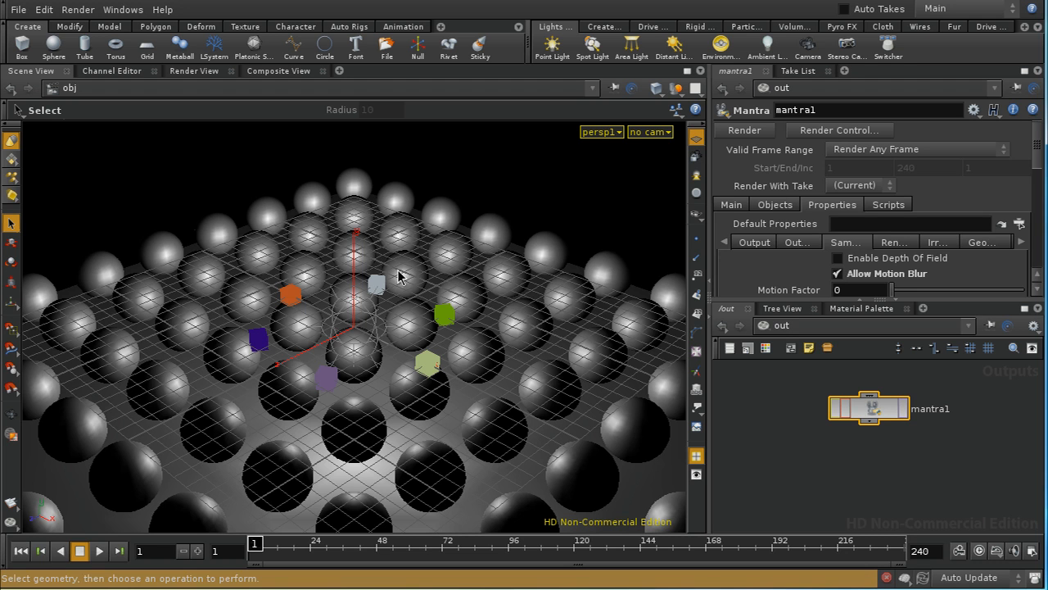
pyautogui.moveTo(907, 516)
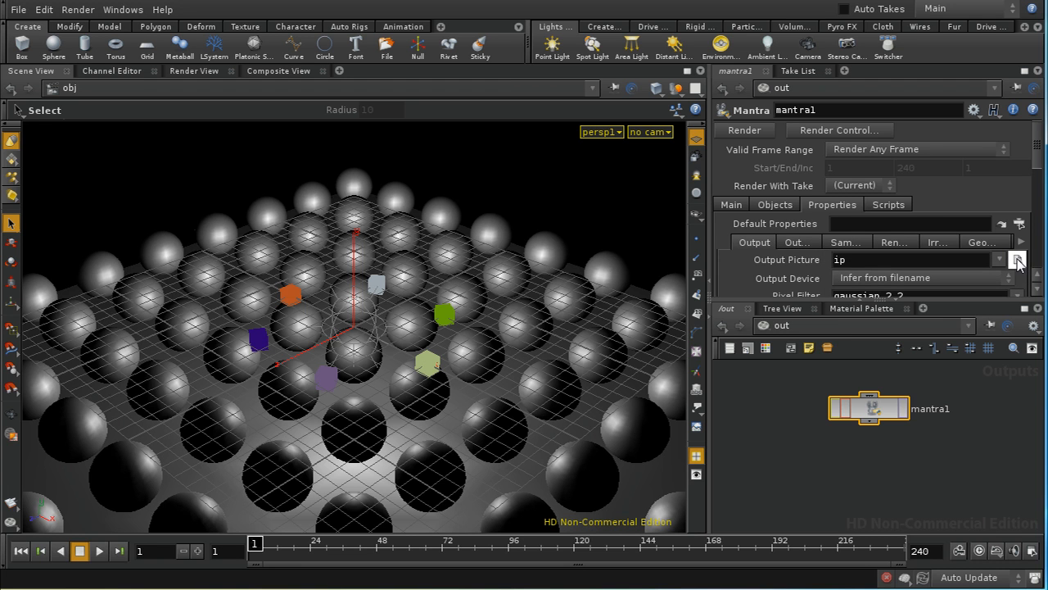
pyautogui.moveTo(800, 432)
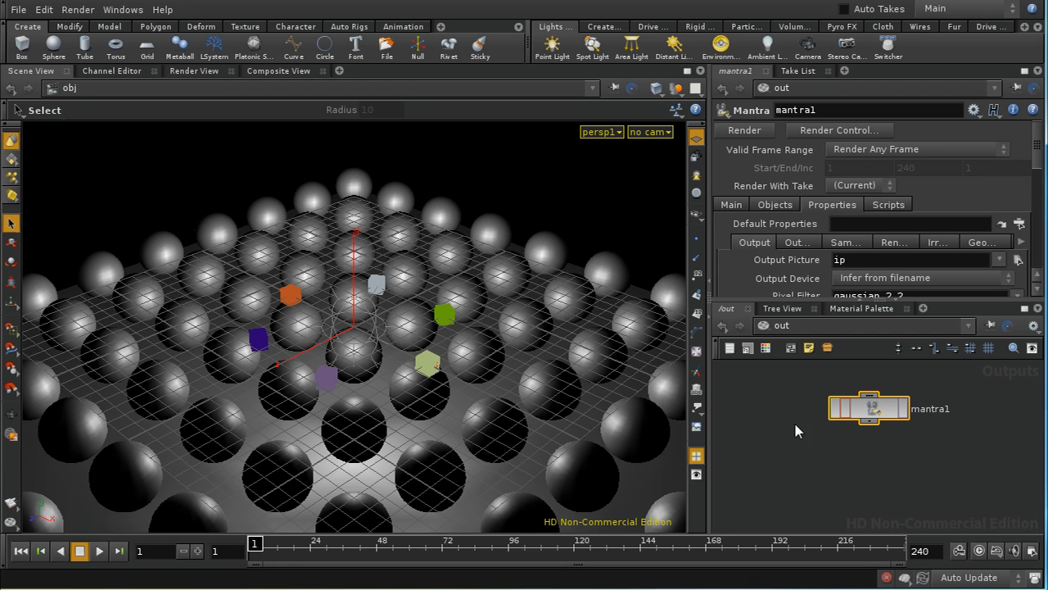
pyautogui.moveTo(806, 434)
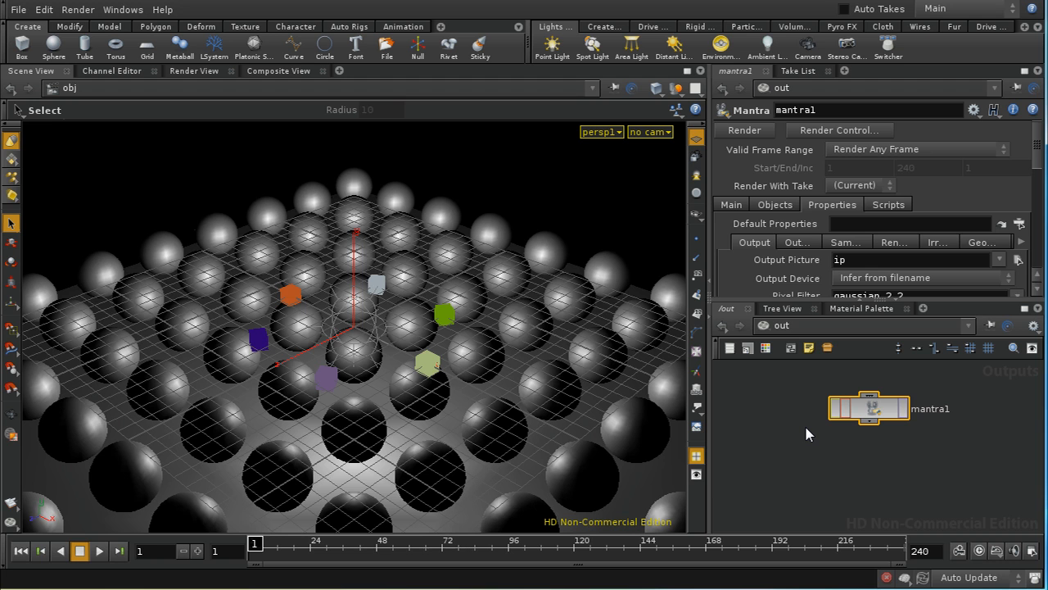